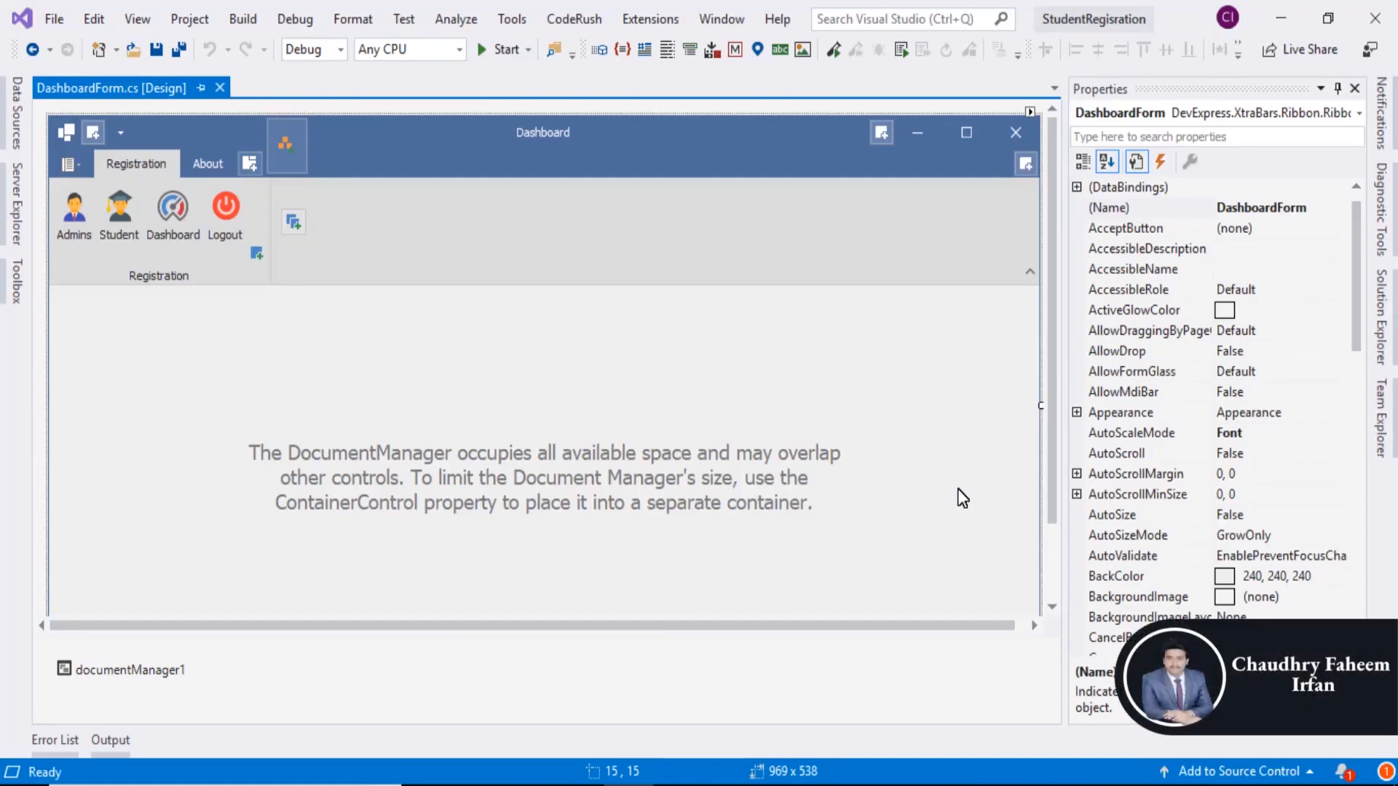
mouse_move(690, 448)
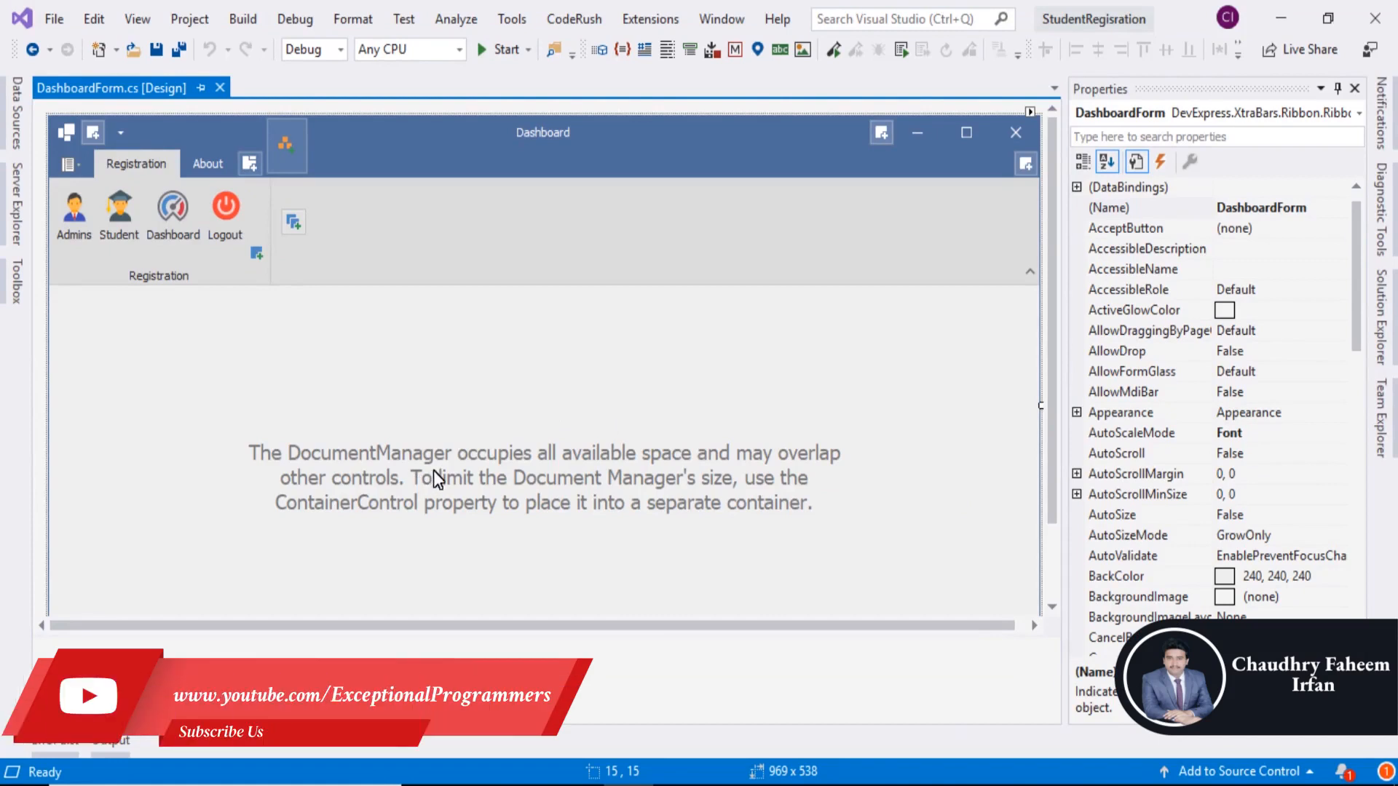
mouse_move(321, 366)
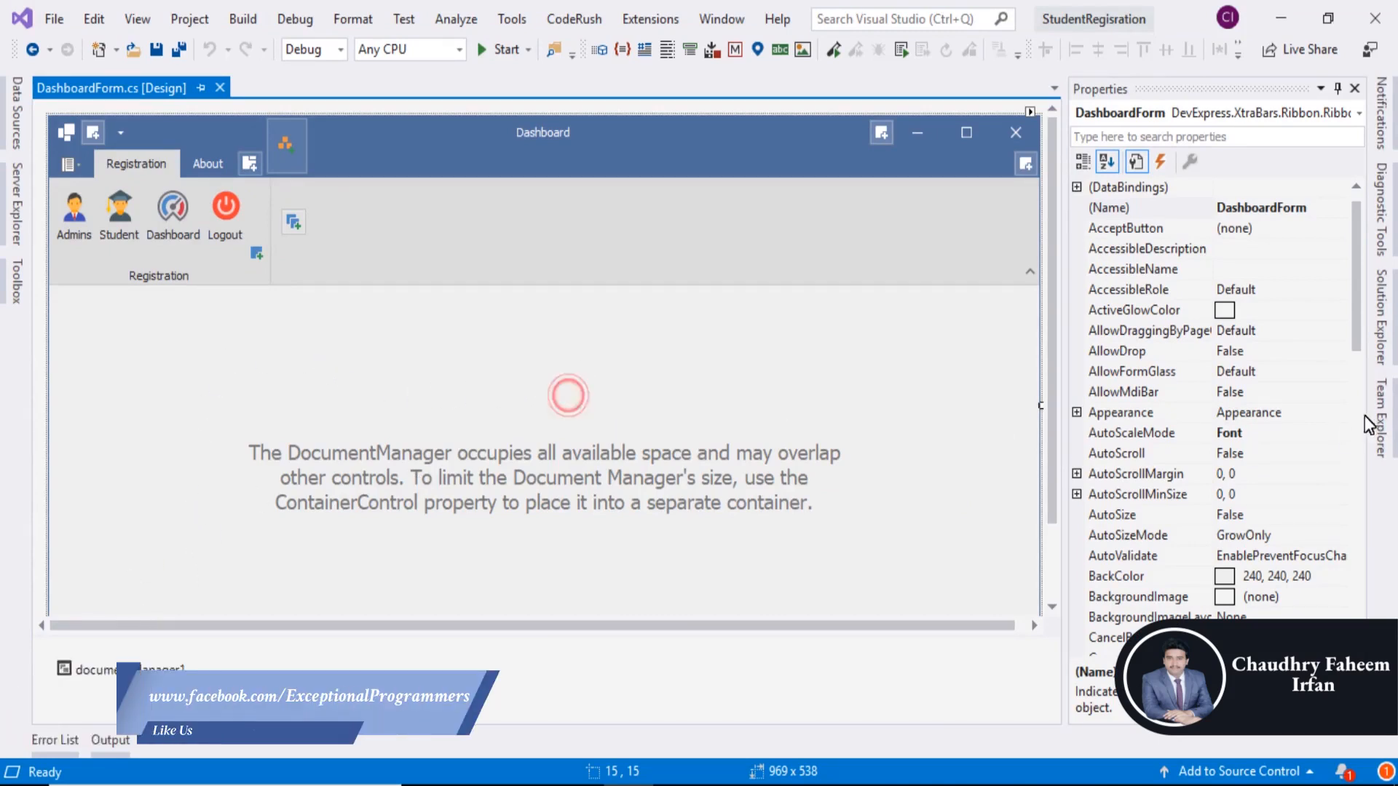
- Search 'md' in the Properties window and set the Dashboard form's IsMdiContainer to True
scroll(up, 3)
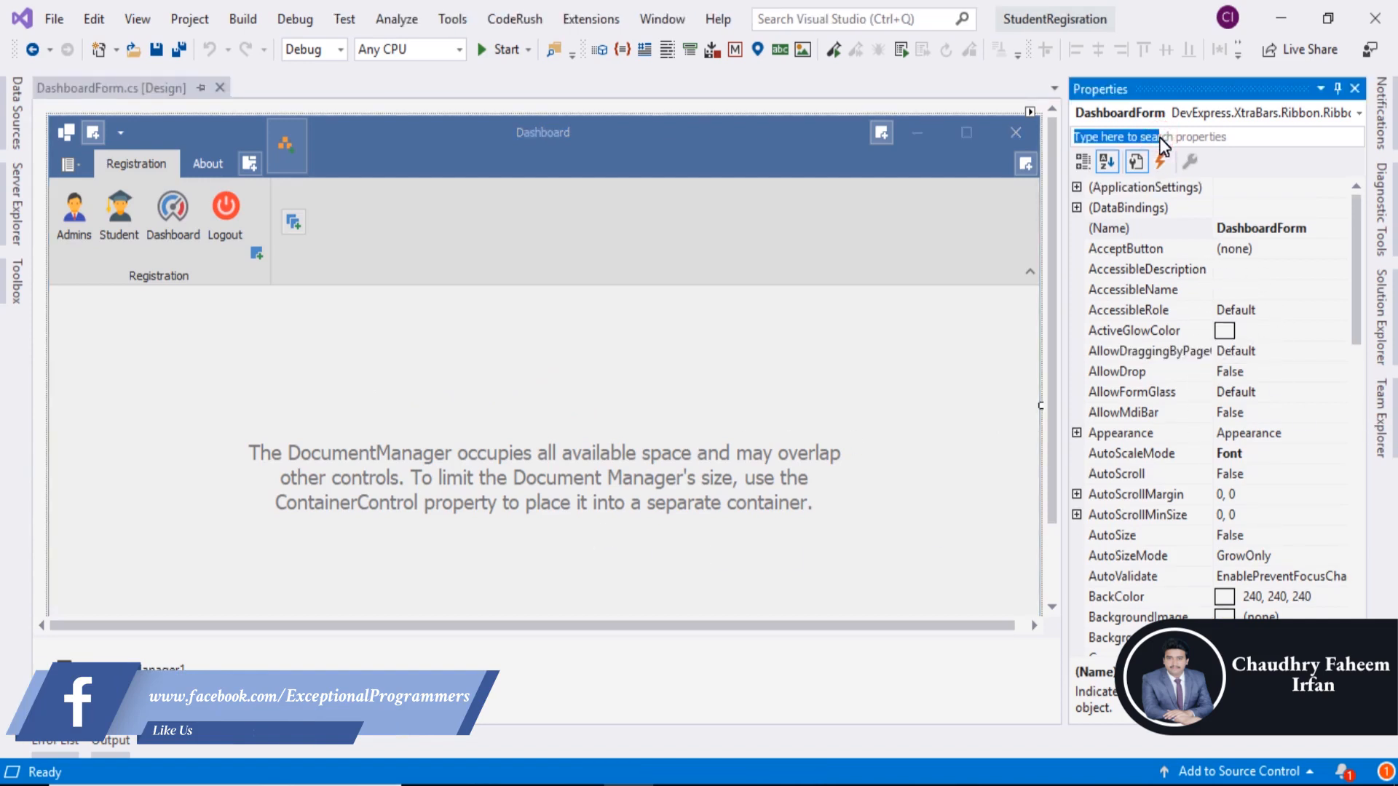
text(md)
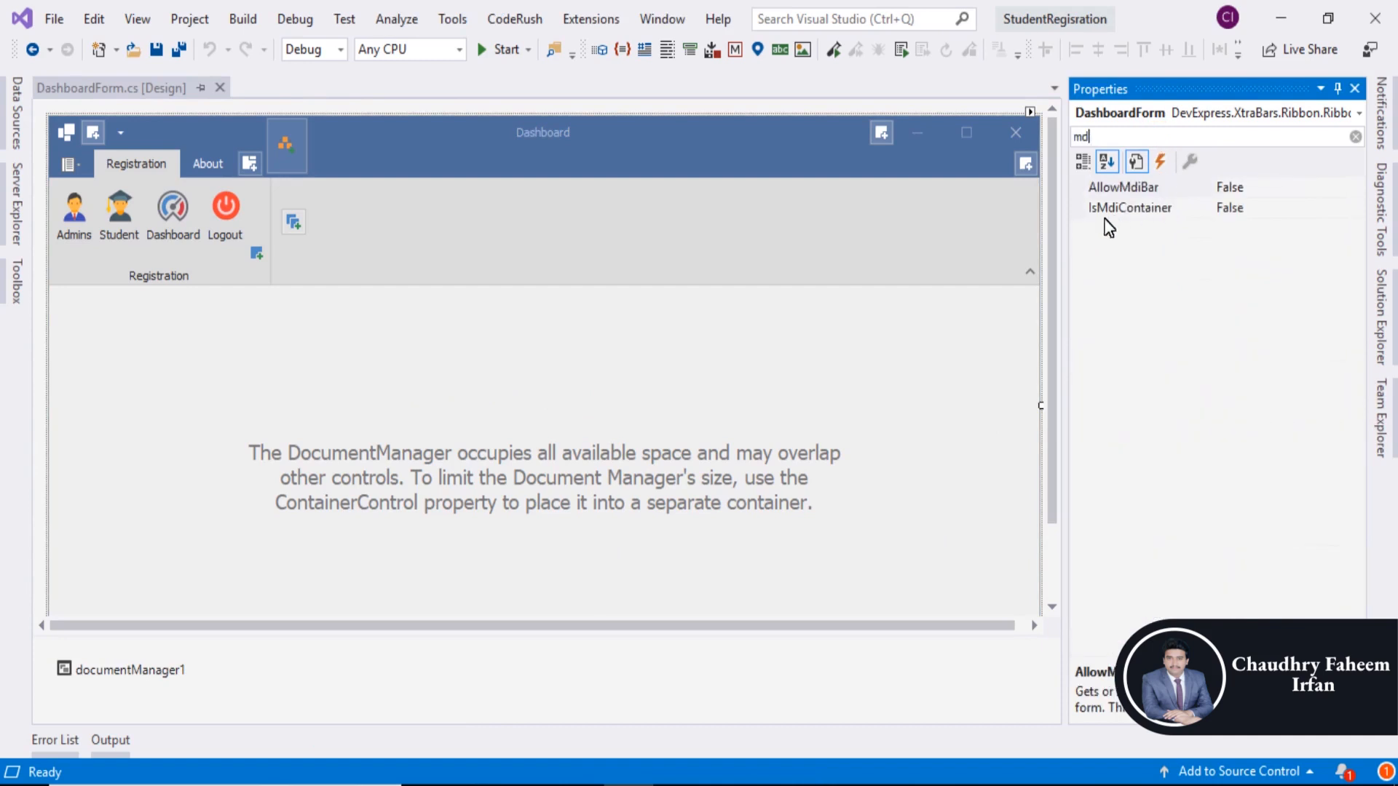
click(1128, 208)
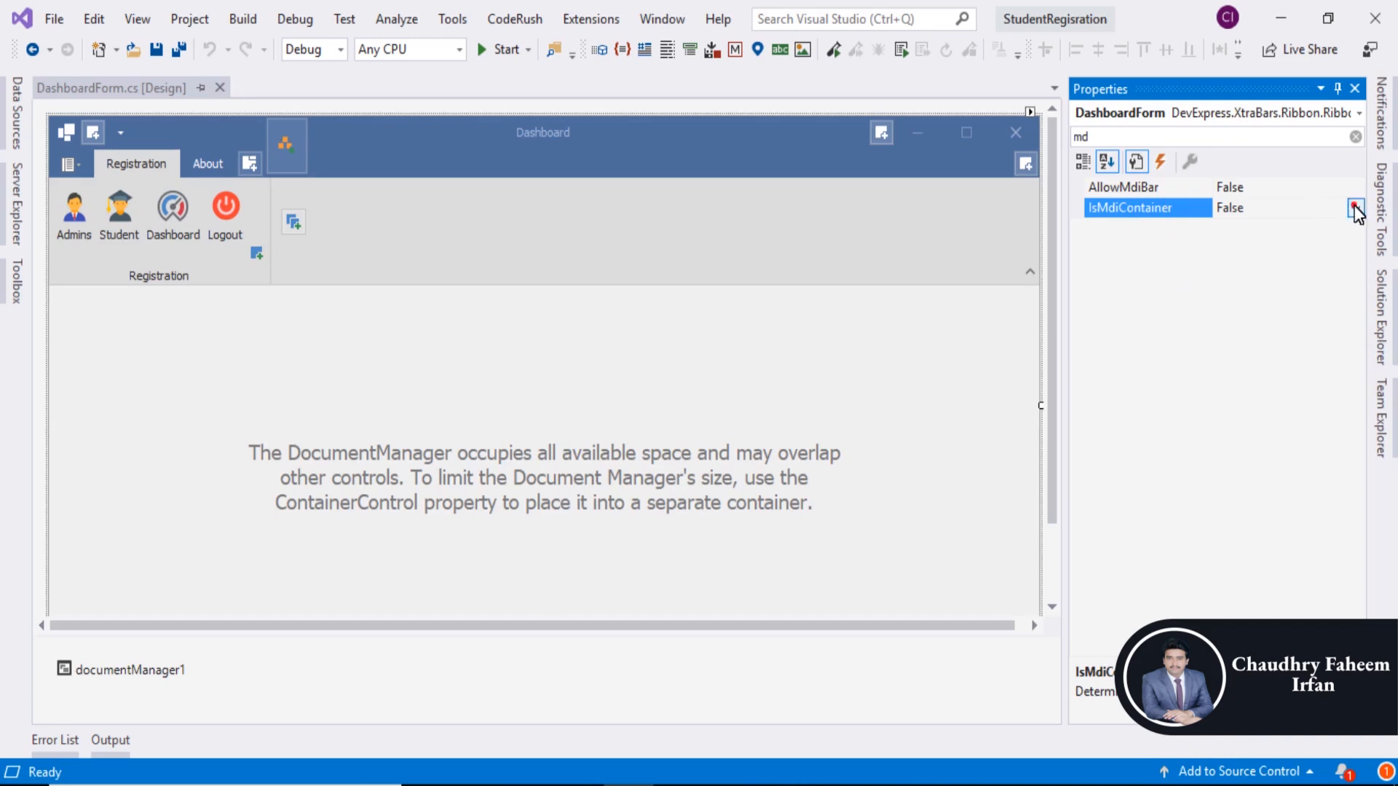
click(1356, 207)
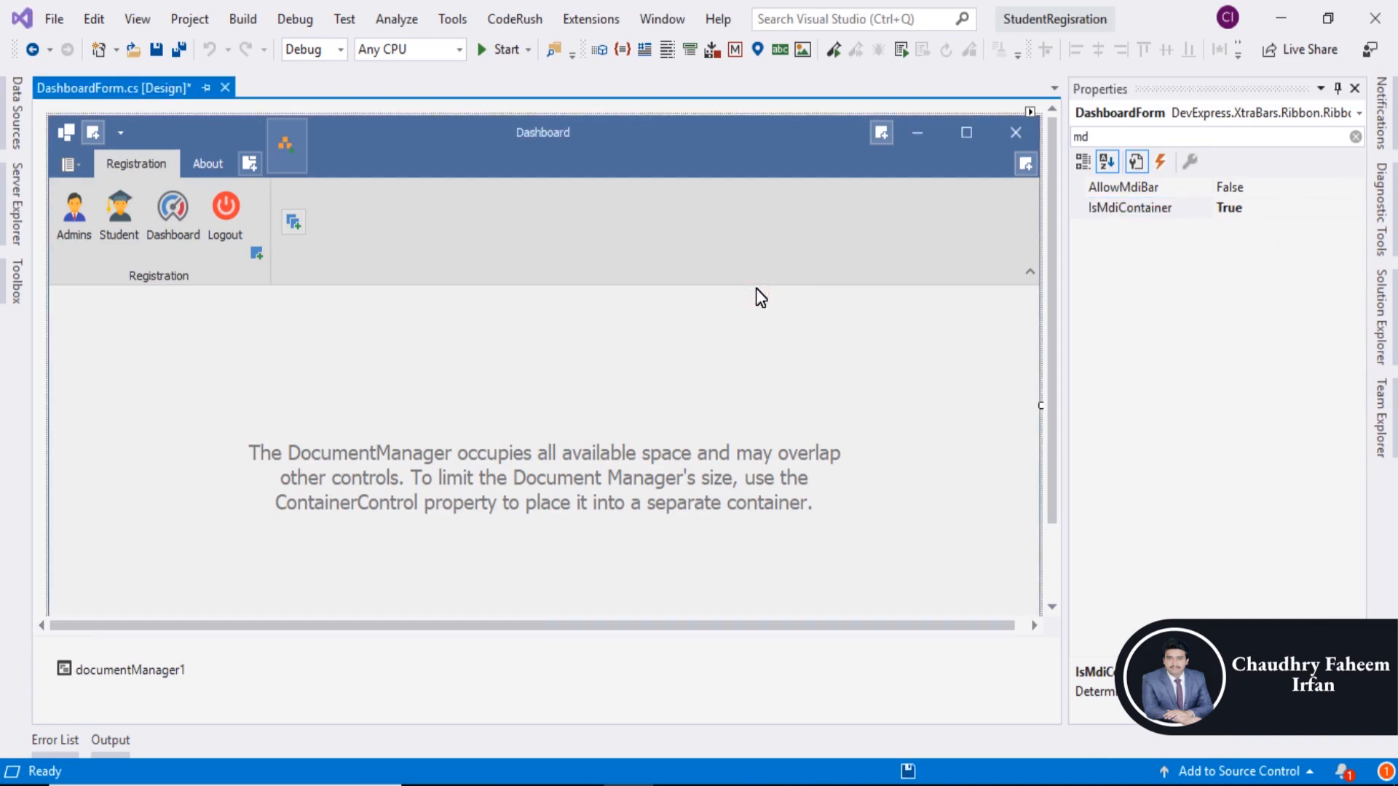
mouse_move(142, 214)
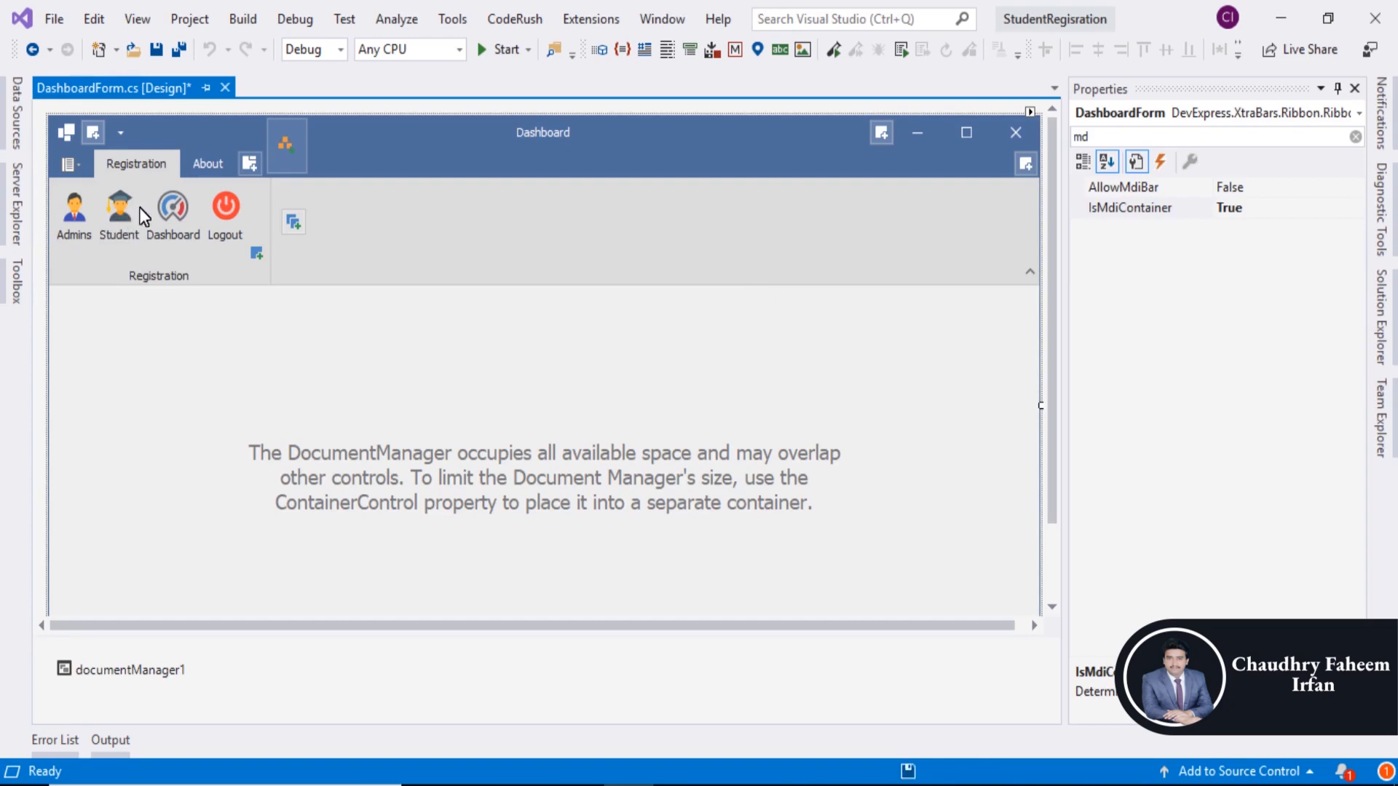
- Add 'theme.MdiParent = this;' to the Theme button handler in DashboardForm.cs and save
click(207, 164)
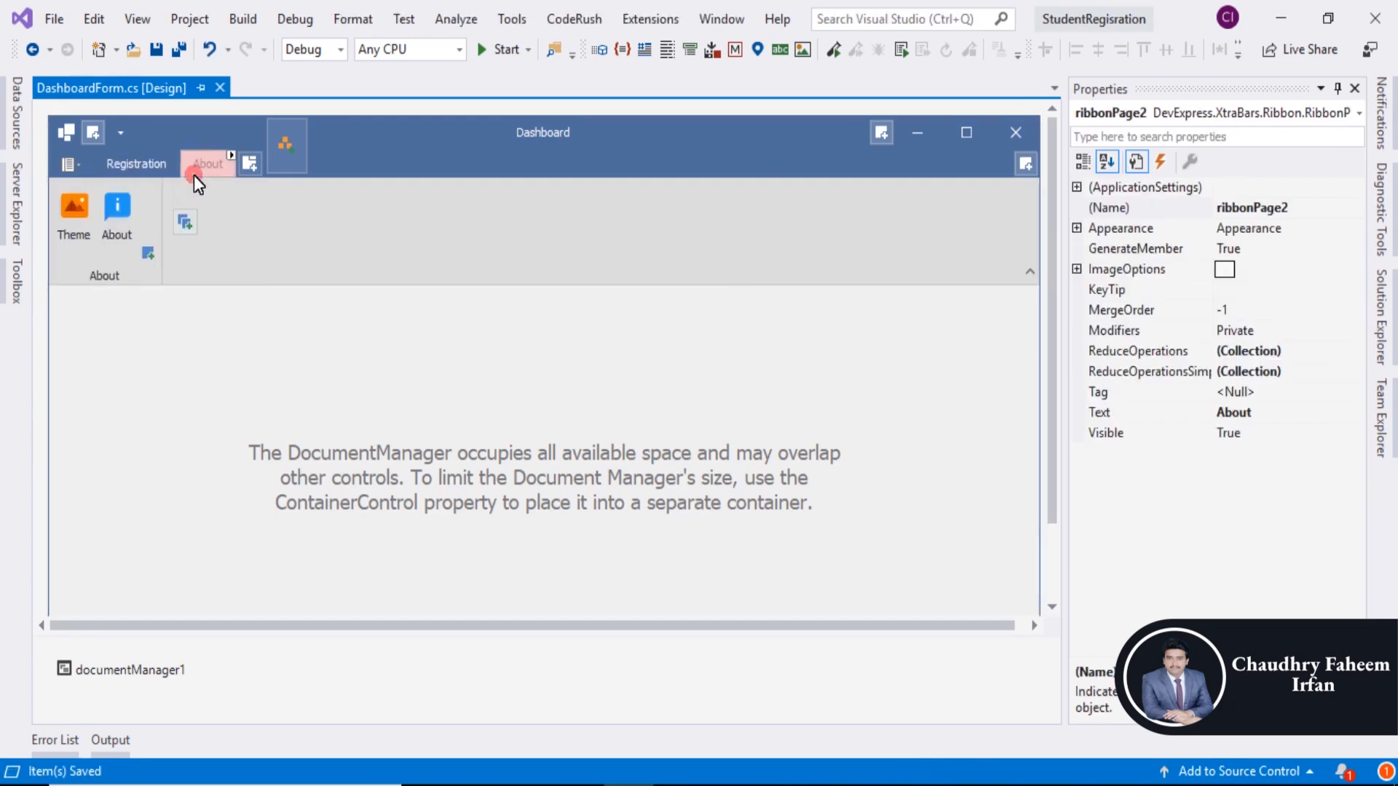
click(73, 206)
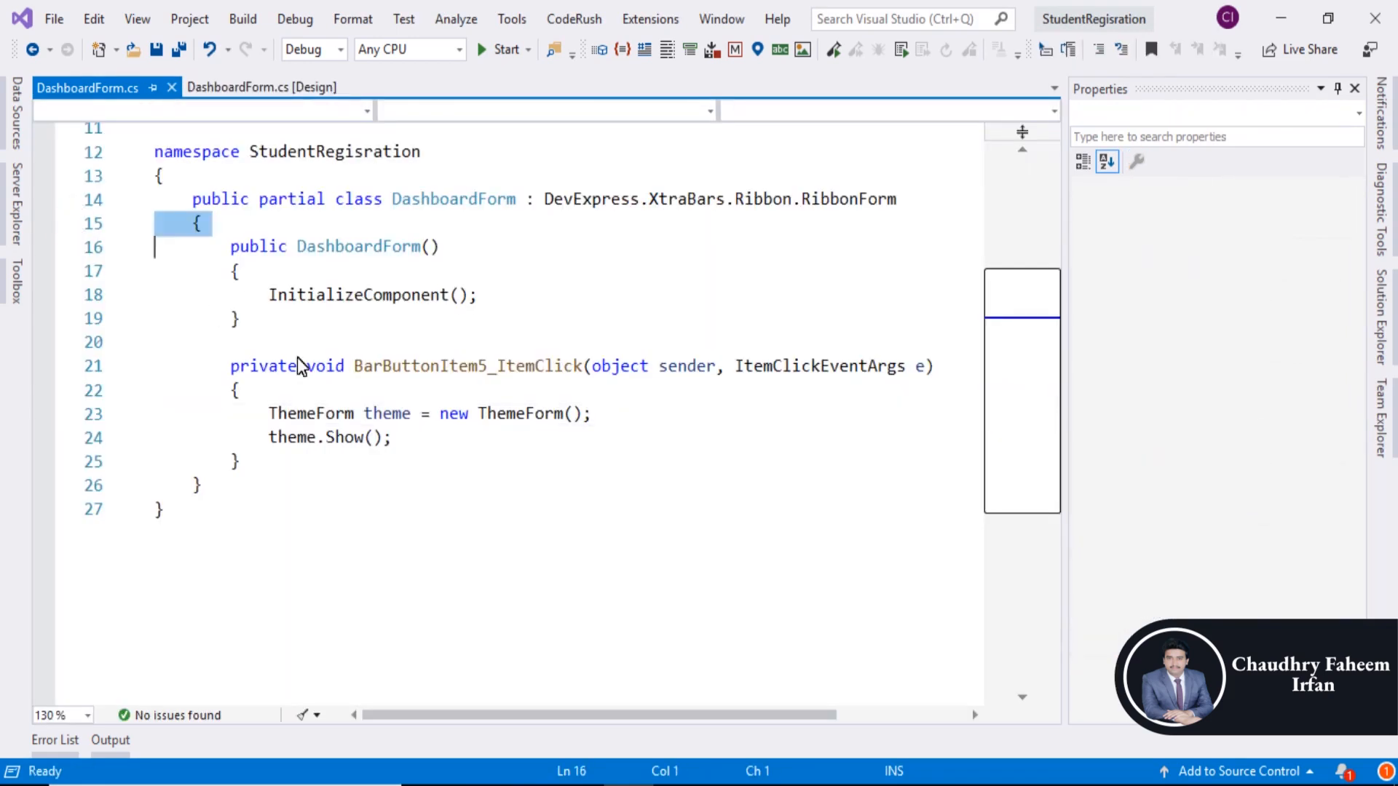
click(604, 422)
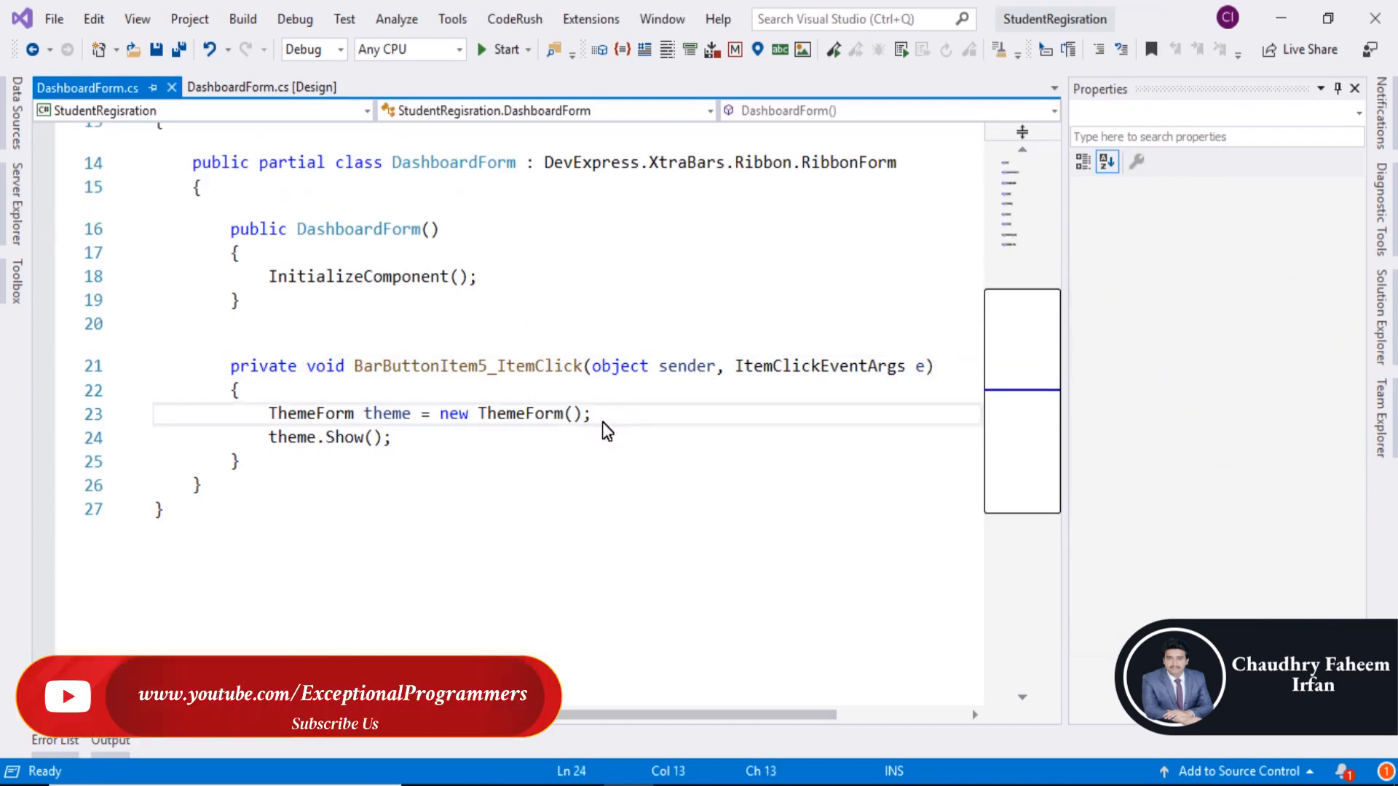
text(th)
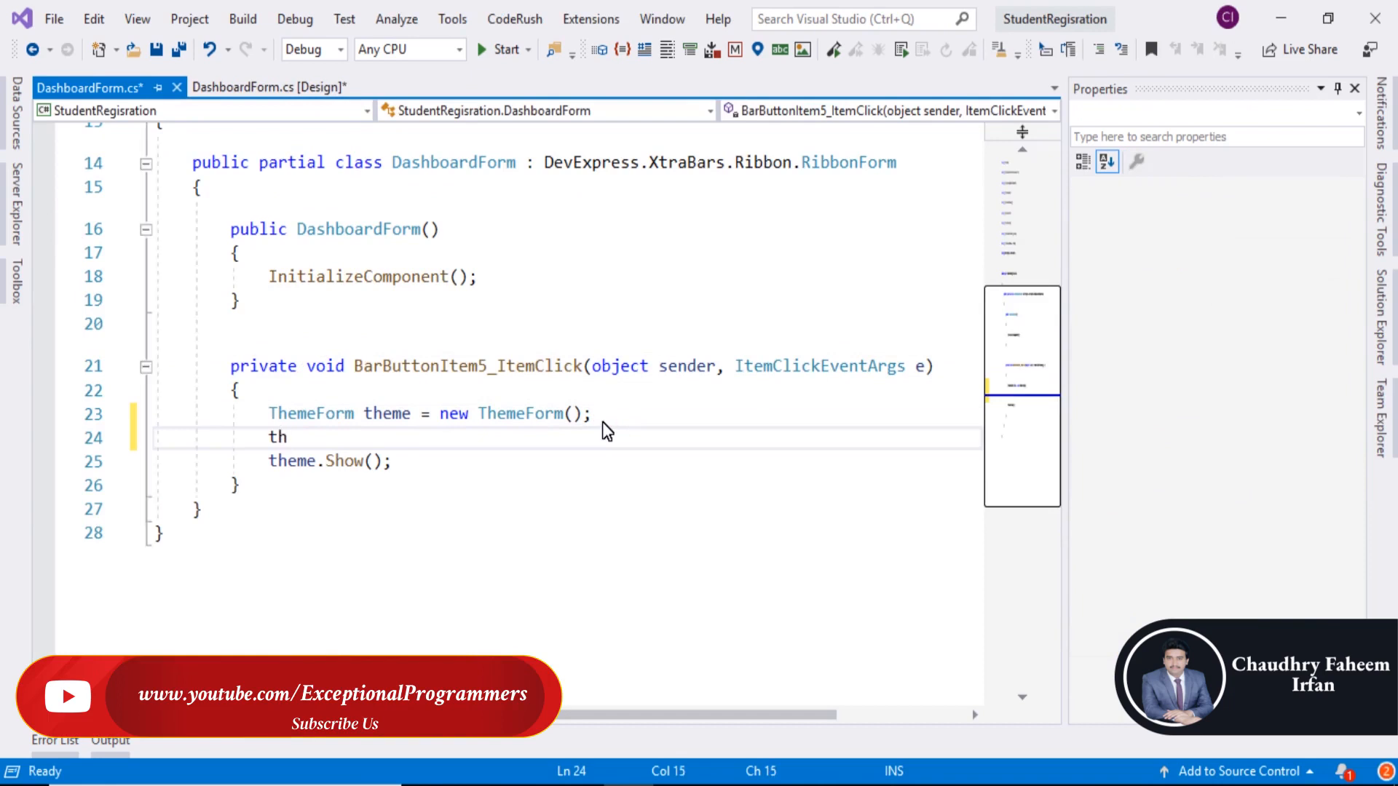
text(eme)
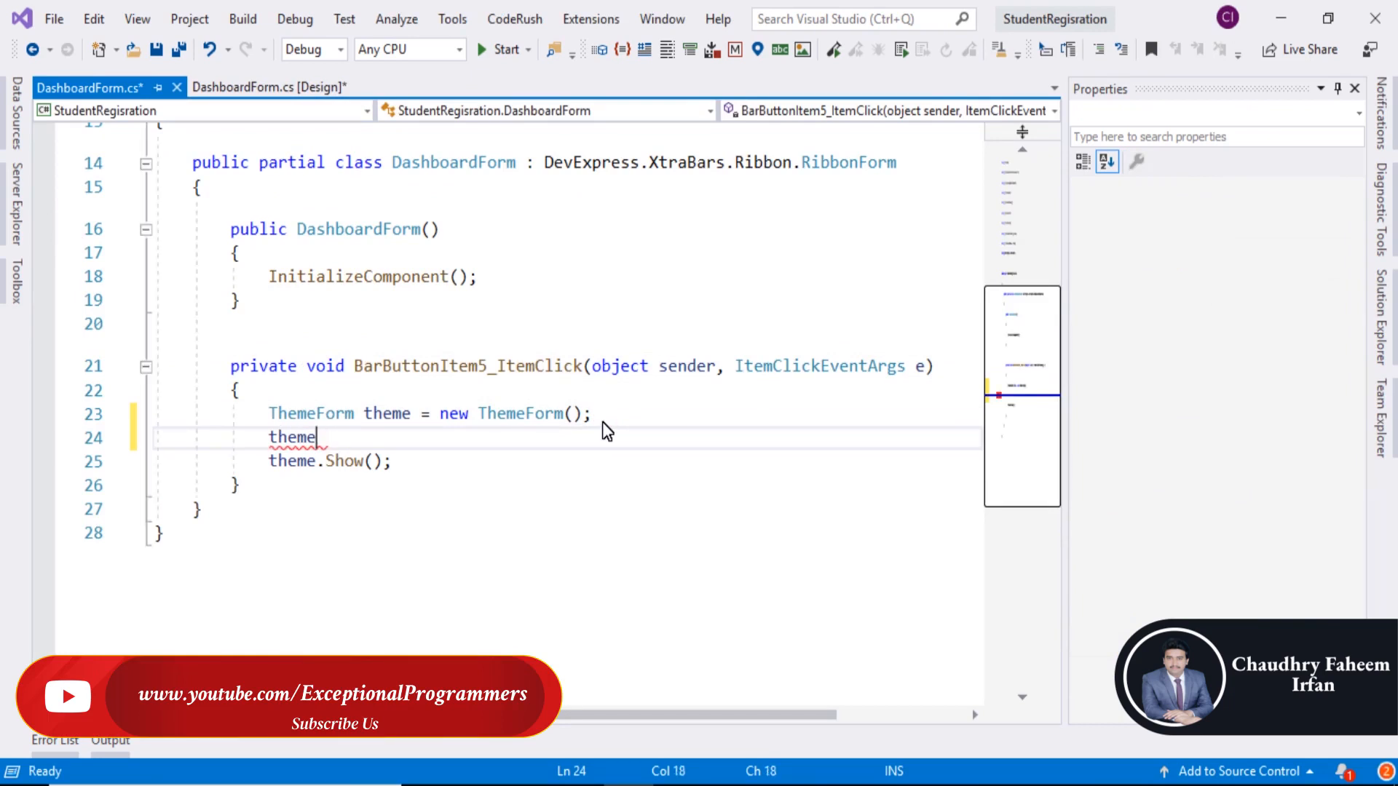
text(.)
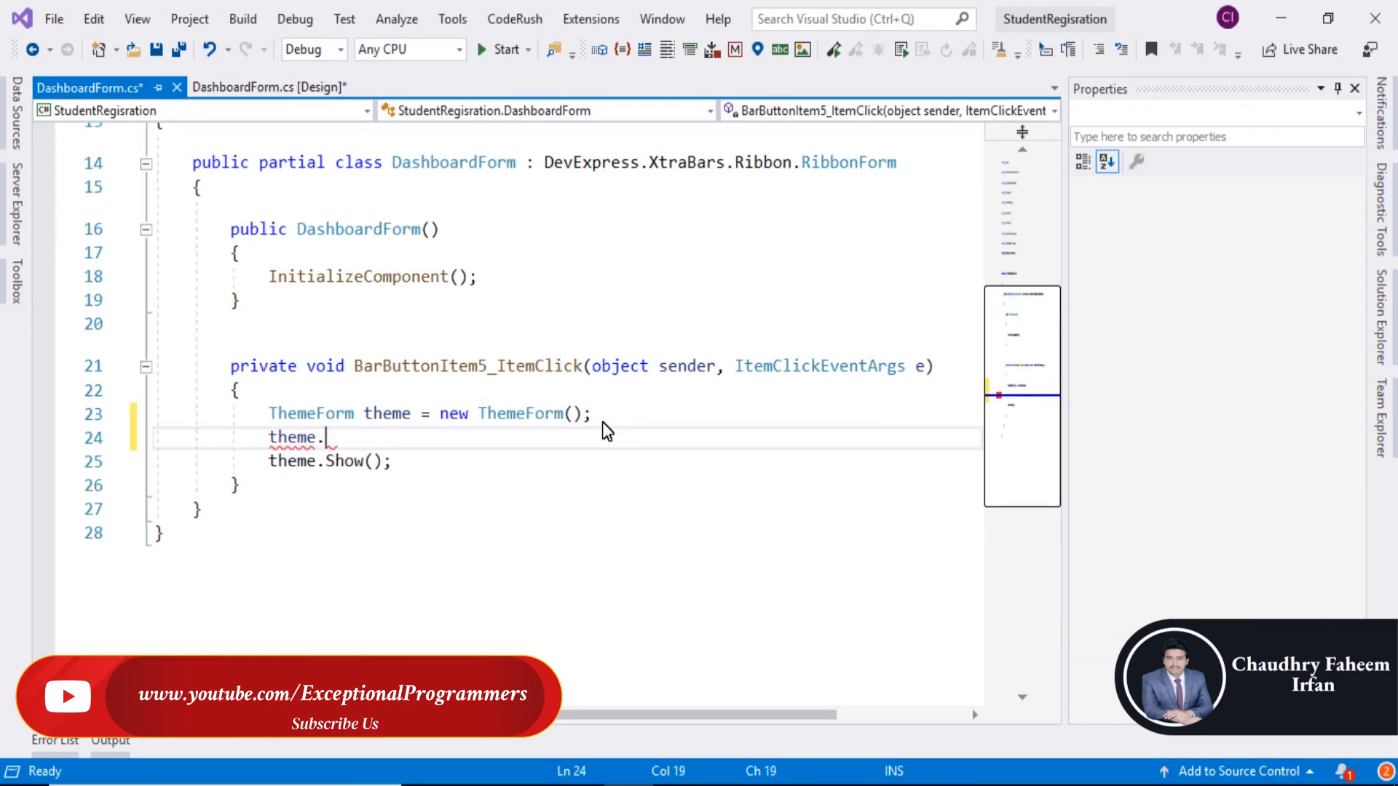
text(Mdi)
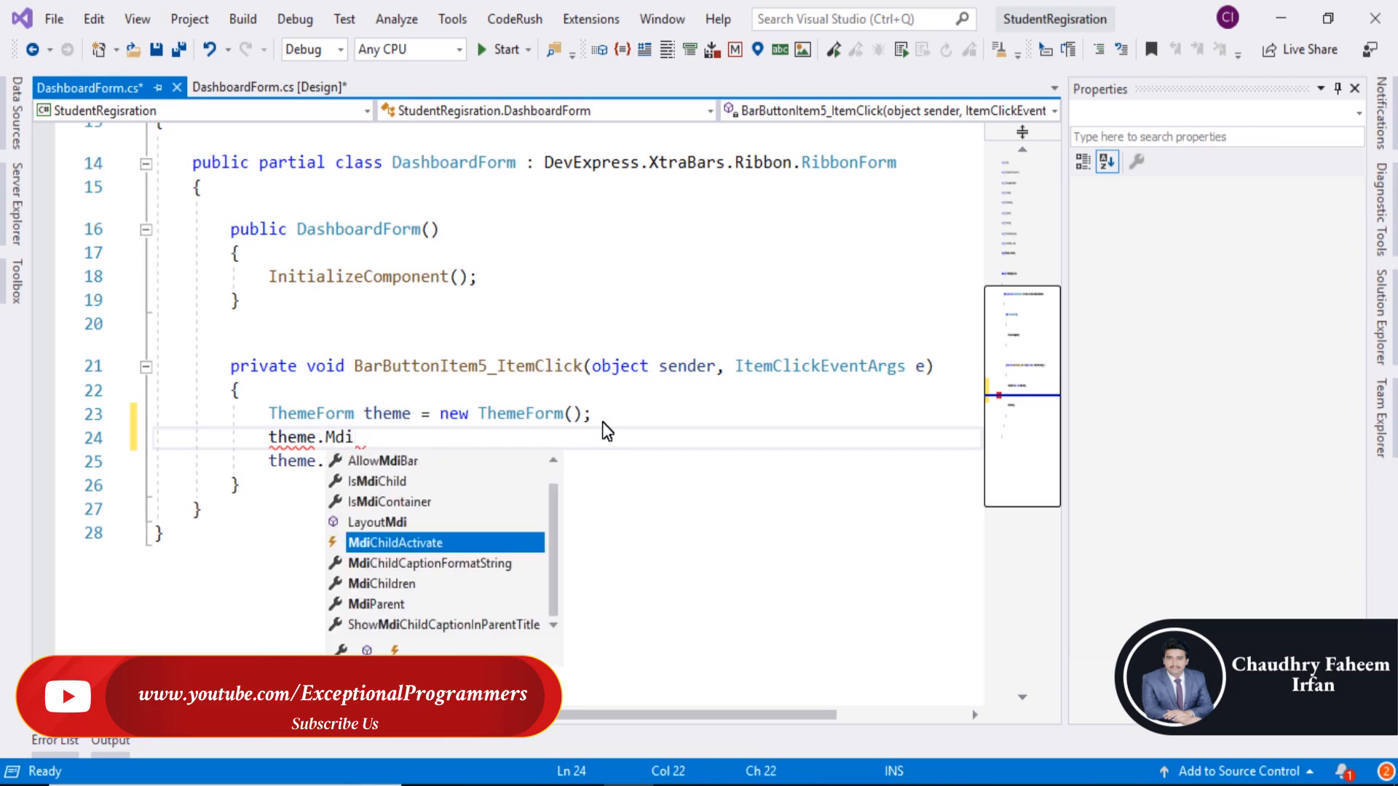
text(fo)
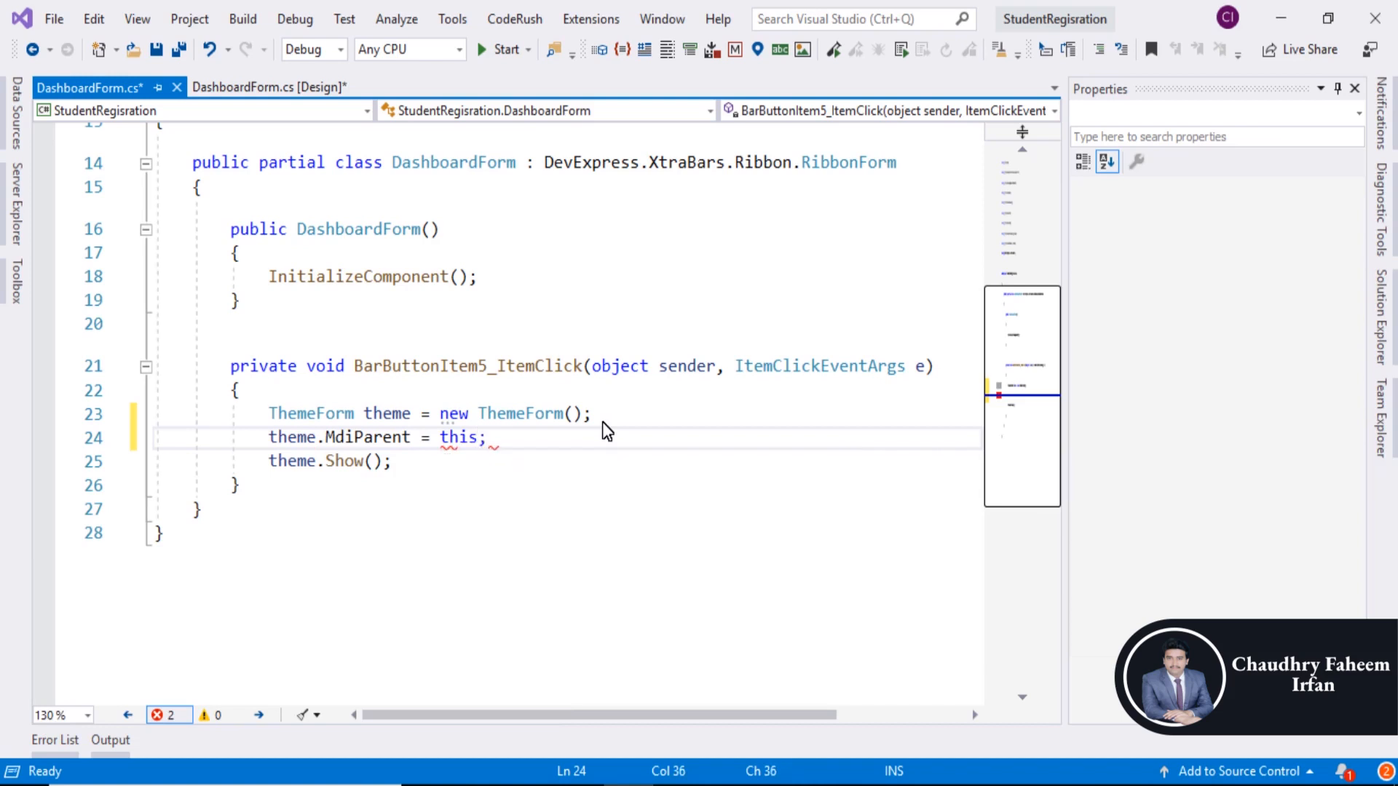
key(ctrl+s)
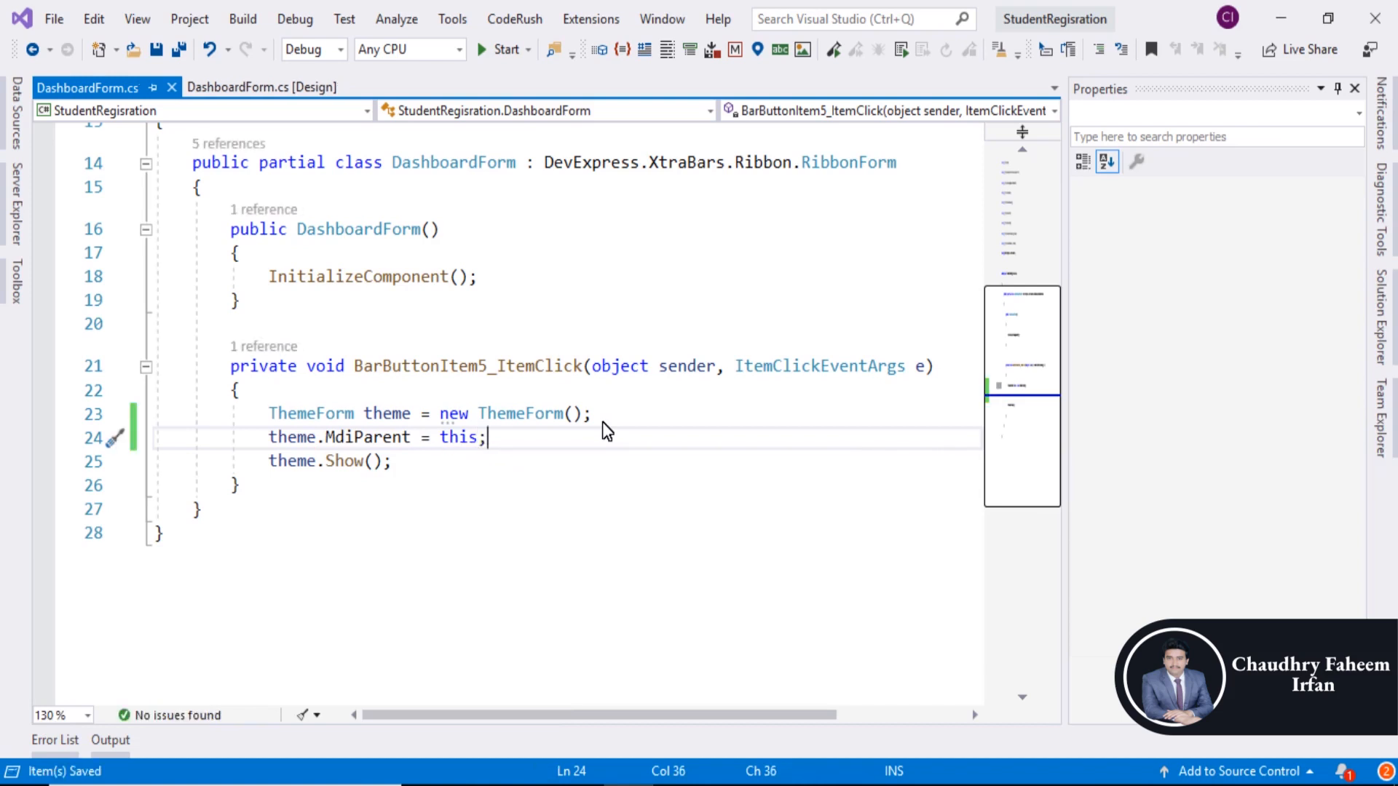
- Launch the app, log in, open the Theme form, and maximize the Dashboard window
click(501, 48)
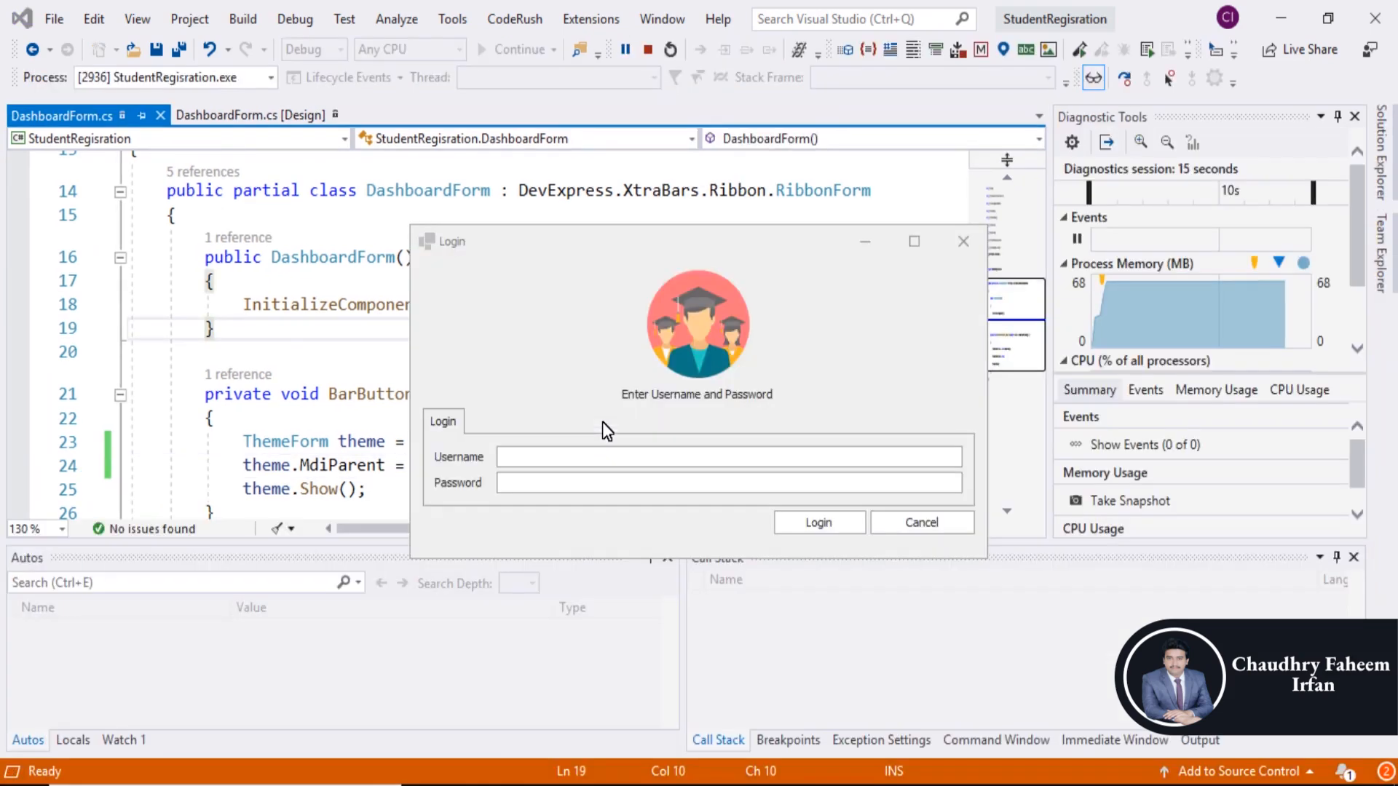
click(817, 522)
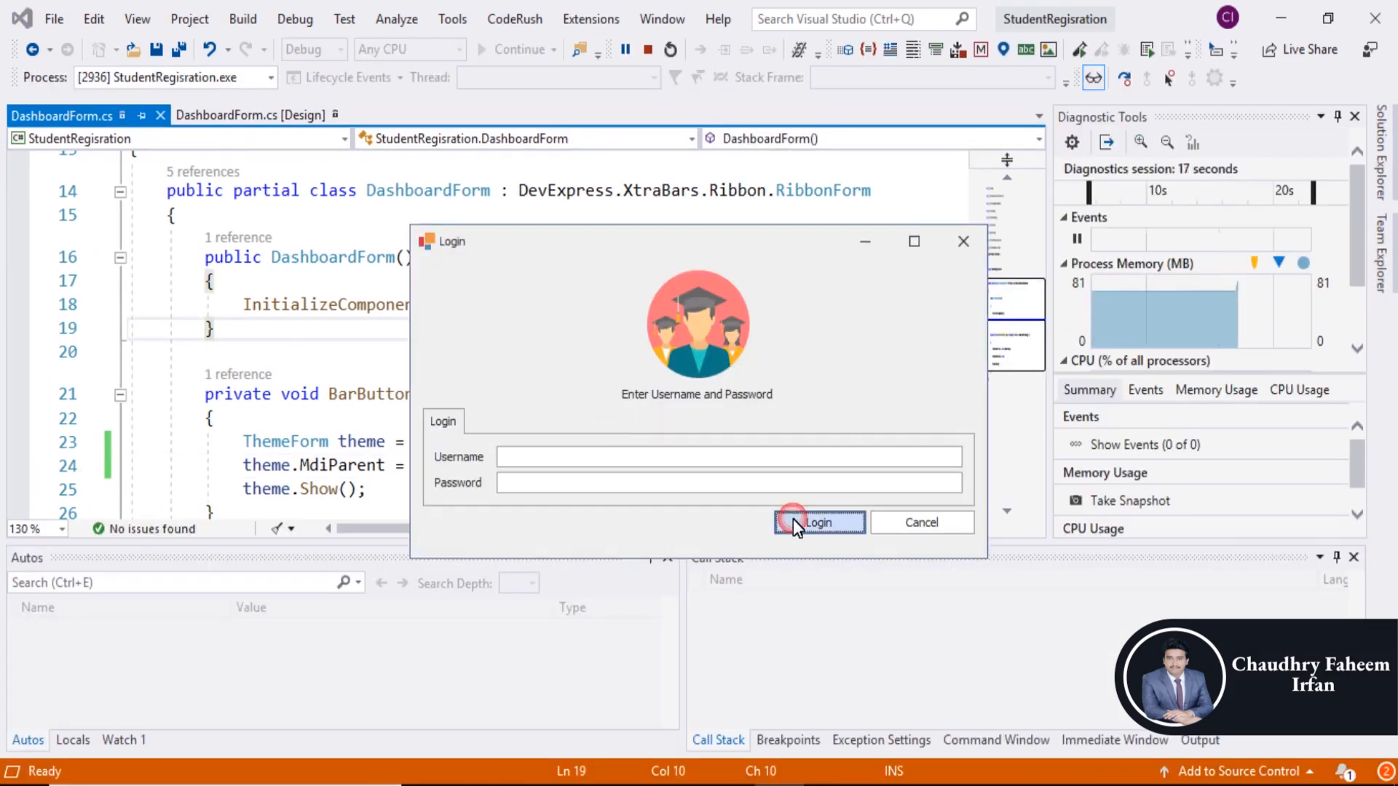
click(817, 522)
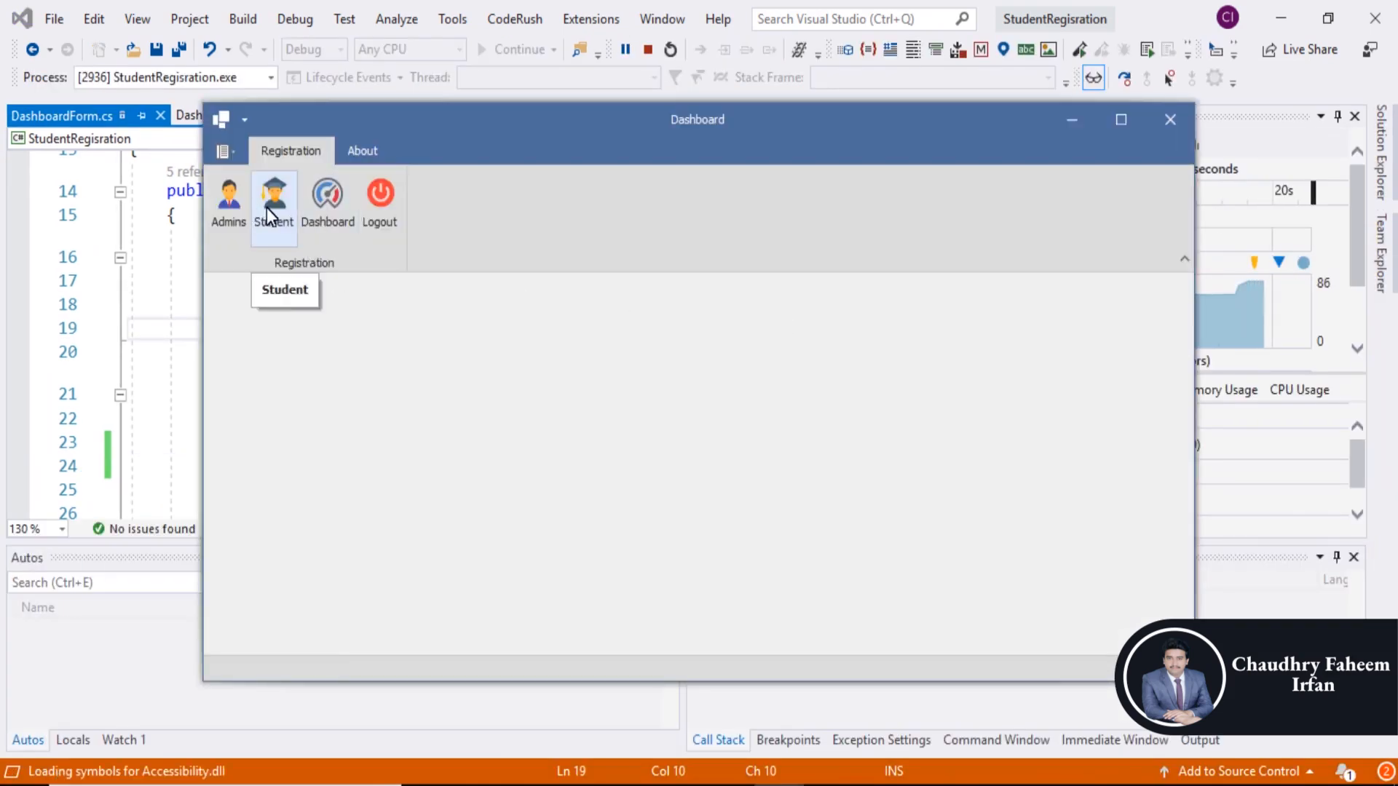
click(362, 151)
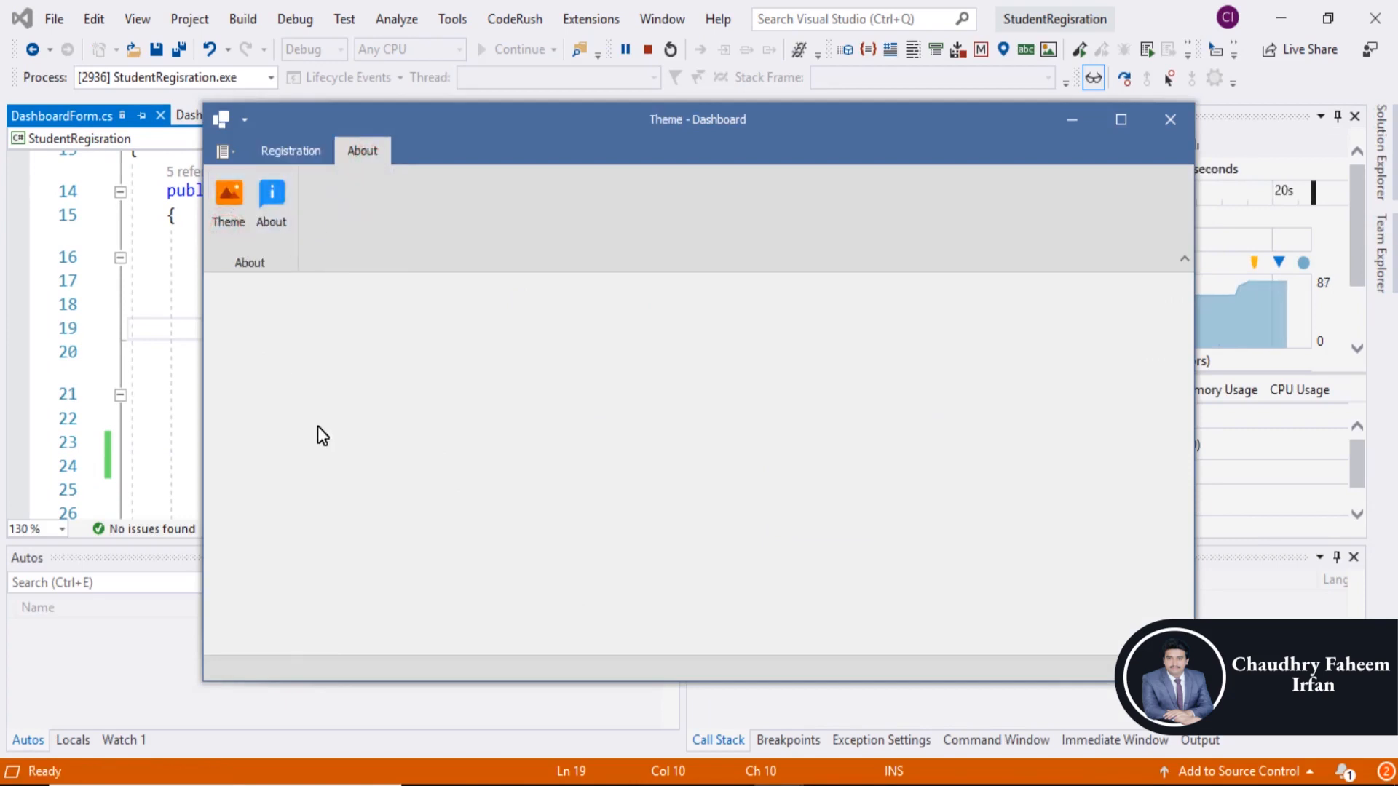
mouse_move(666, 310)
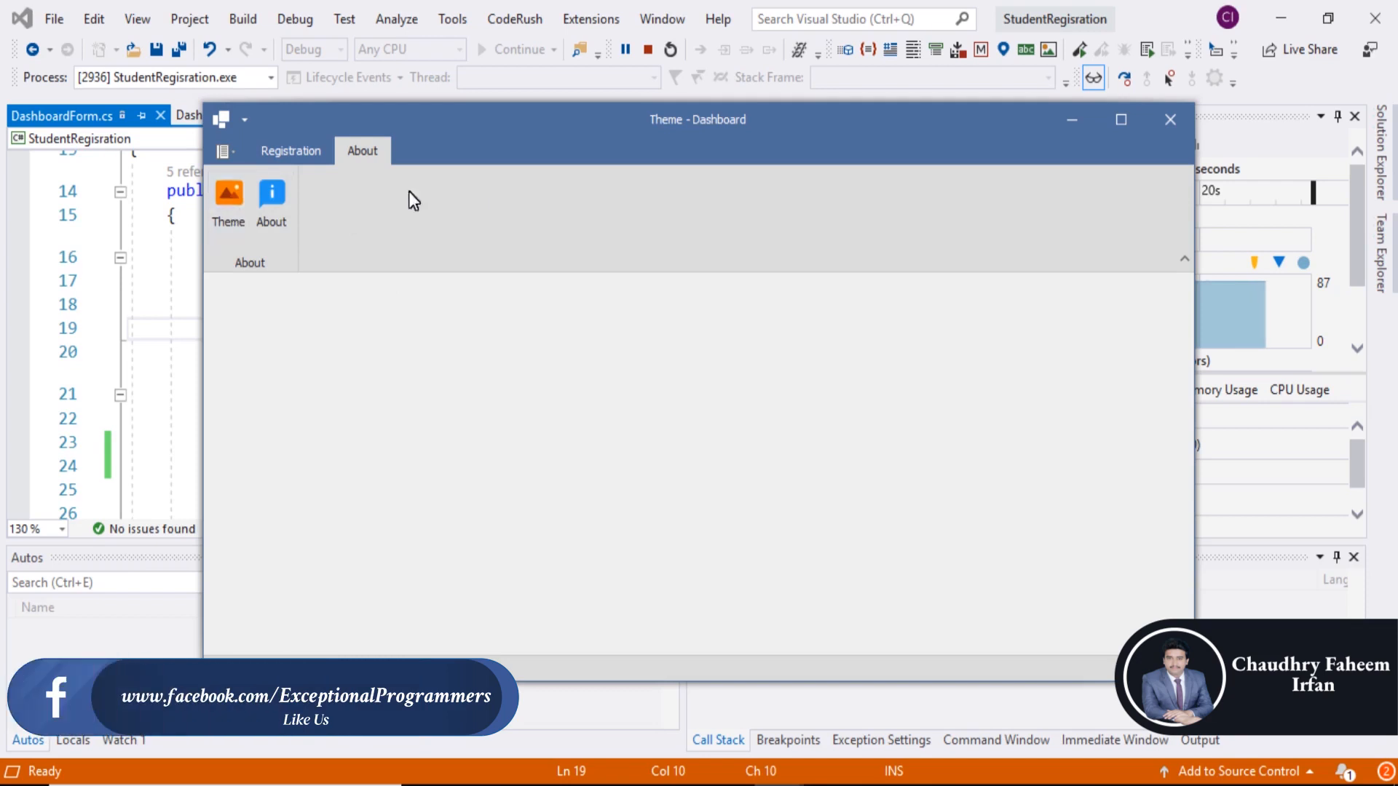
click(290, 150)
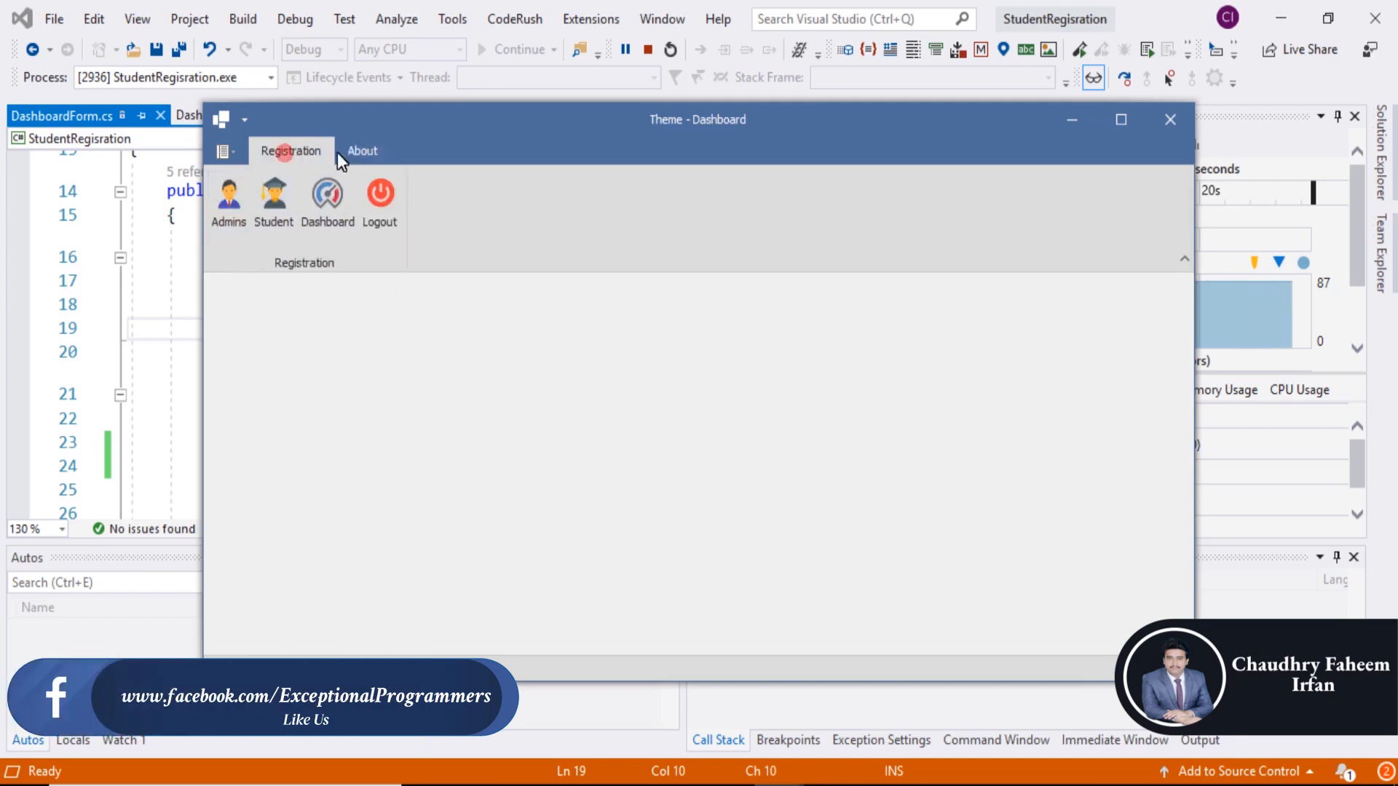
click(362, 151)
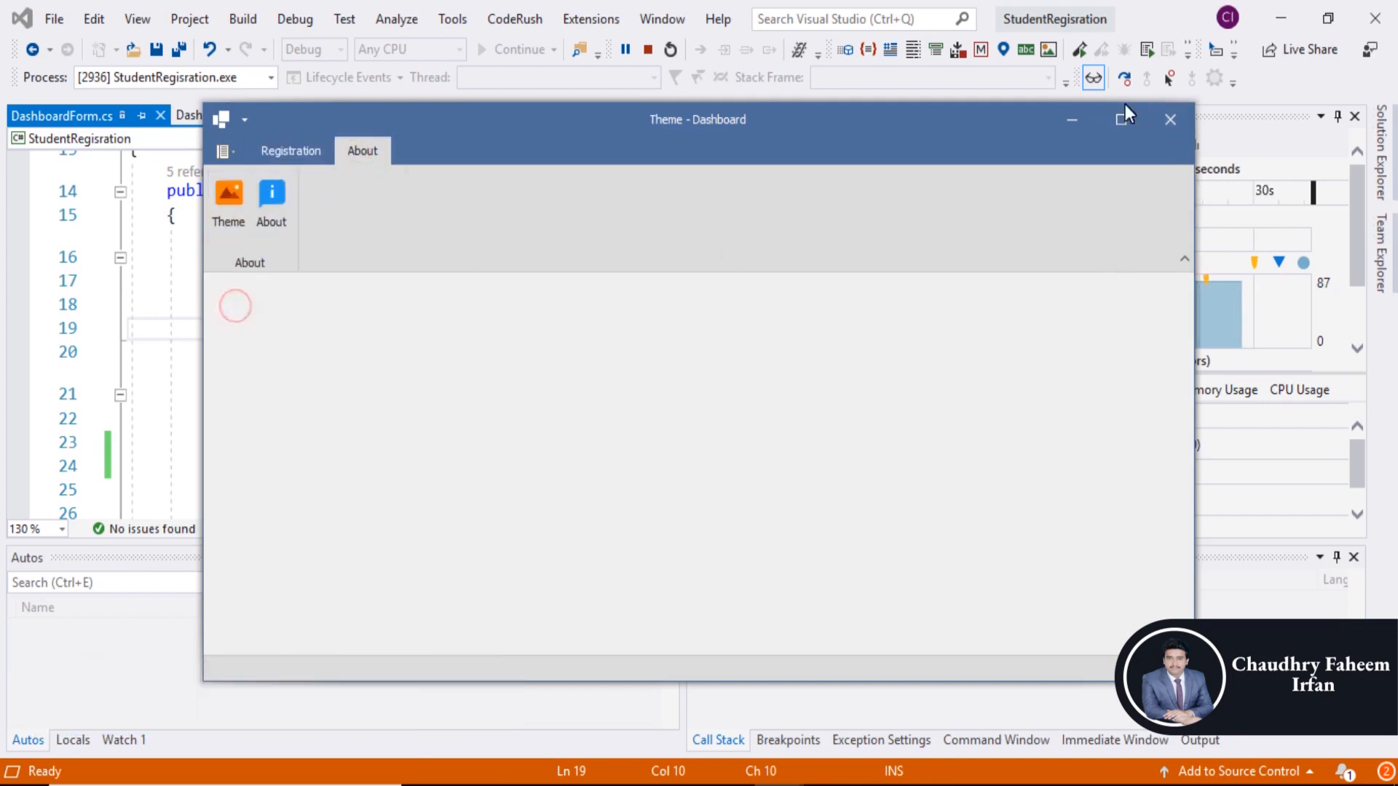
click(1124, 119)
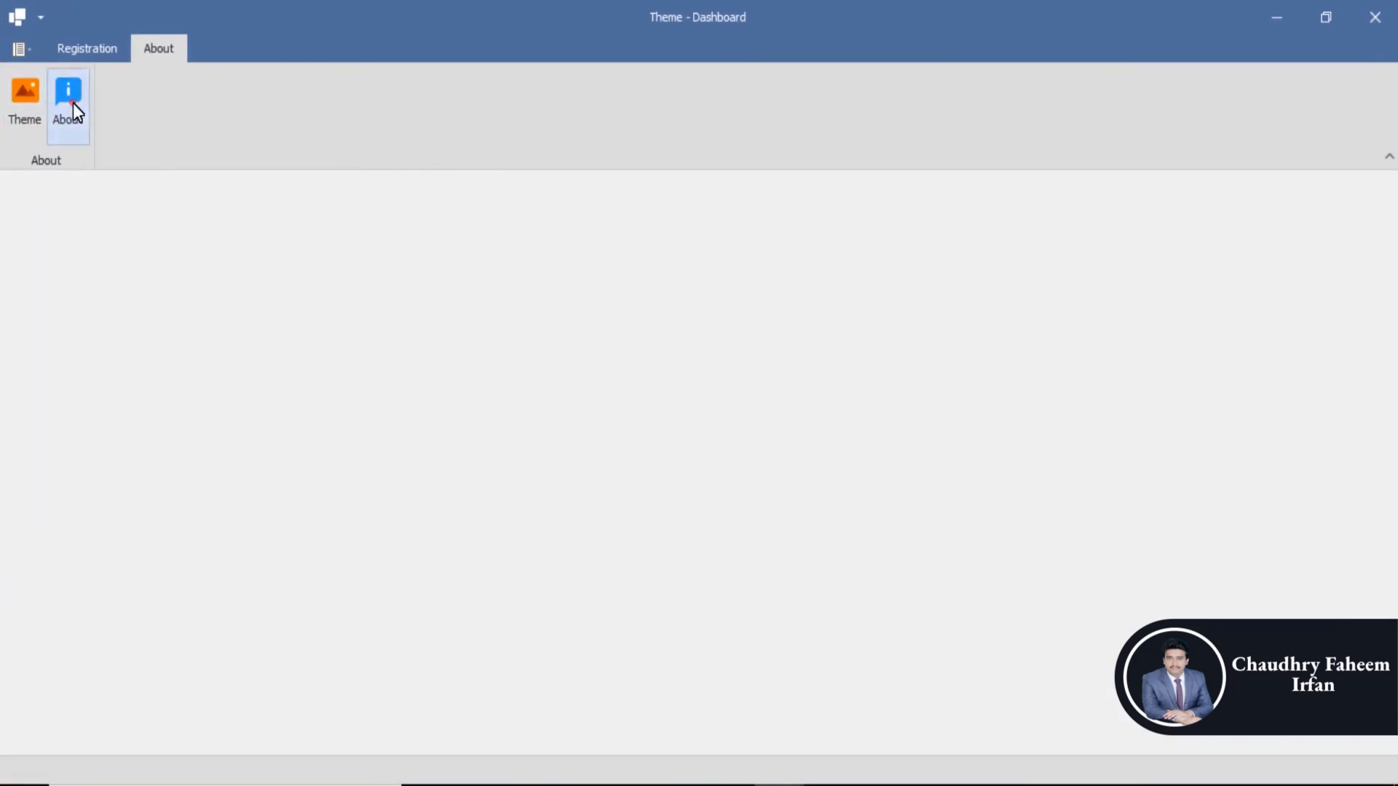
mouse_move(25, 98)
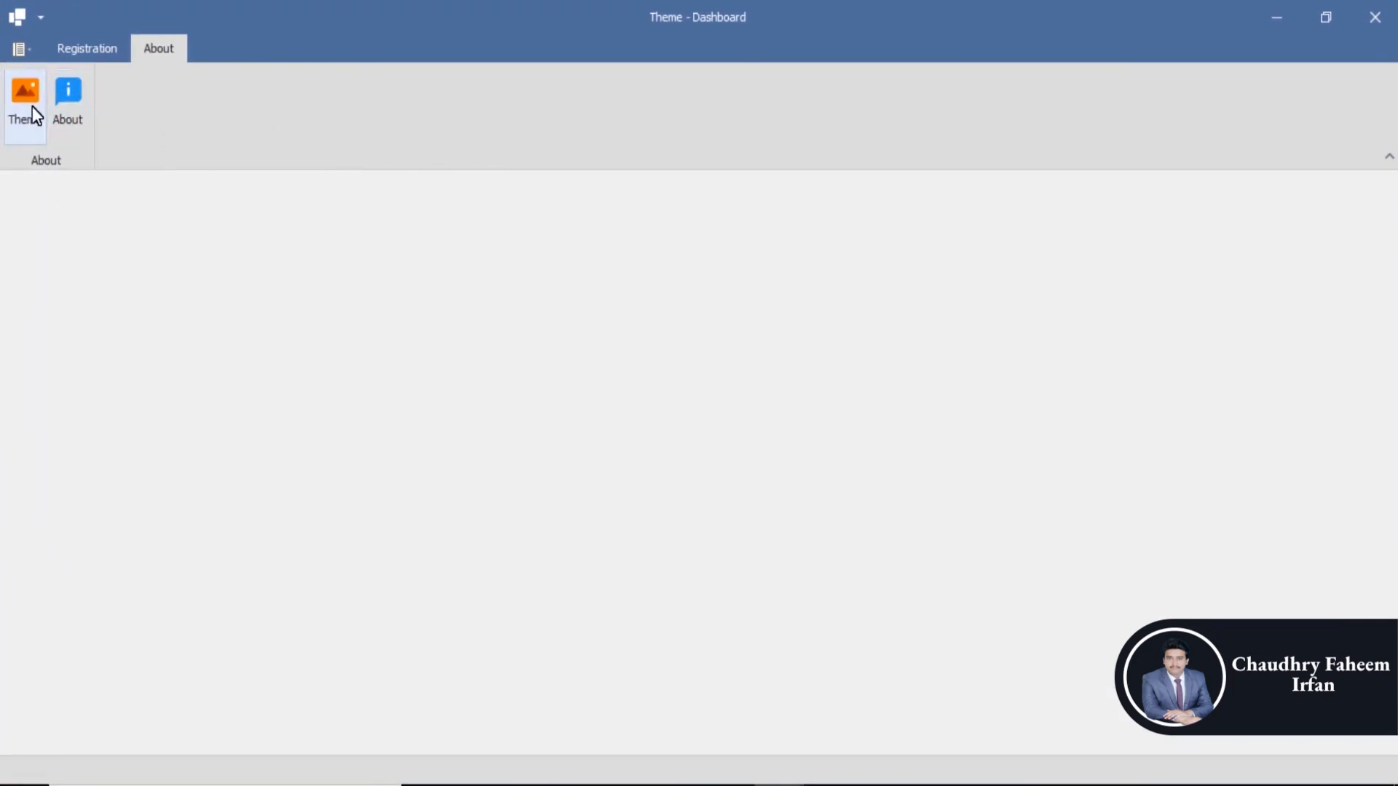
mouse_move(1240, 201)
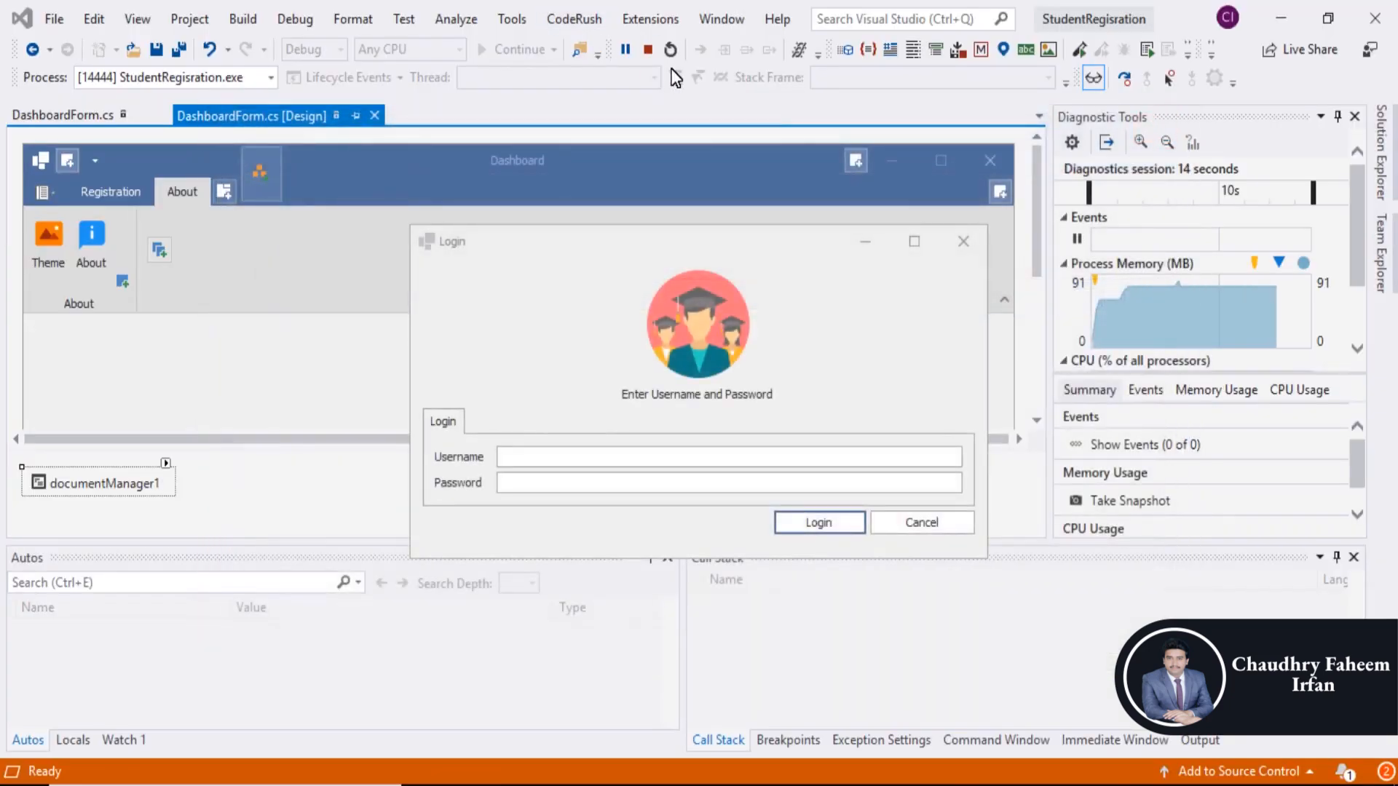
- Stop the running app and review the Dashboard form's MDI settings in the Properties window
click(669, 49)
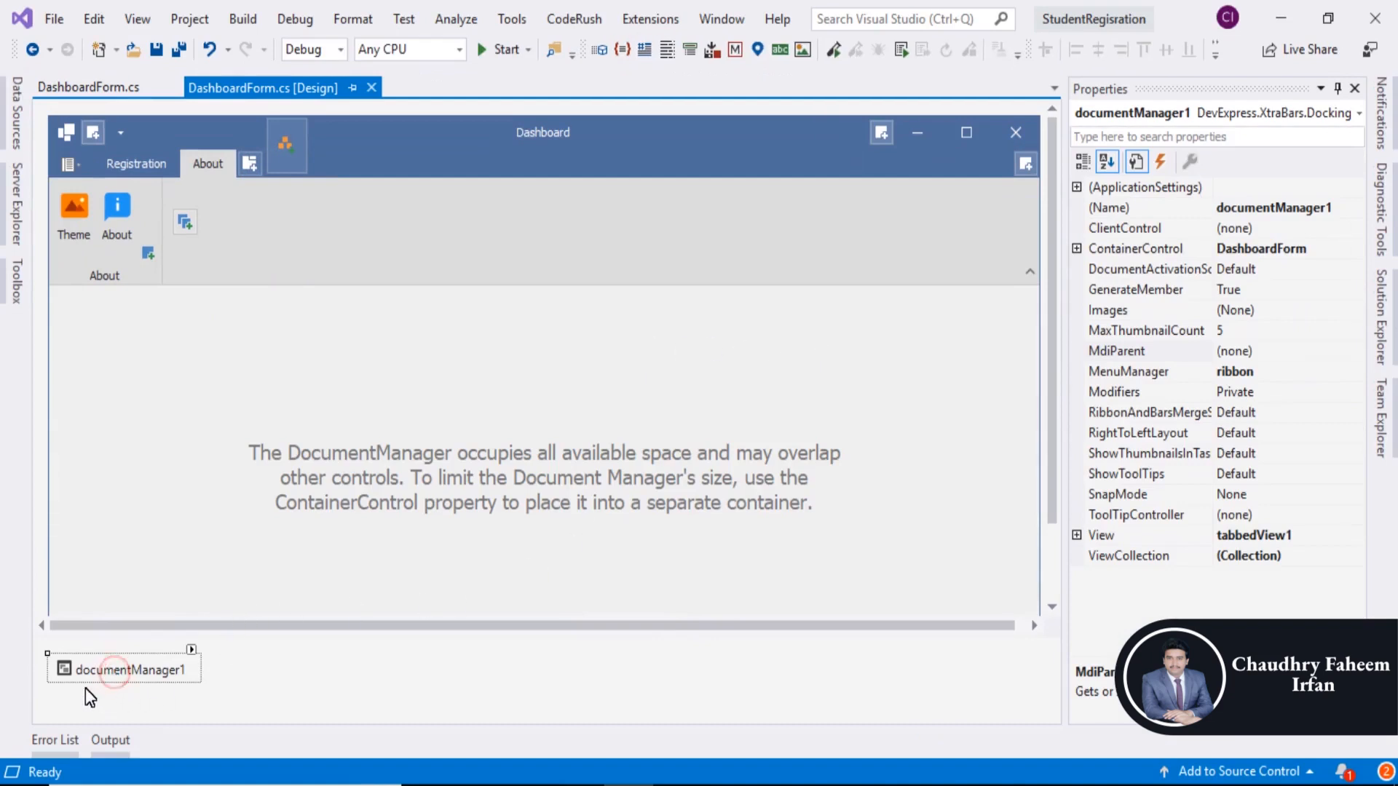
mouse_move(1311, 345)
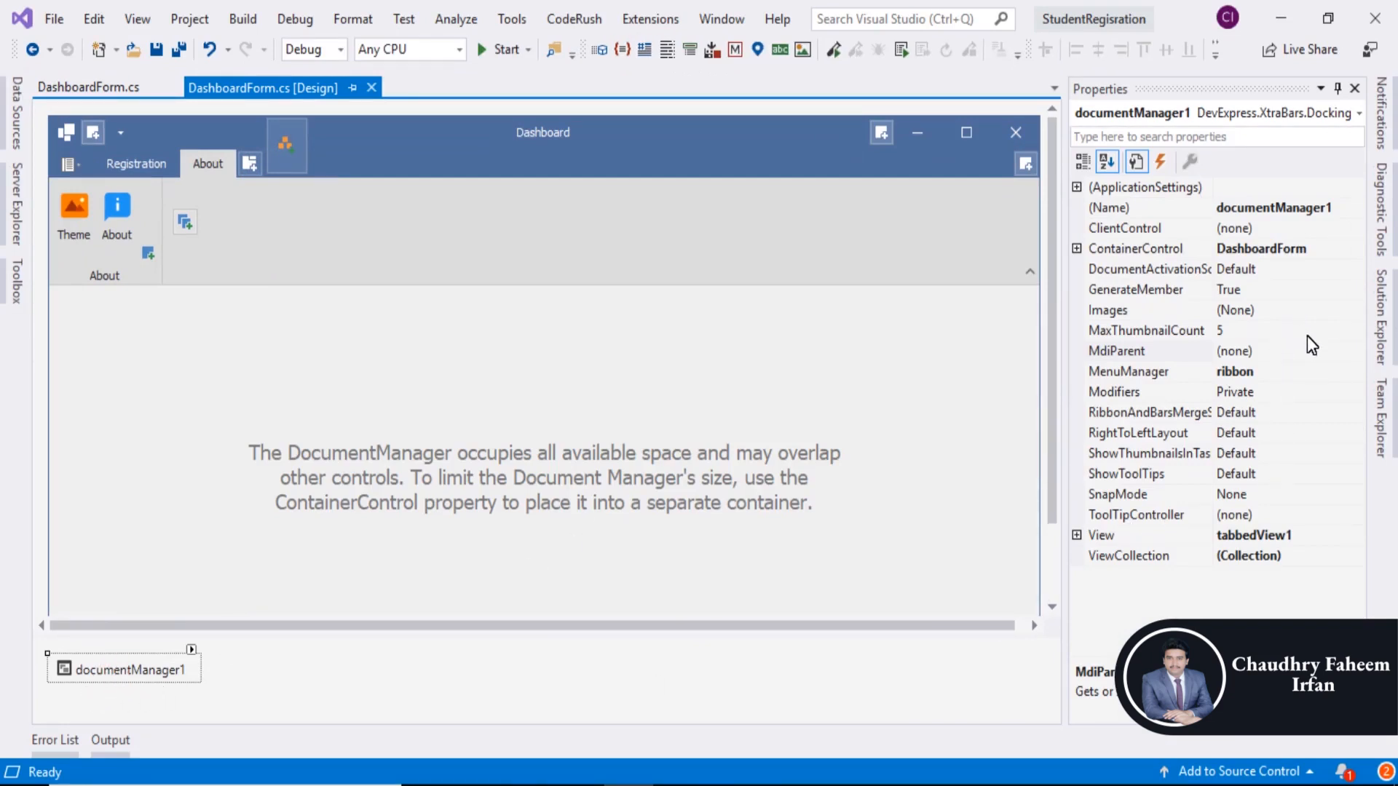
click(1145, 350)
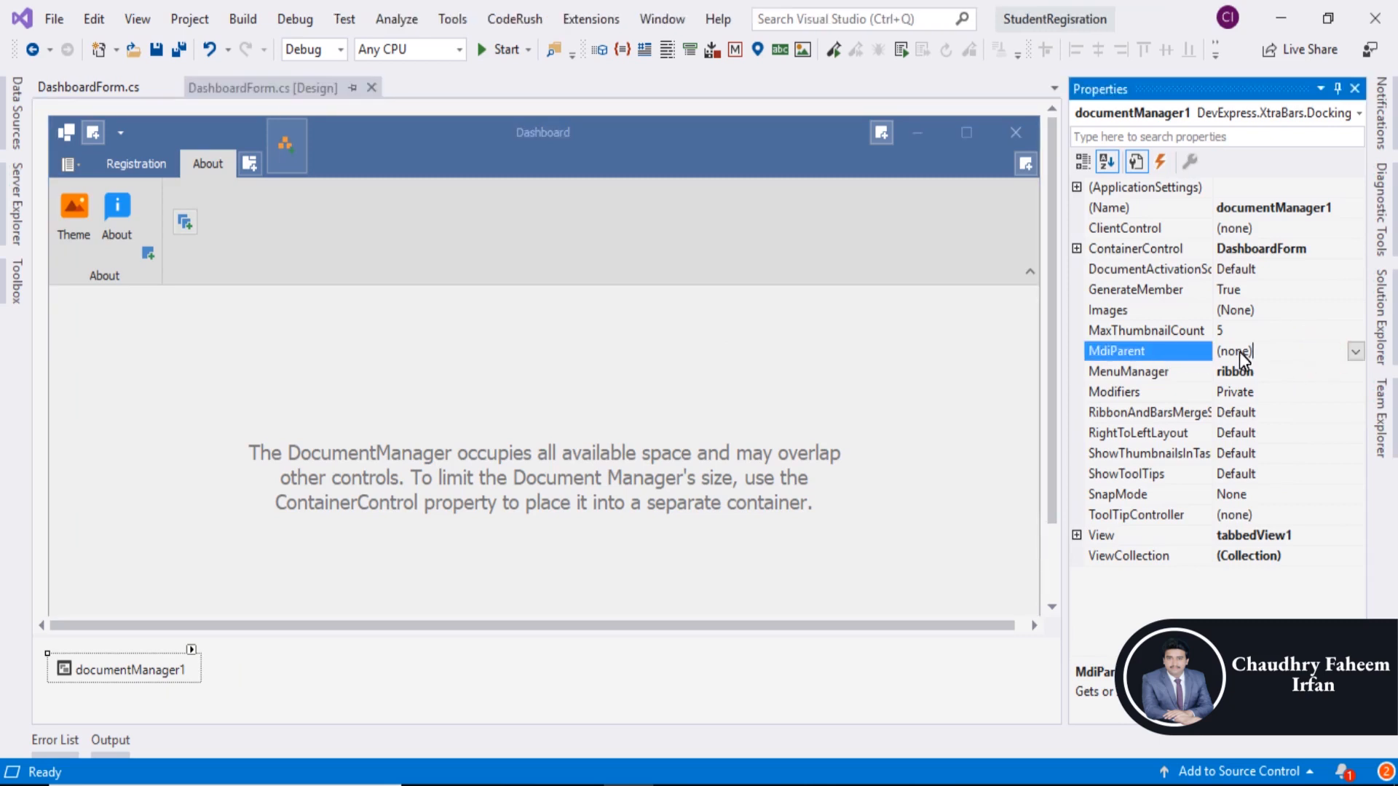
mouse_move(1335, 363)
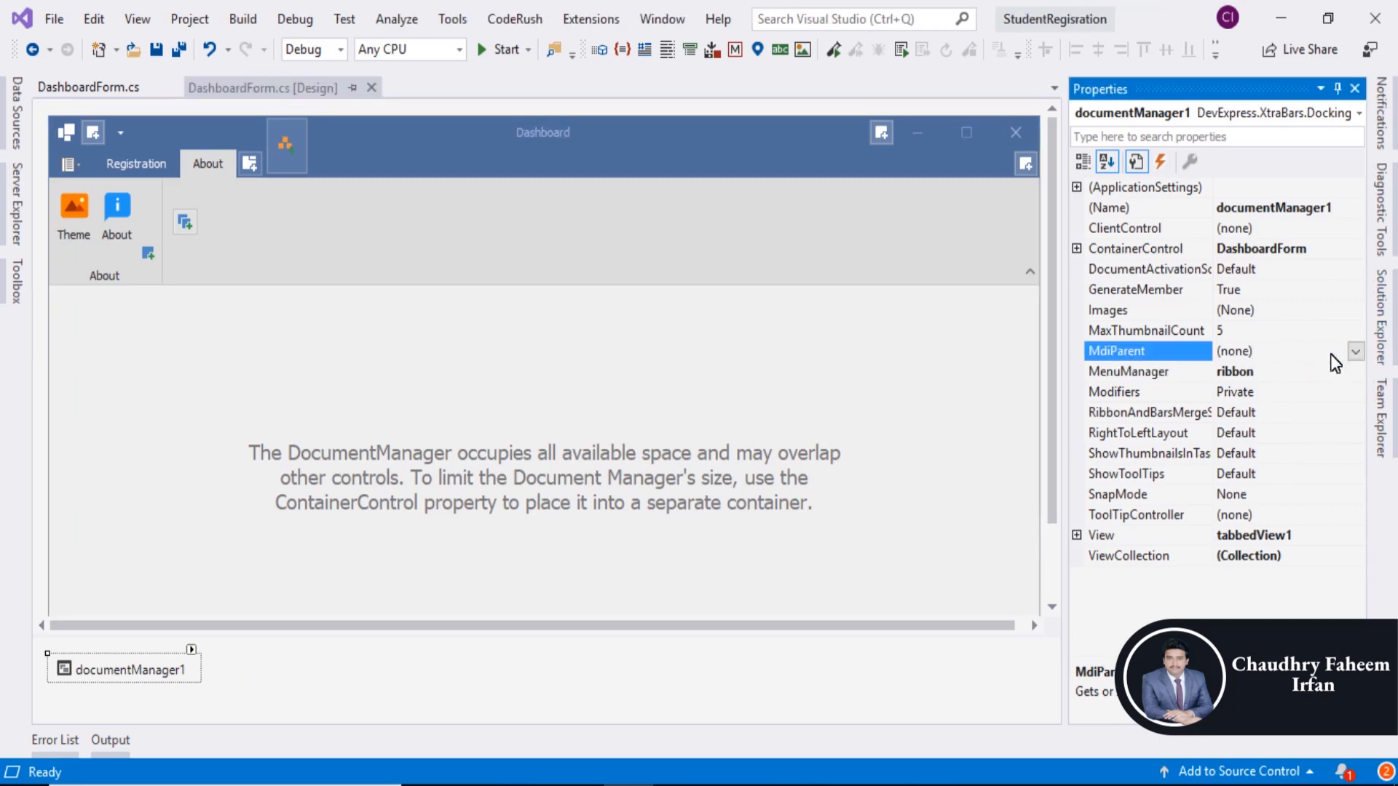
click(1355, 350)
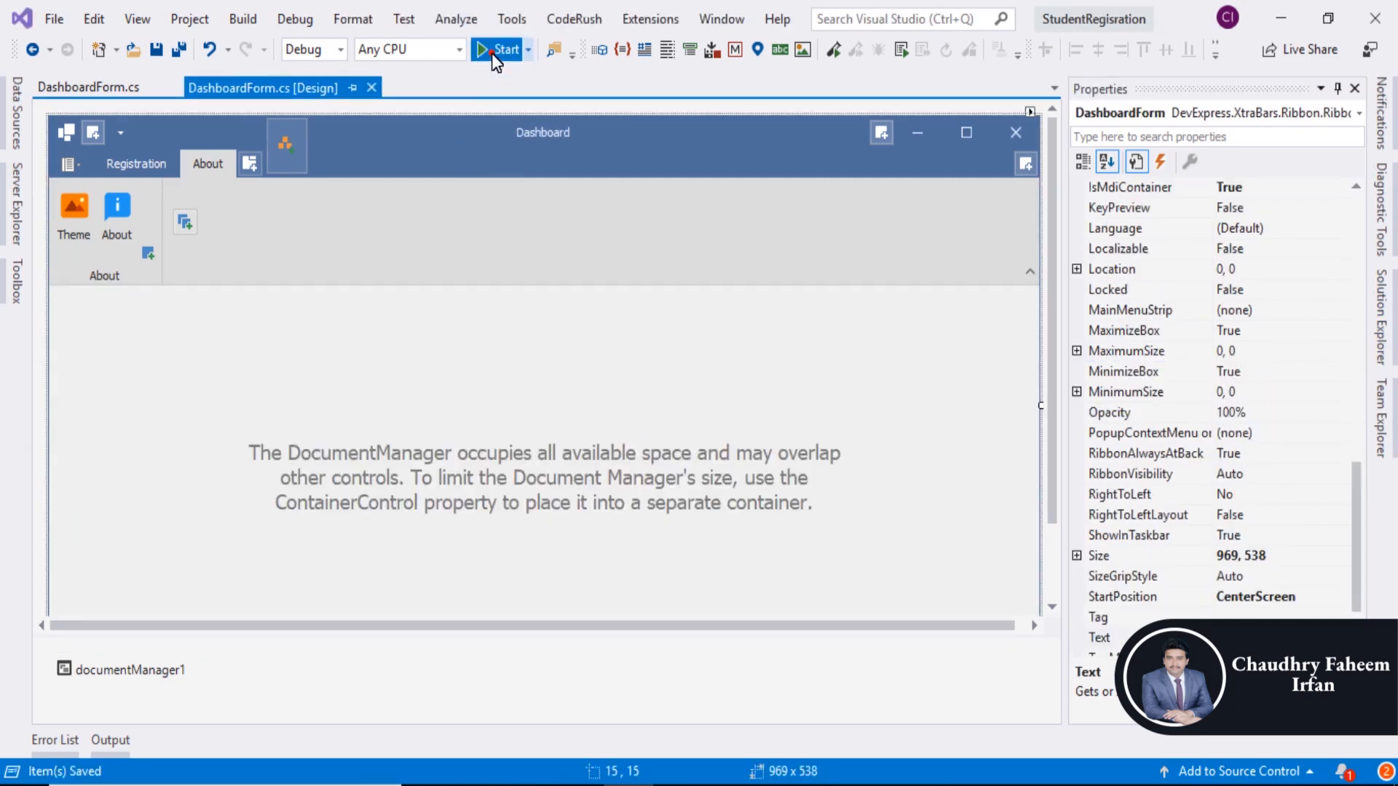
- Relaunch and log in, check that Theme opens as a Dashboard tab, then close Dashboard
click(498, 49)
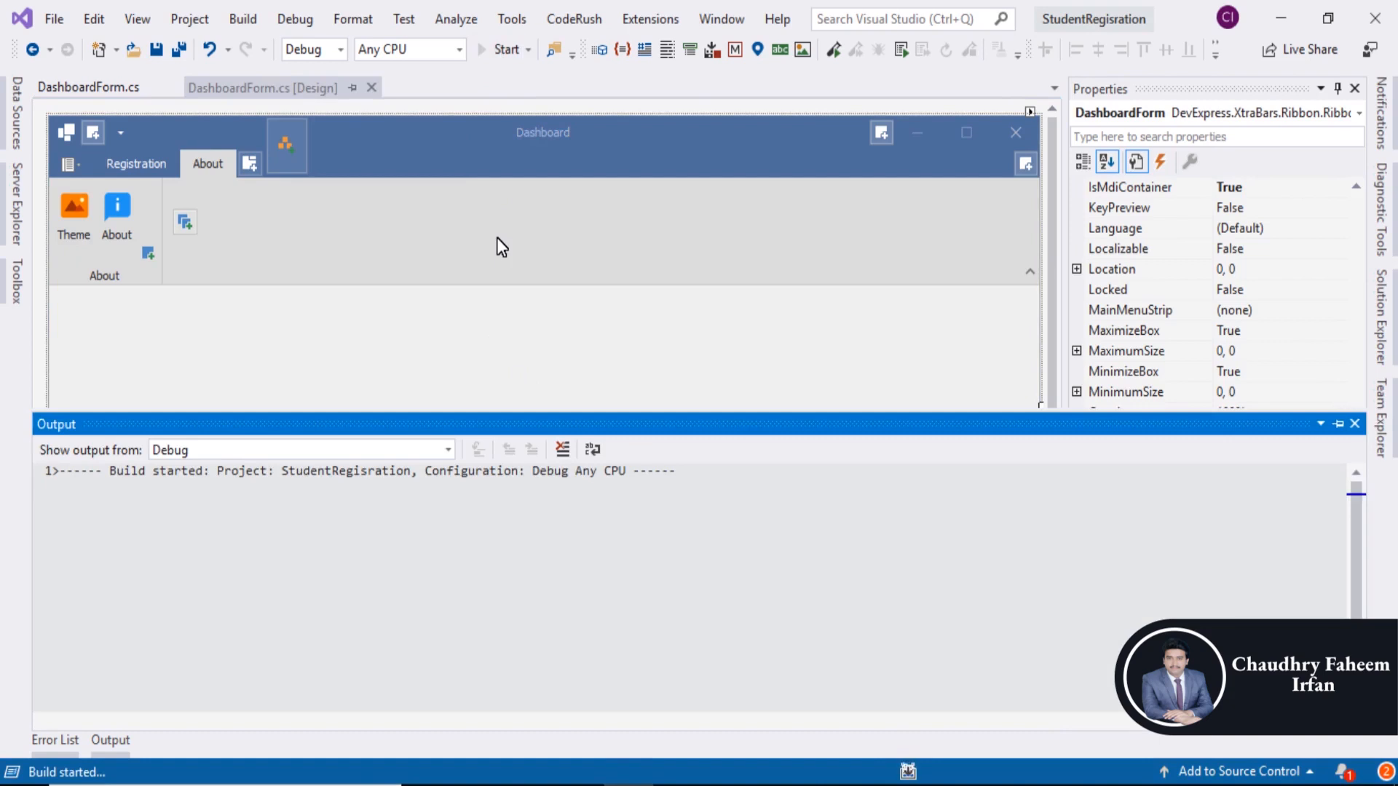
click(504, 49)
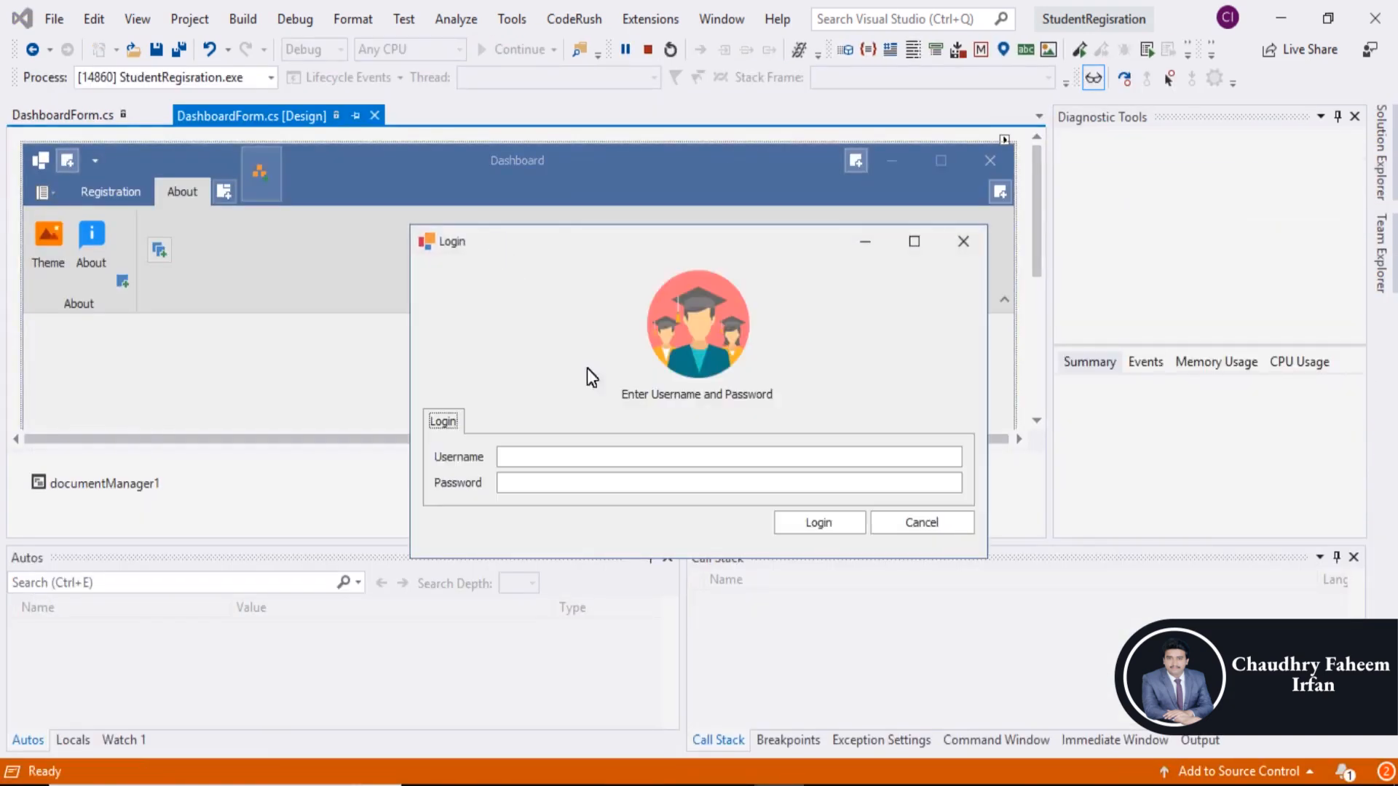
click(818, 523)
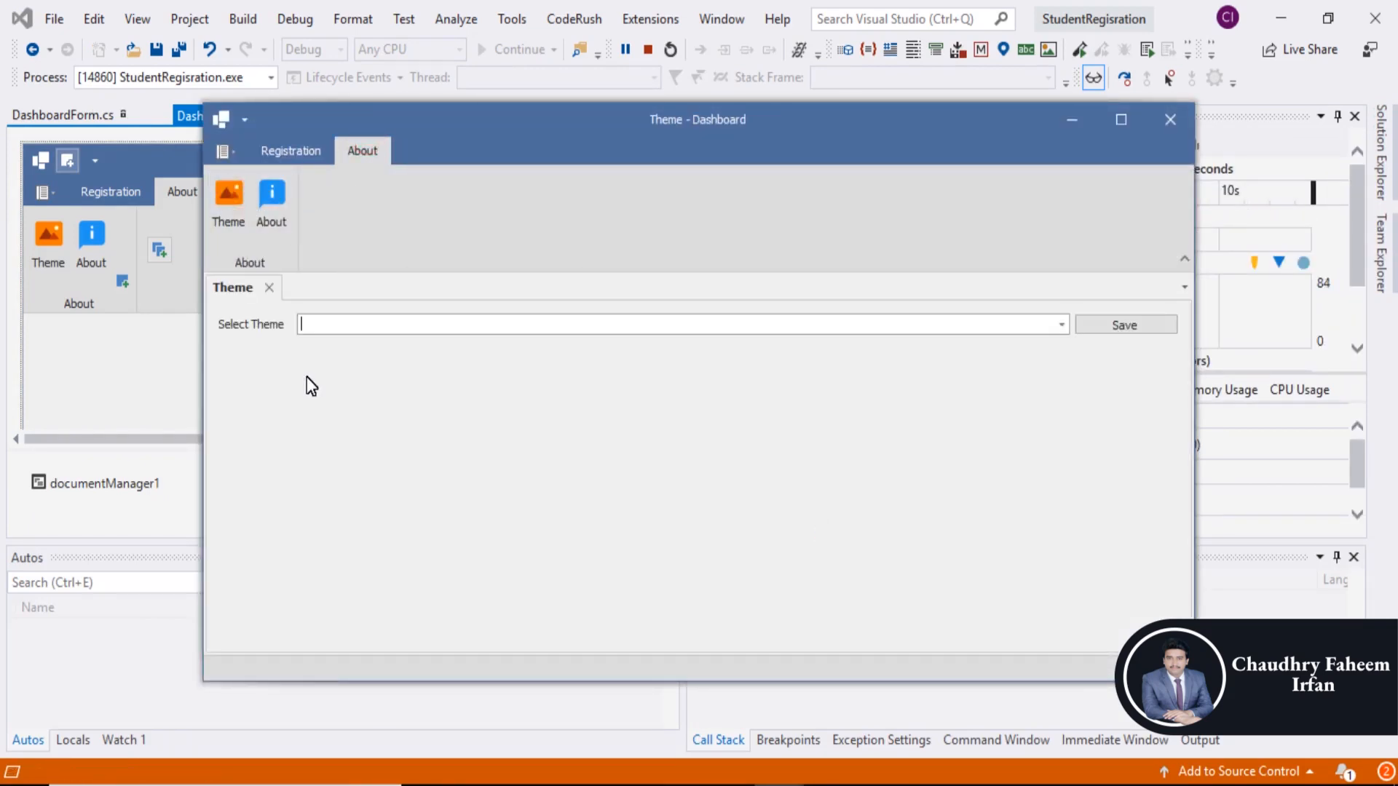
click(1120, 118)
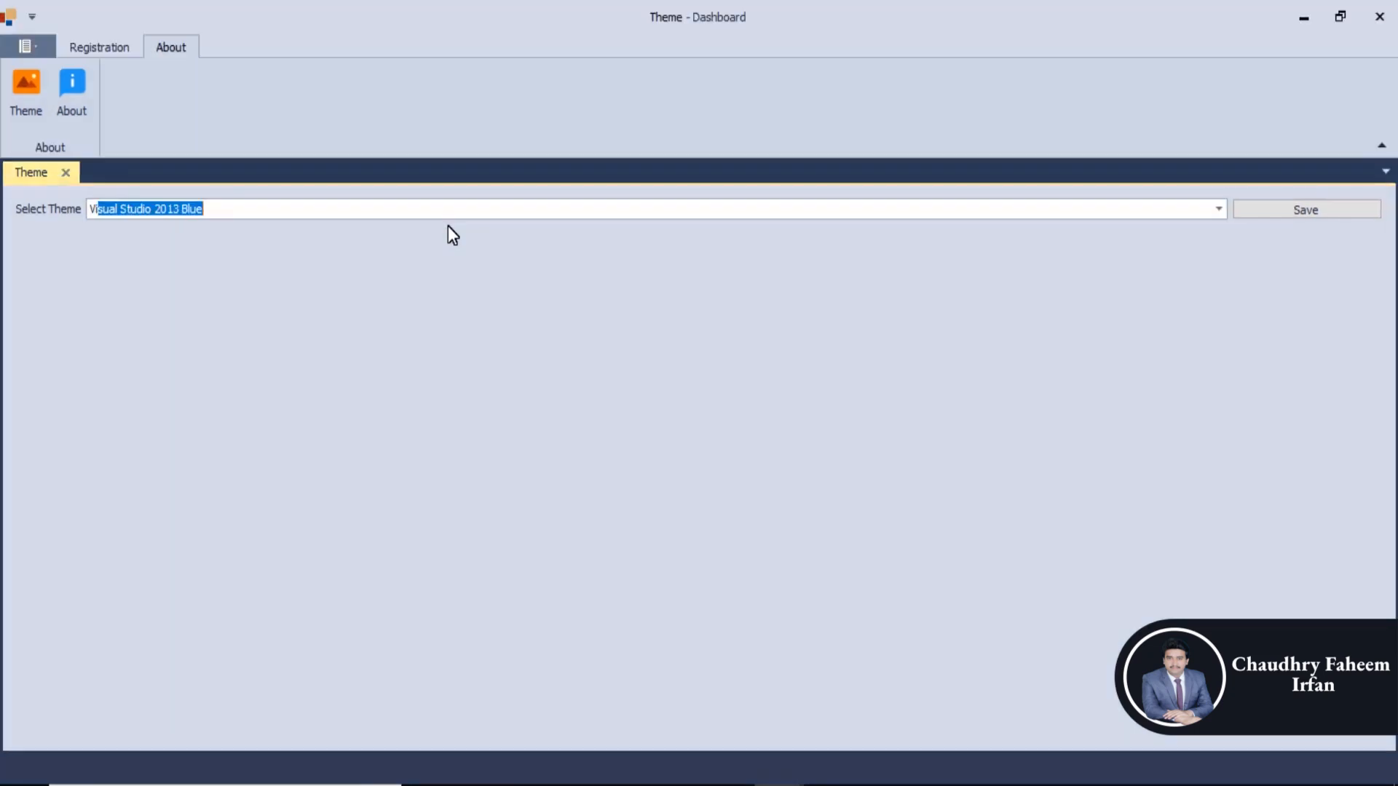
mouse_move(134, 370)
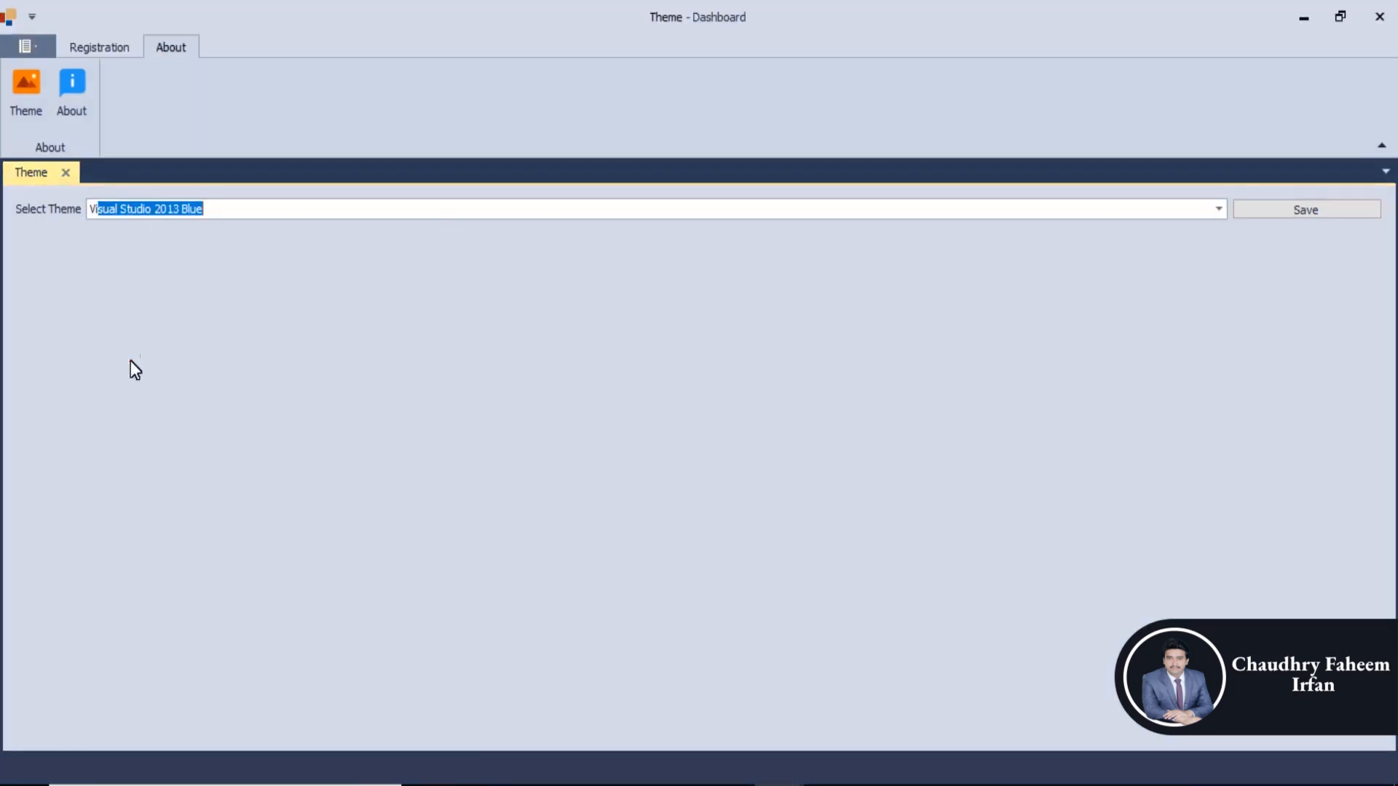
mouse_move(44, 198)
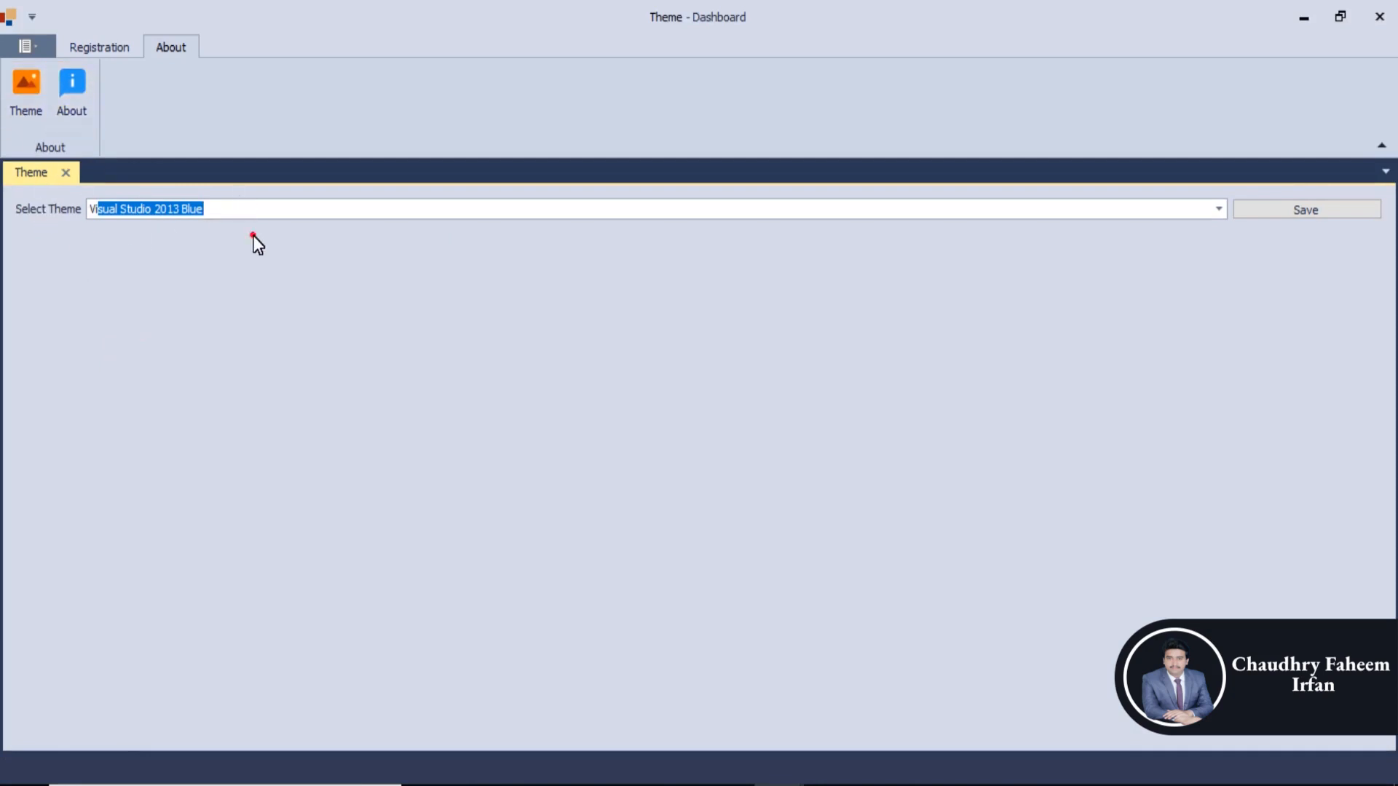
mouse_move(1378, 16)
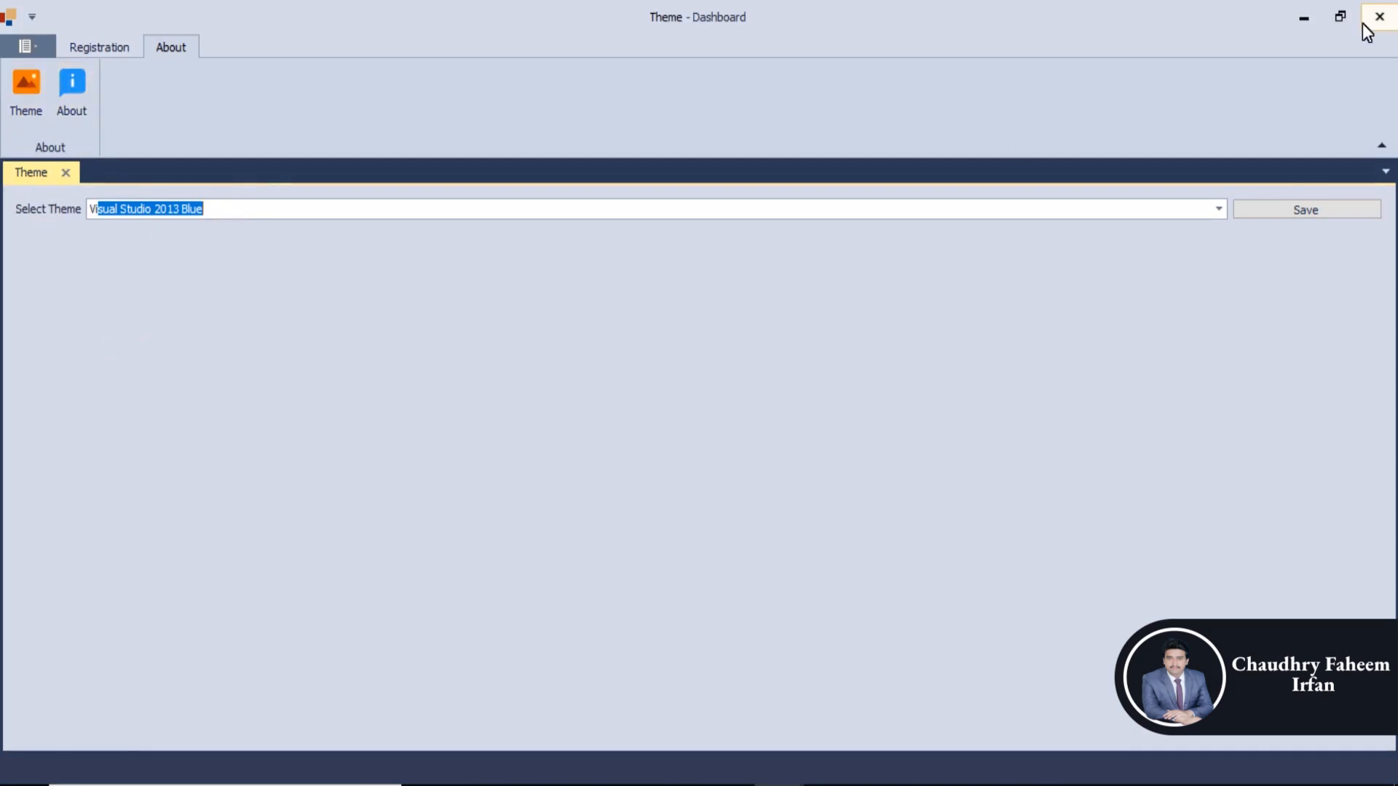
mouse_move(771, 195)
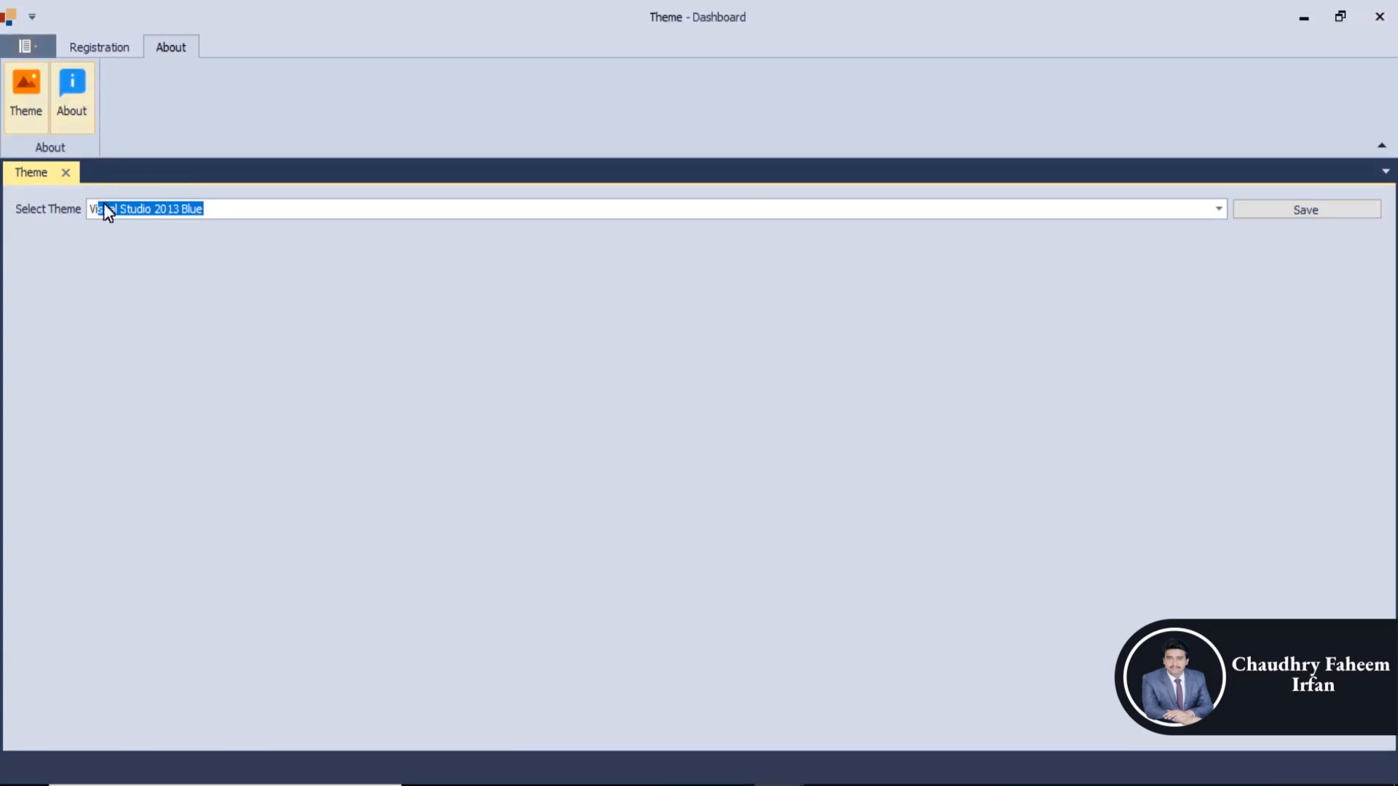
mouse_move(1377, 16)
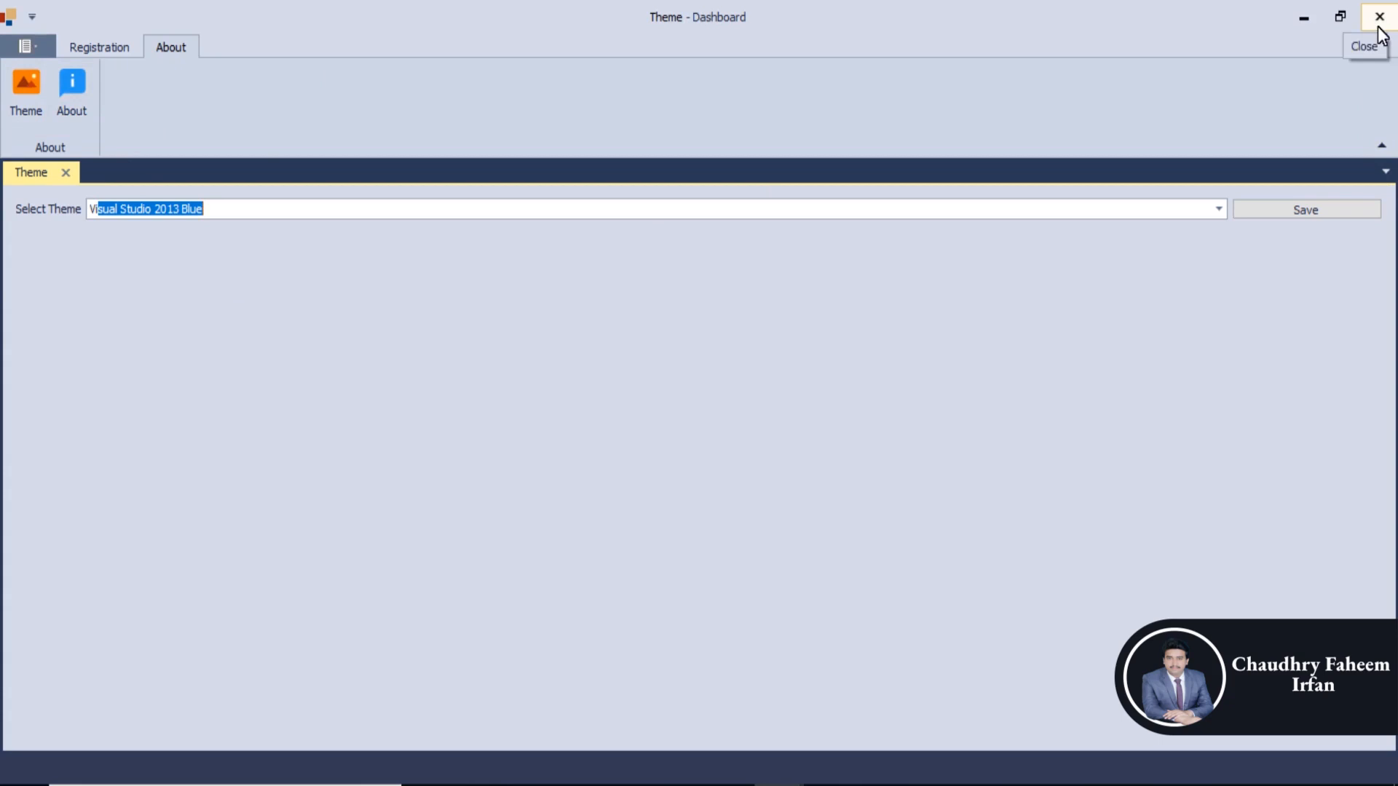
click(66, 174)
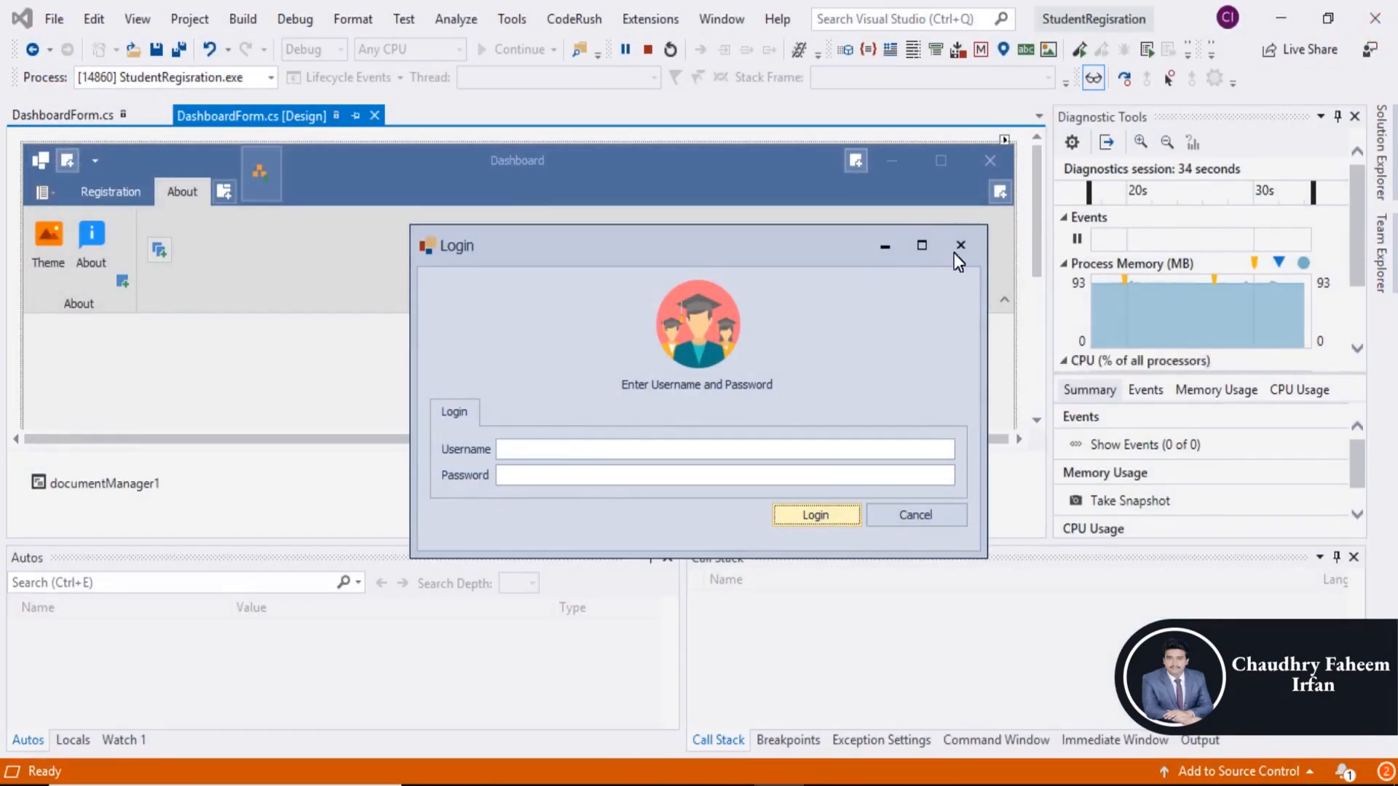
- In the About handler, create 'ab = new AboutForm()', set 'ab.MdiParent = this', and call 'ab.Show()'
click(960, 245)
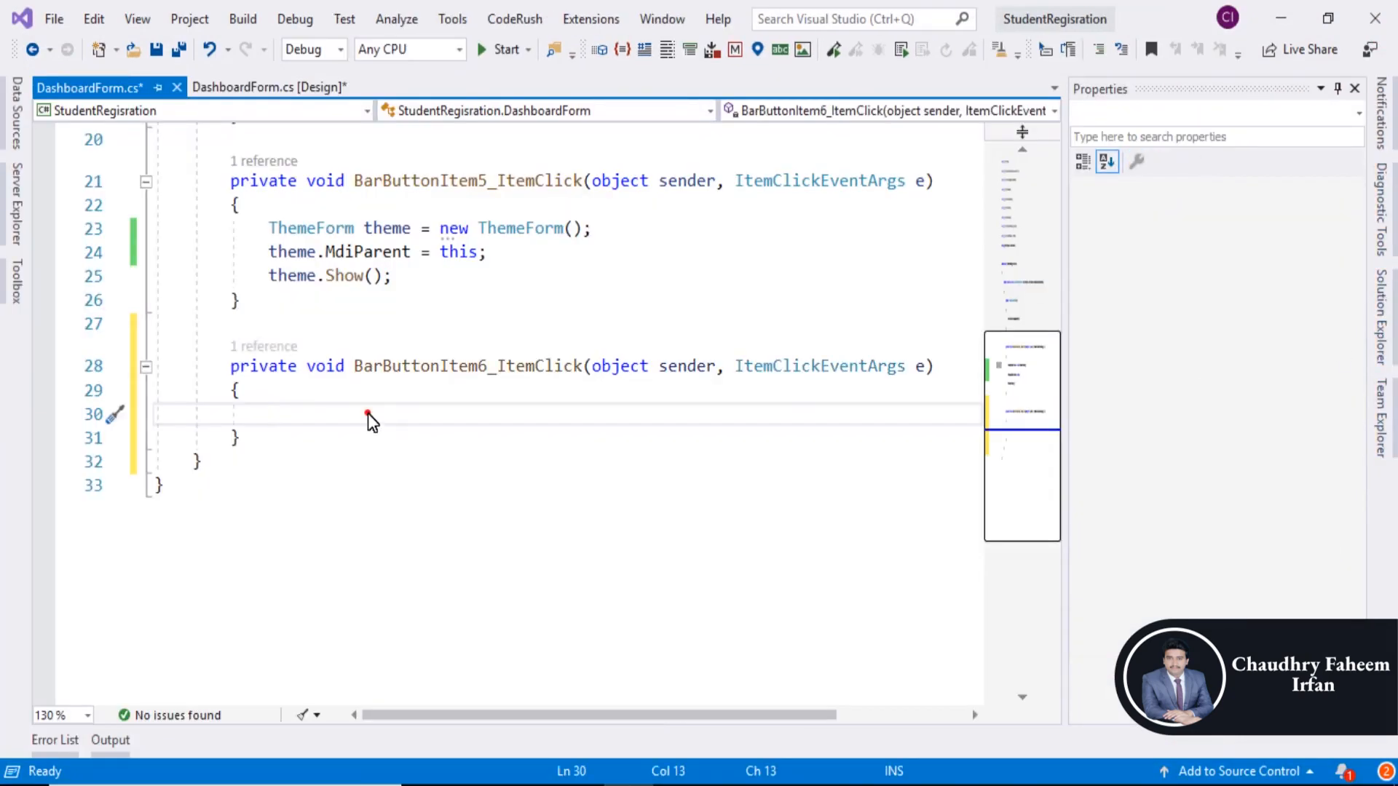
text(about)
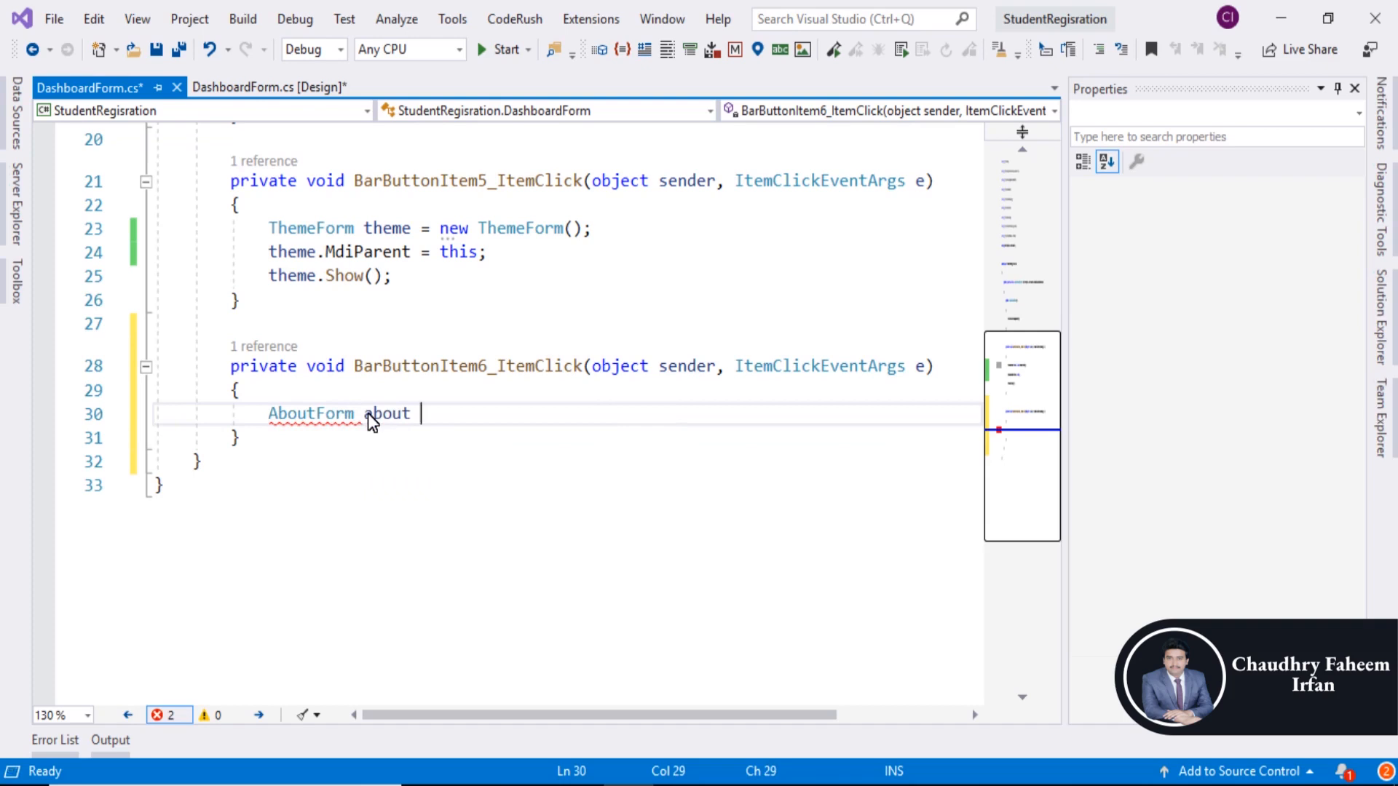
text(= new)
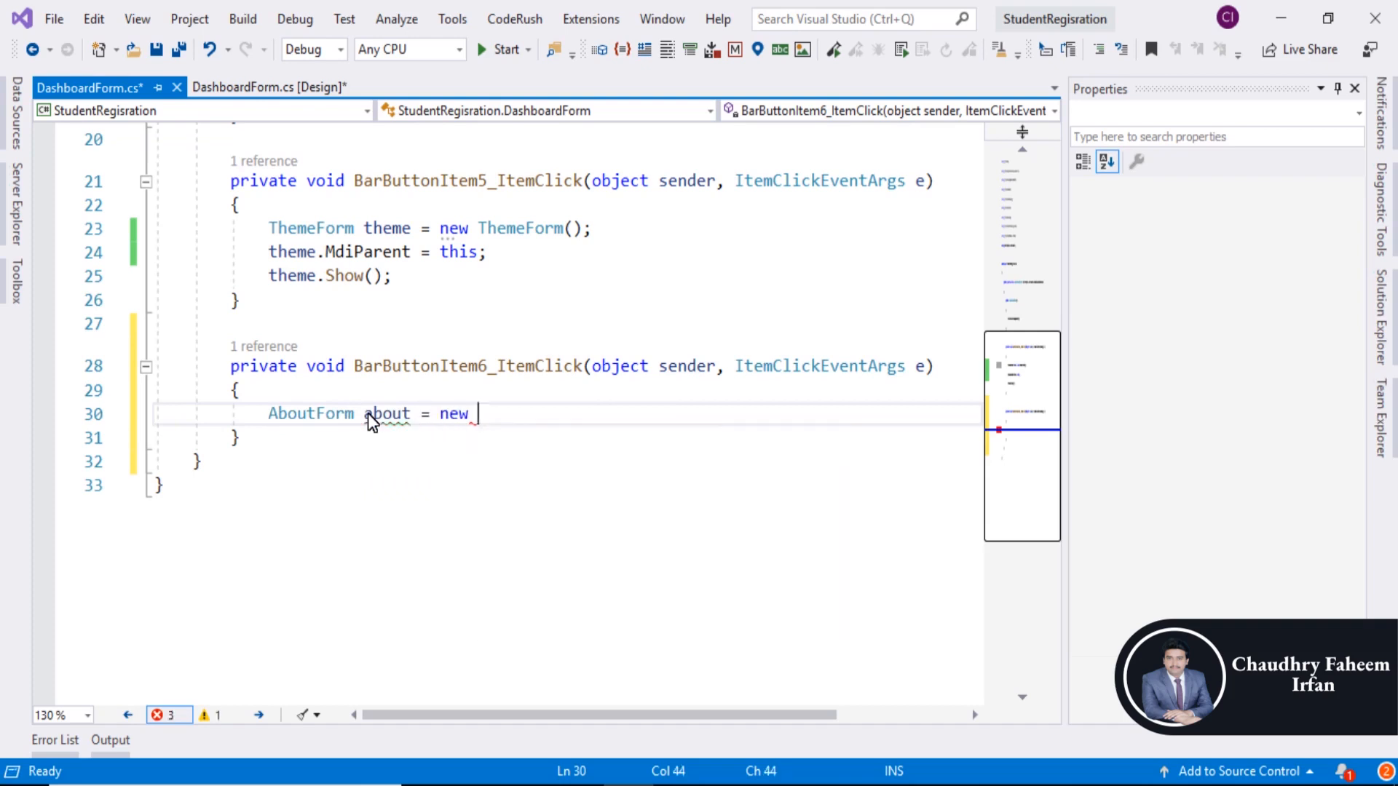
text(AboutForm())
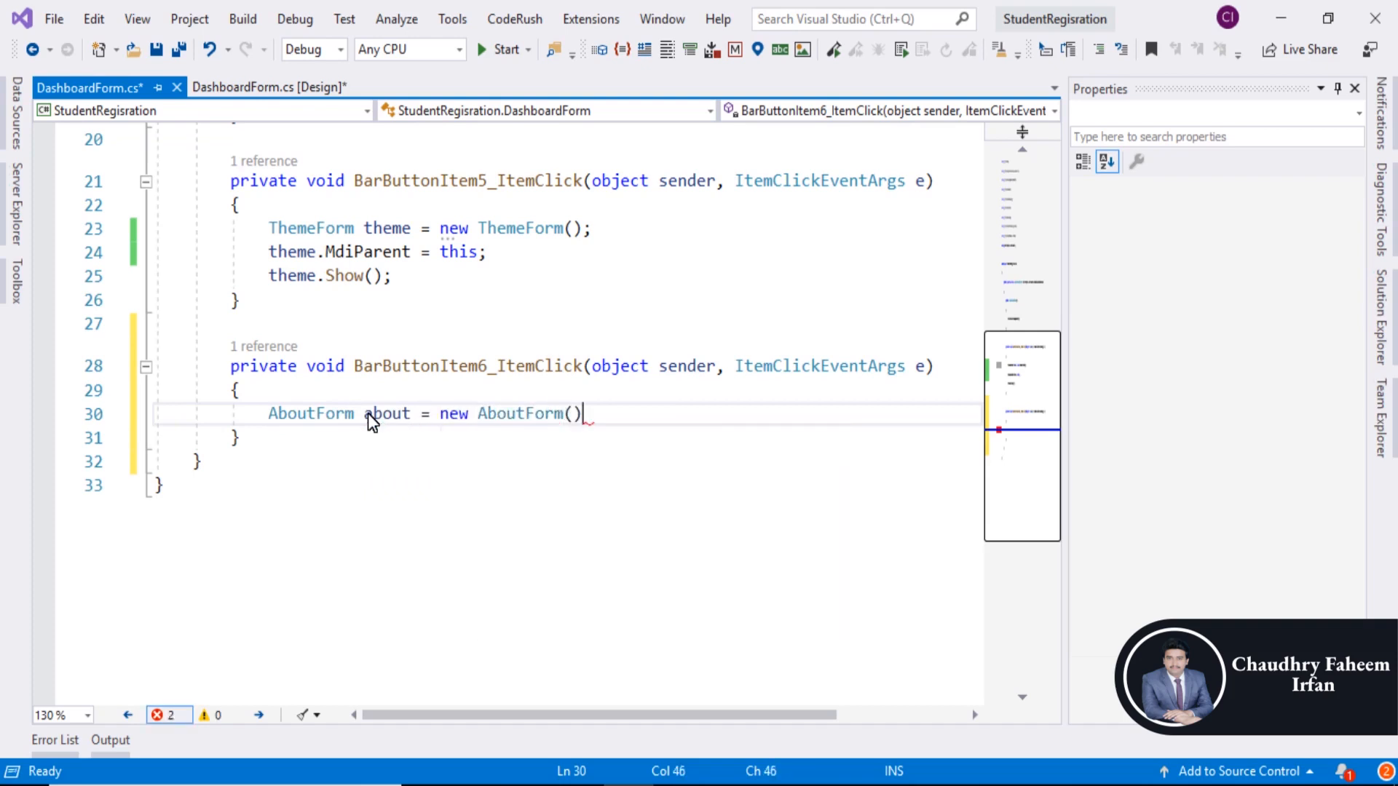
text(;)
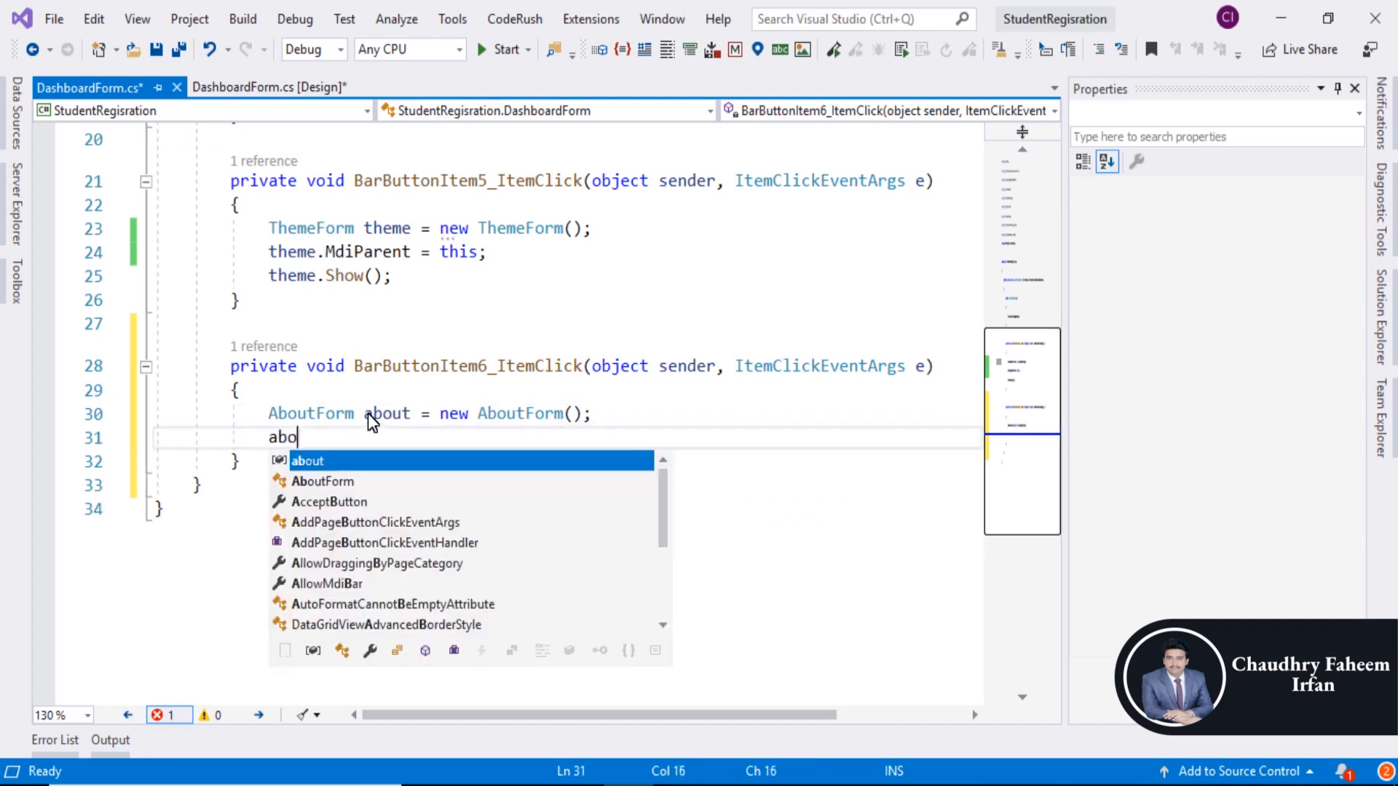
text(.MdiParent =)
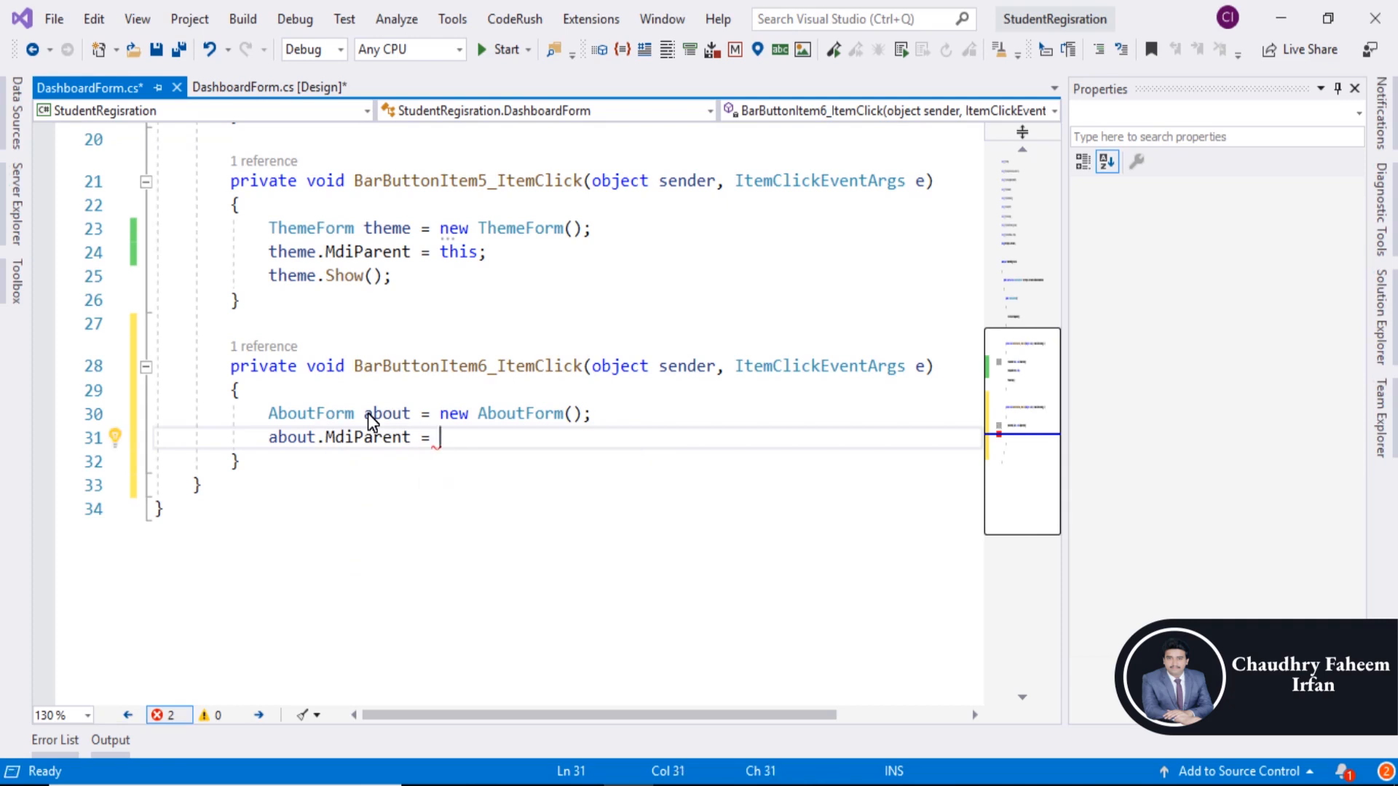
text(this;)
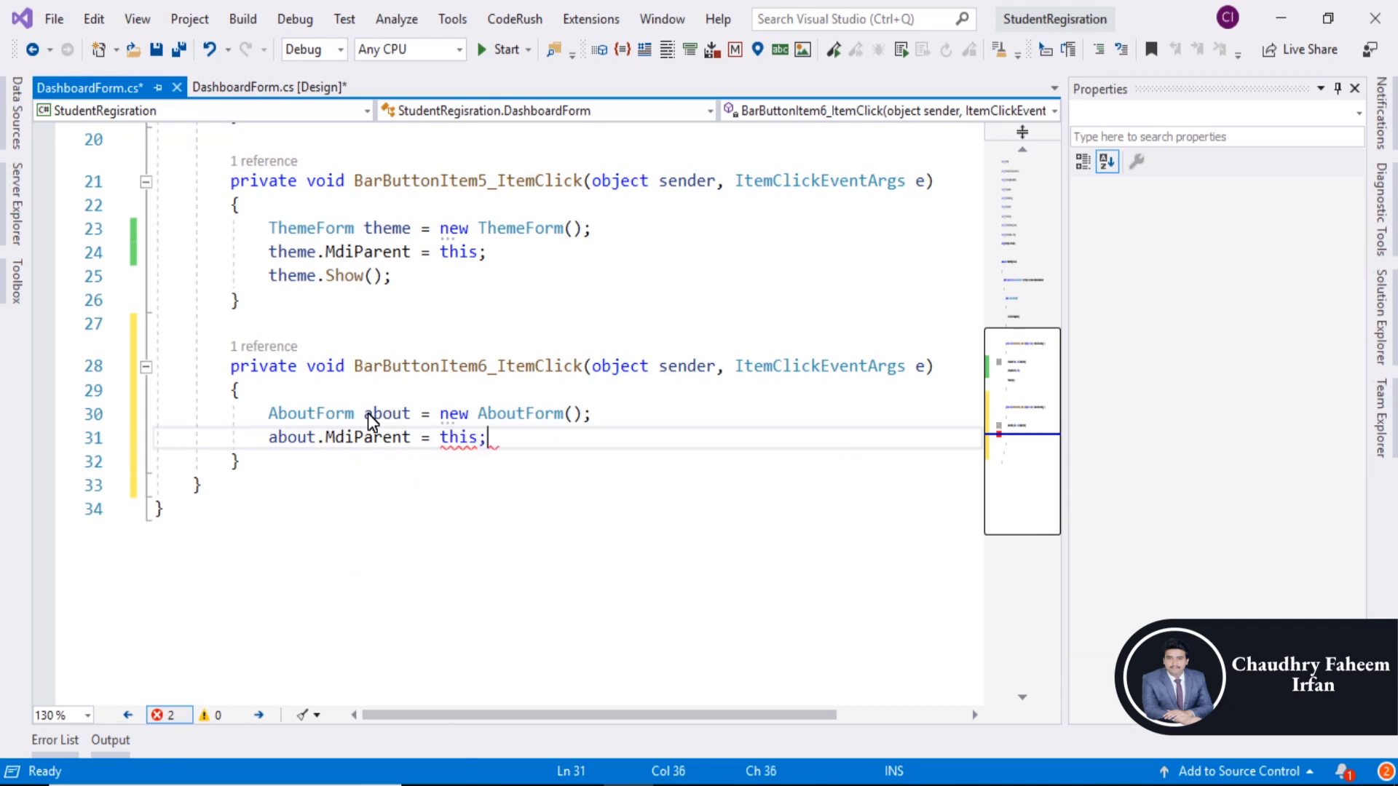
text(about.s)
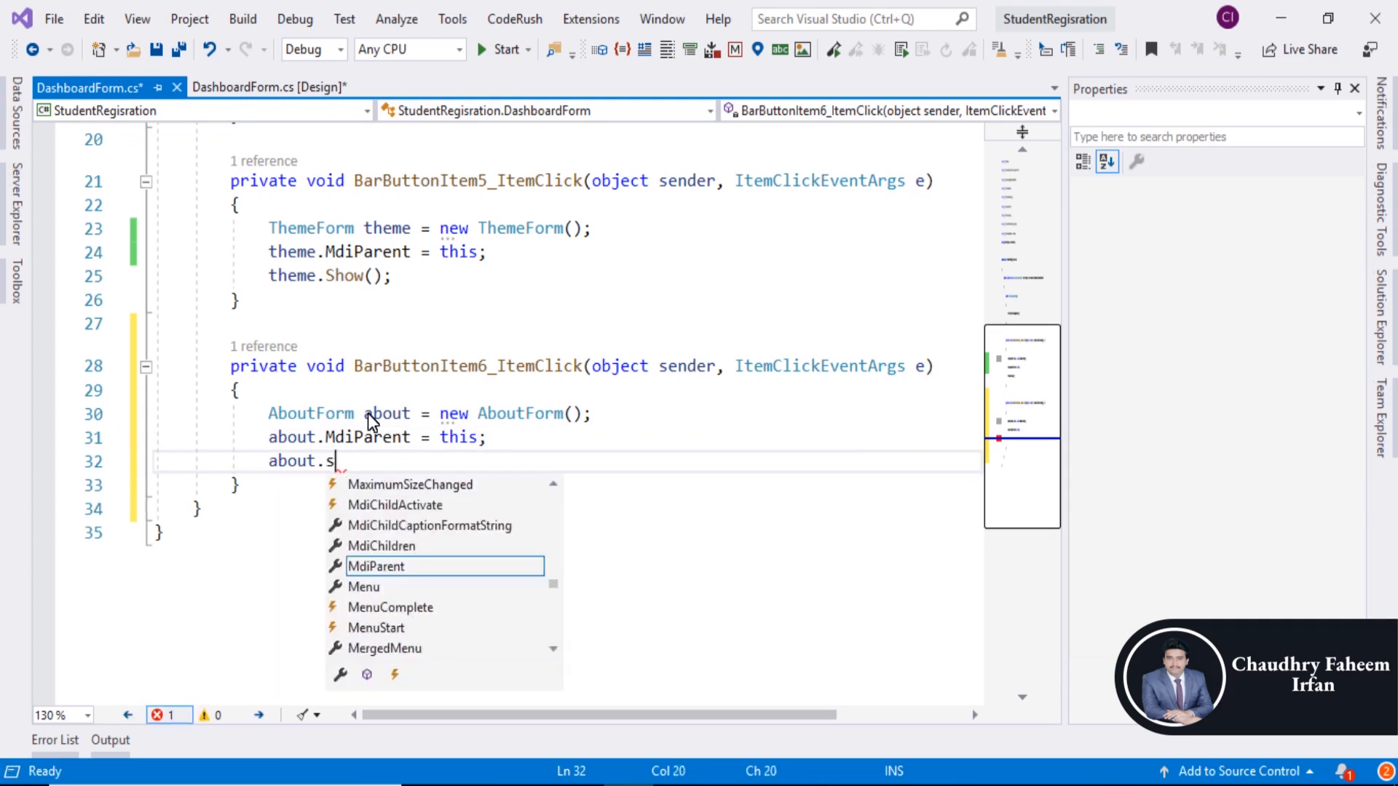
text(Show();)
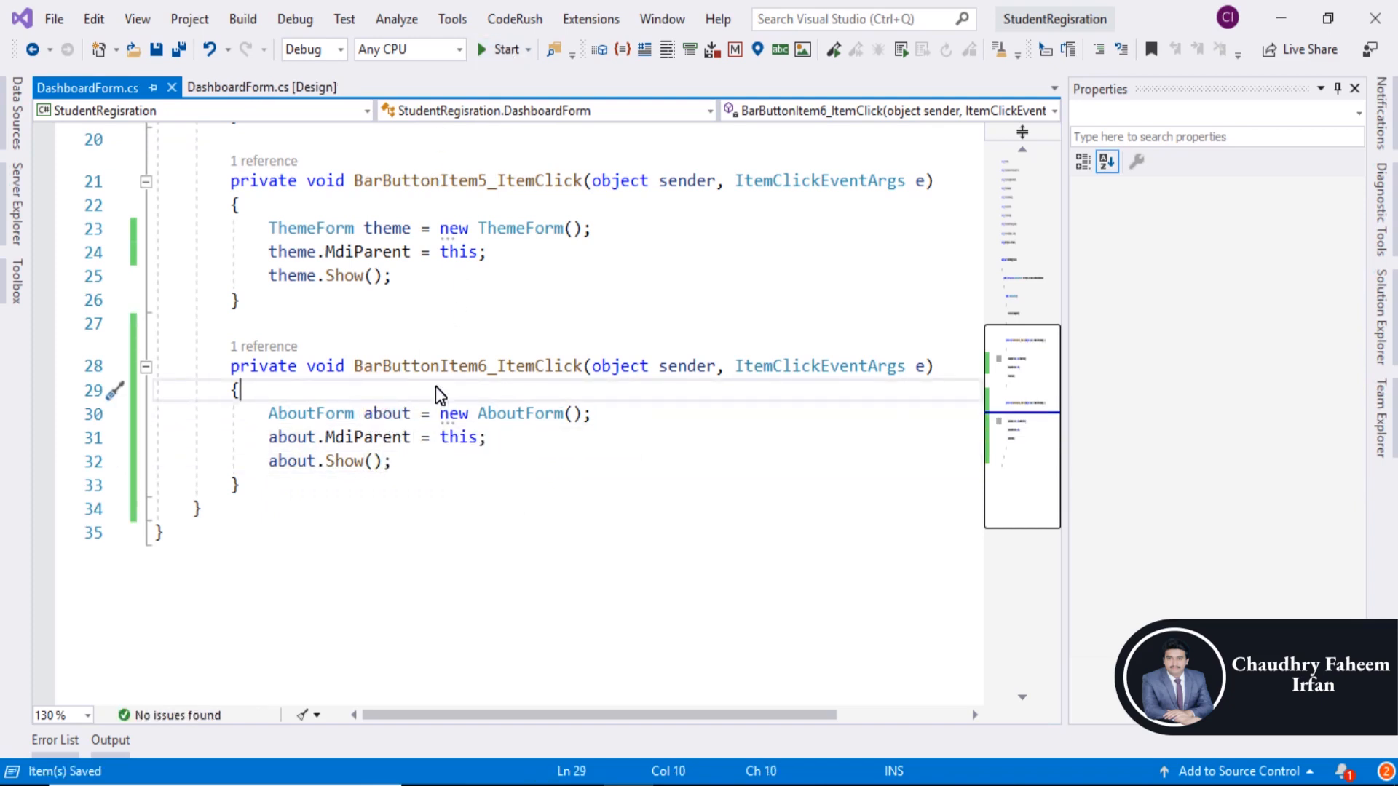
- Return to the DashboardForm designer and right-click the StudentRegisration project in Solution Explorer
click(263, 87)
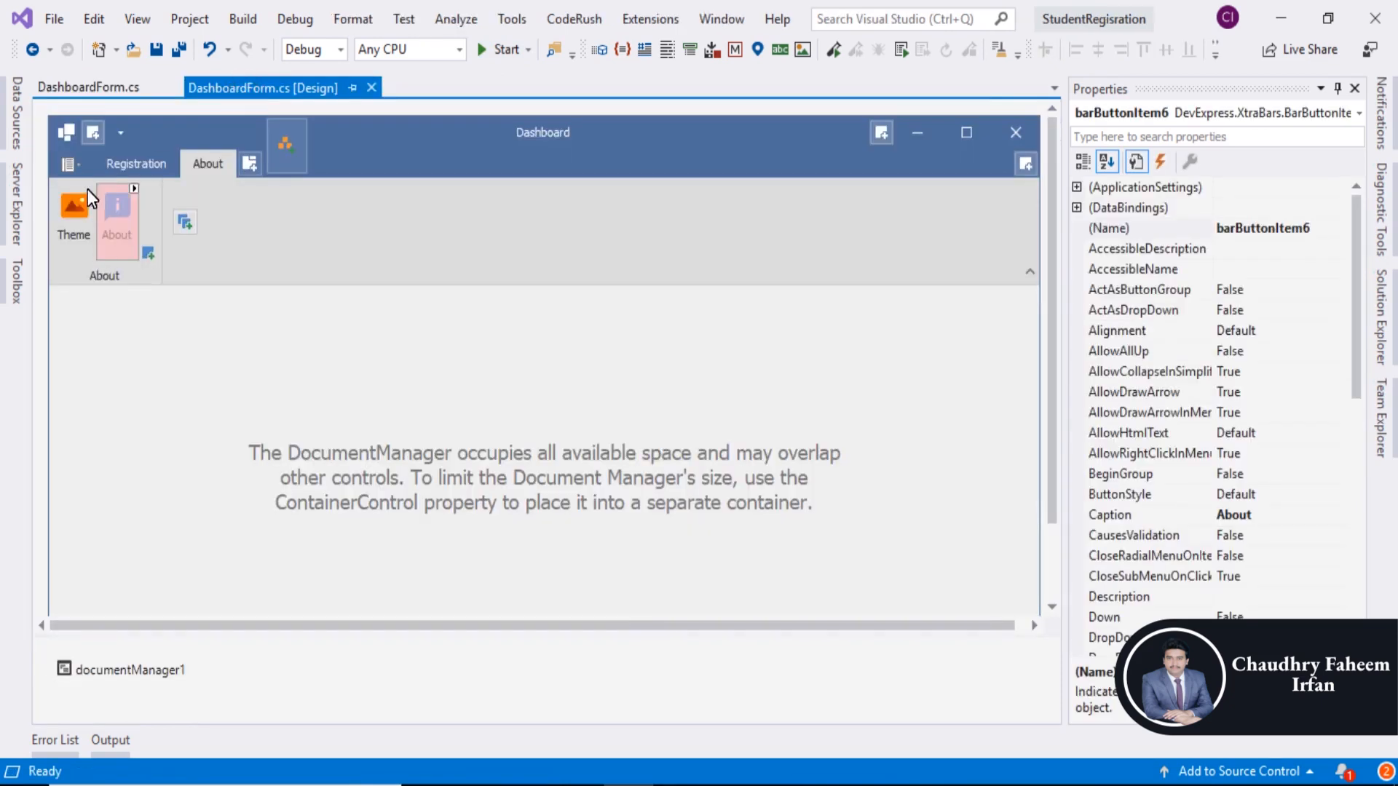
click(136, 163)
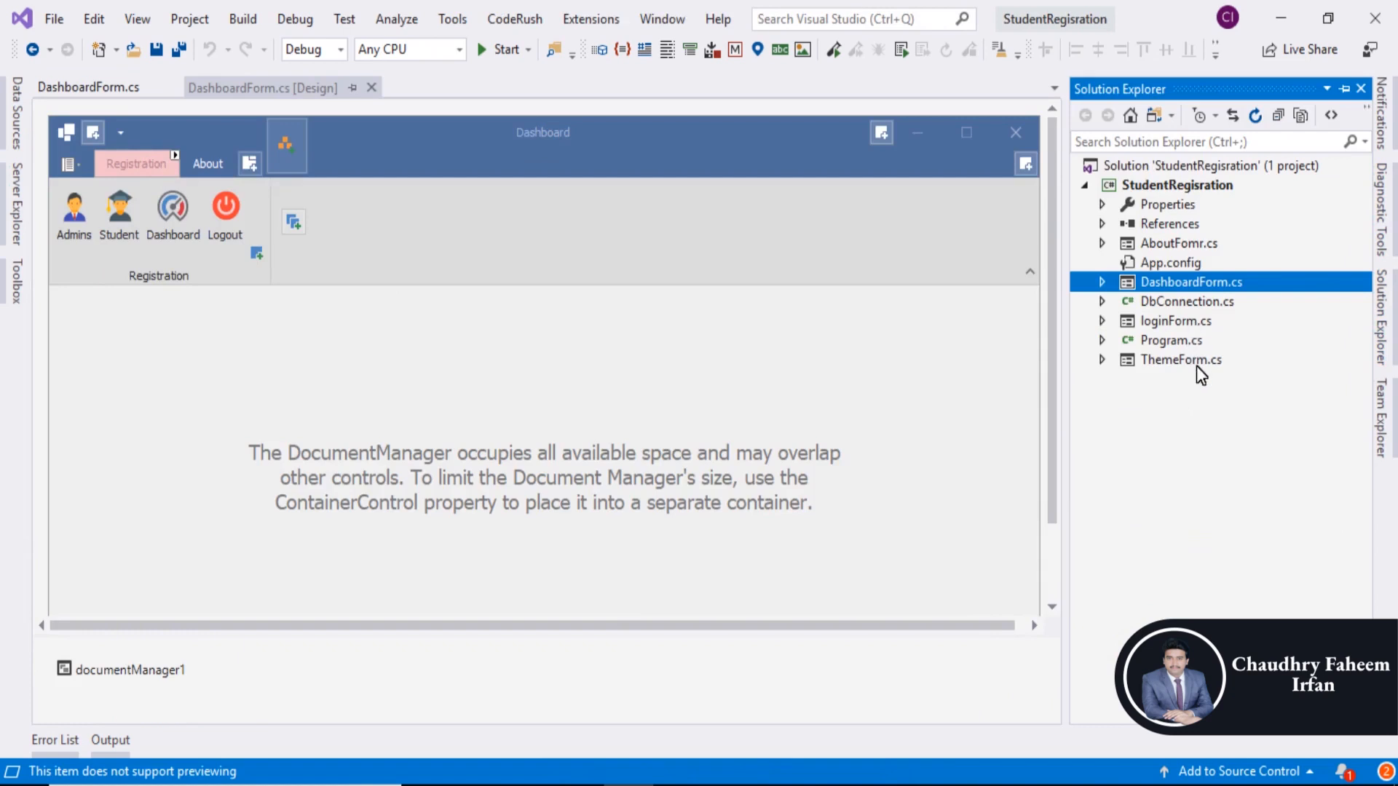
click(1177, 185)
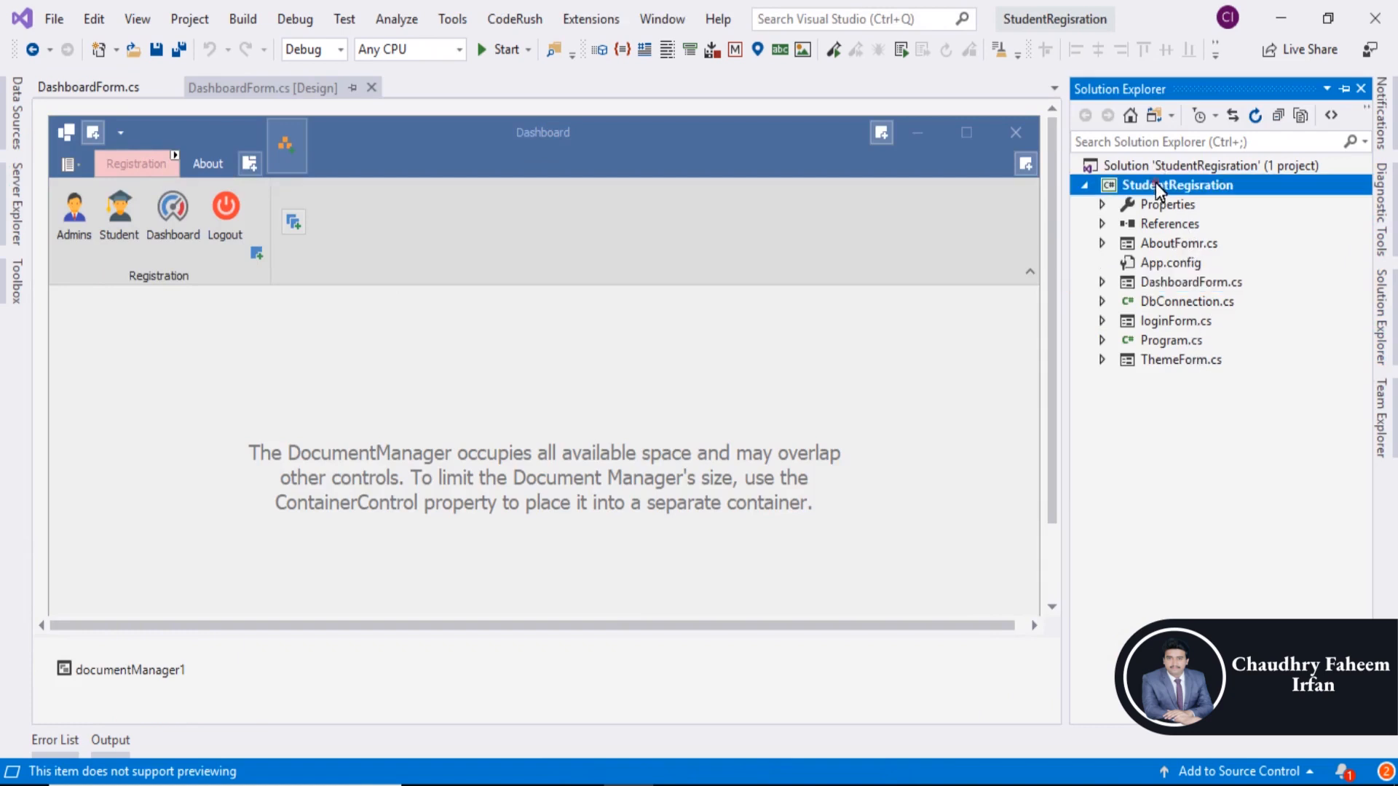
right_click(1176, 184)
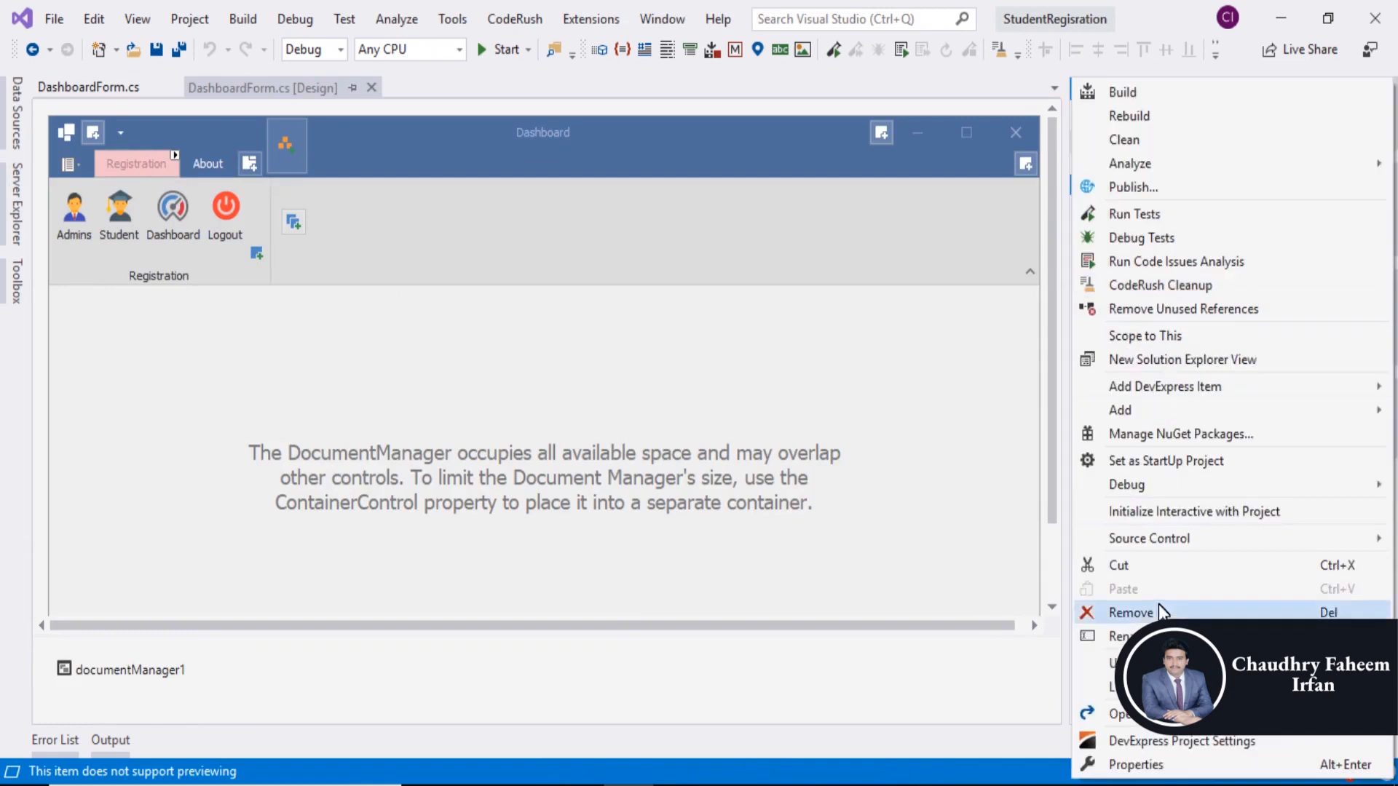
mouse_move(1164, 393)
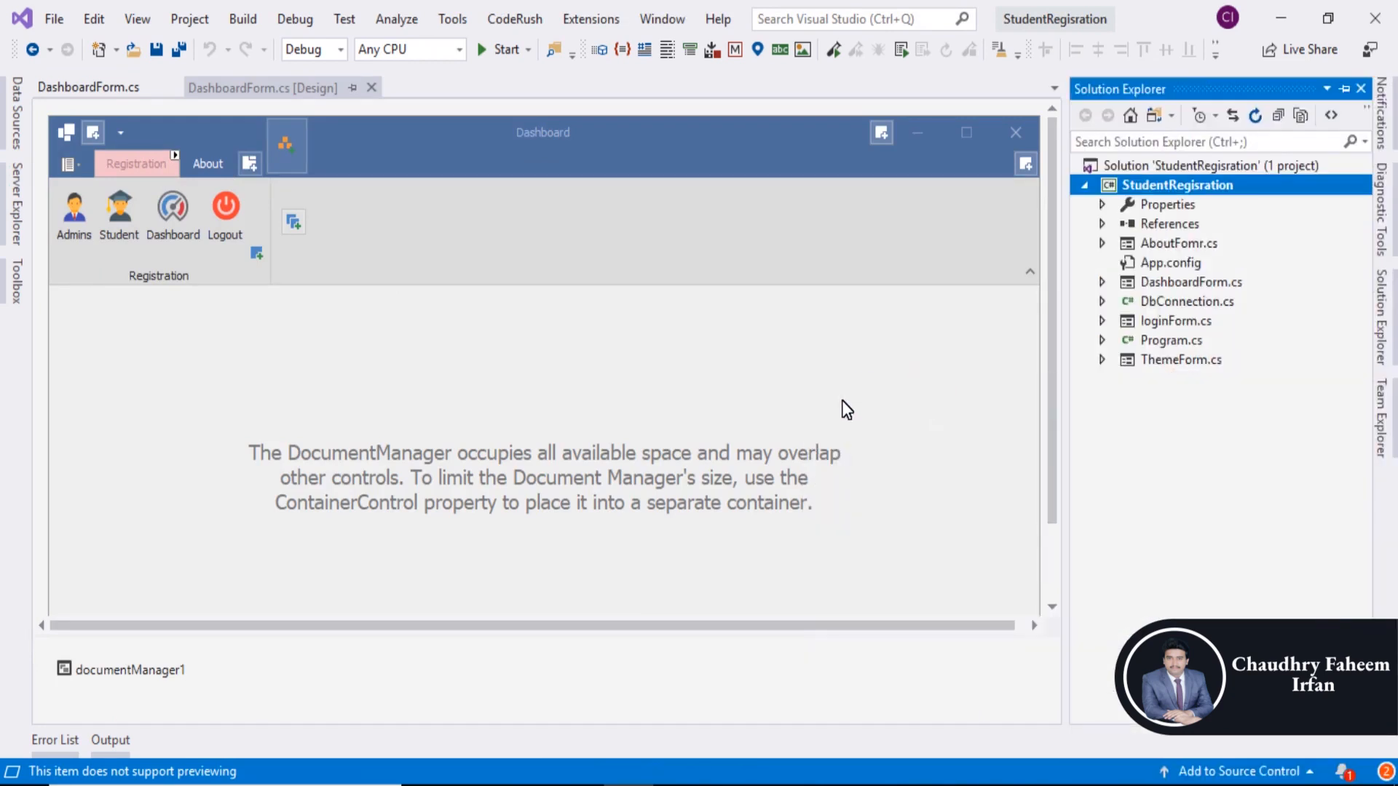
mouse_move(1150, 381)
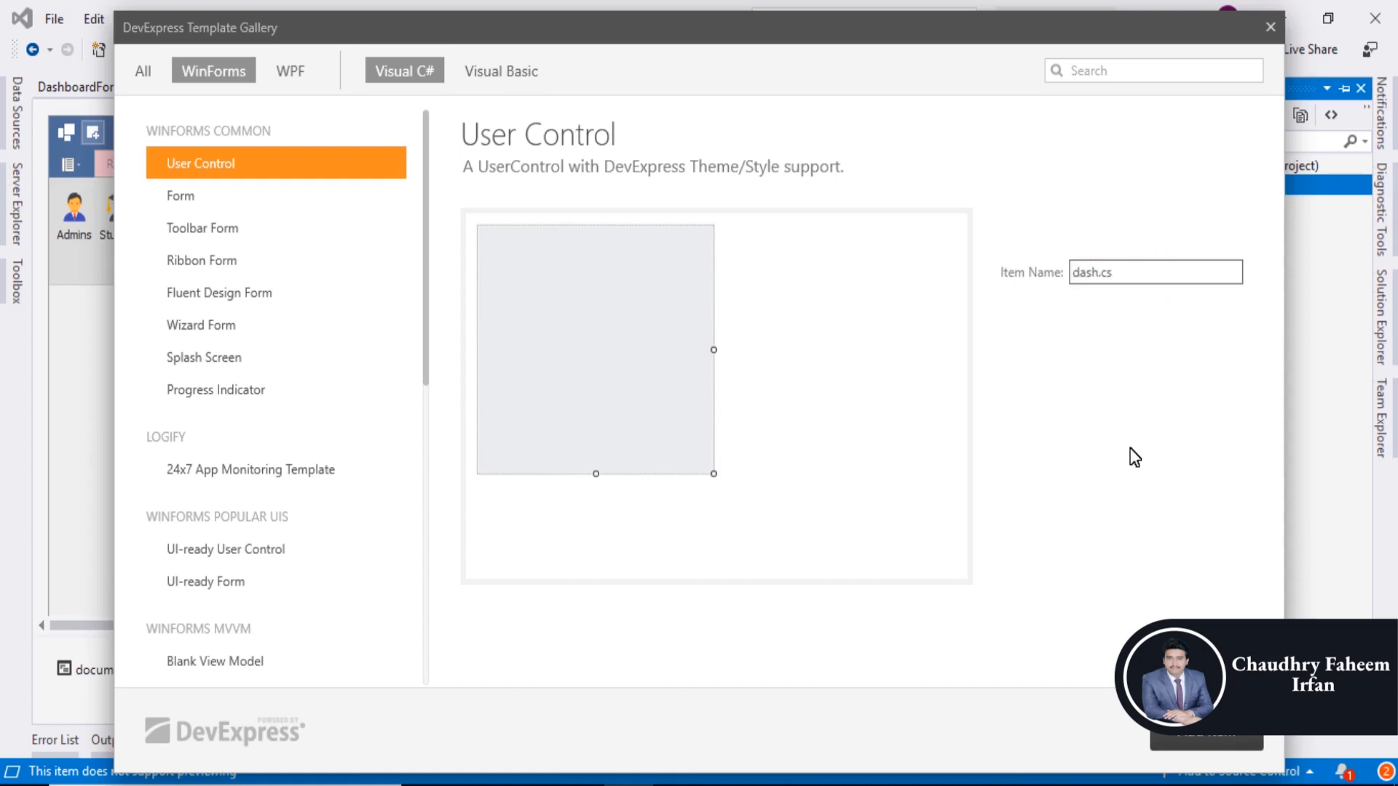
- Add a WinForms Form item named StudentForm.cs from the DevExpress Template Gallery
click(1101, 271)
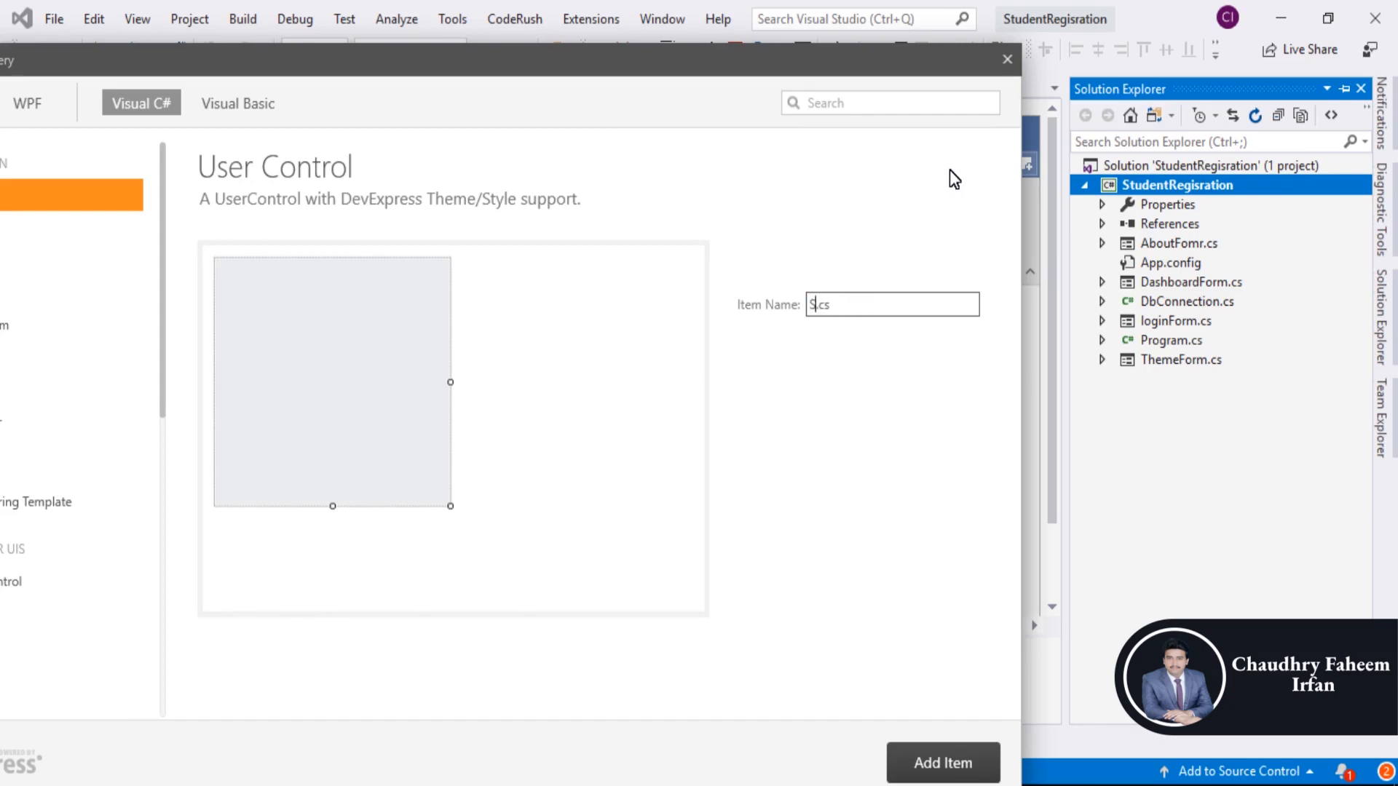
text(StudentForm)
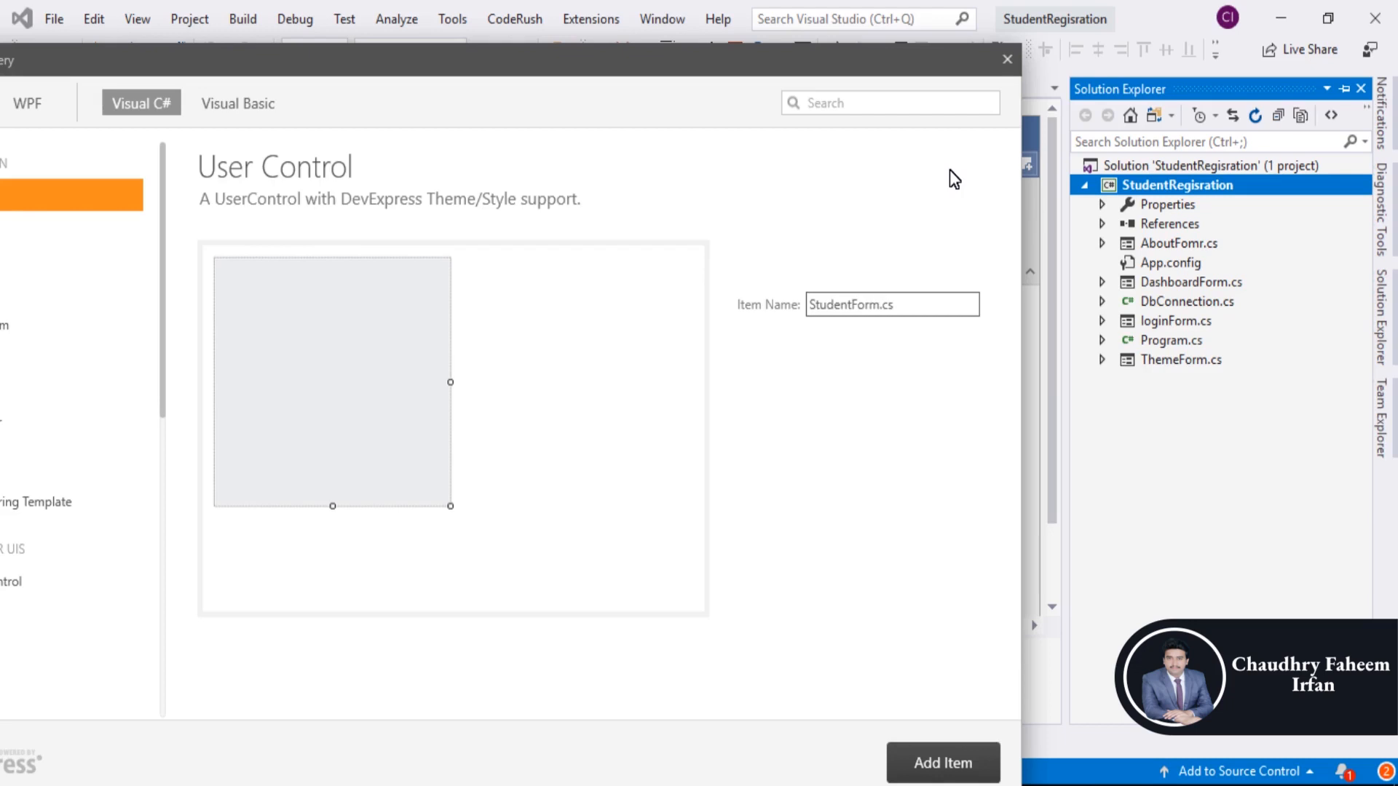
click(890, 304)
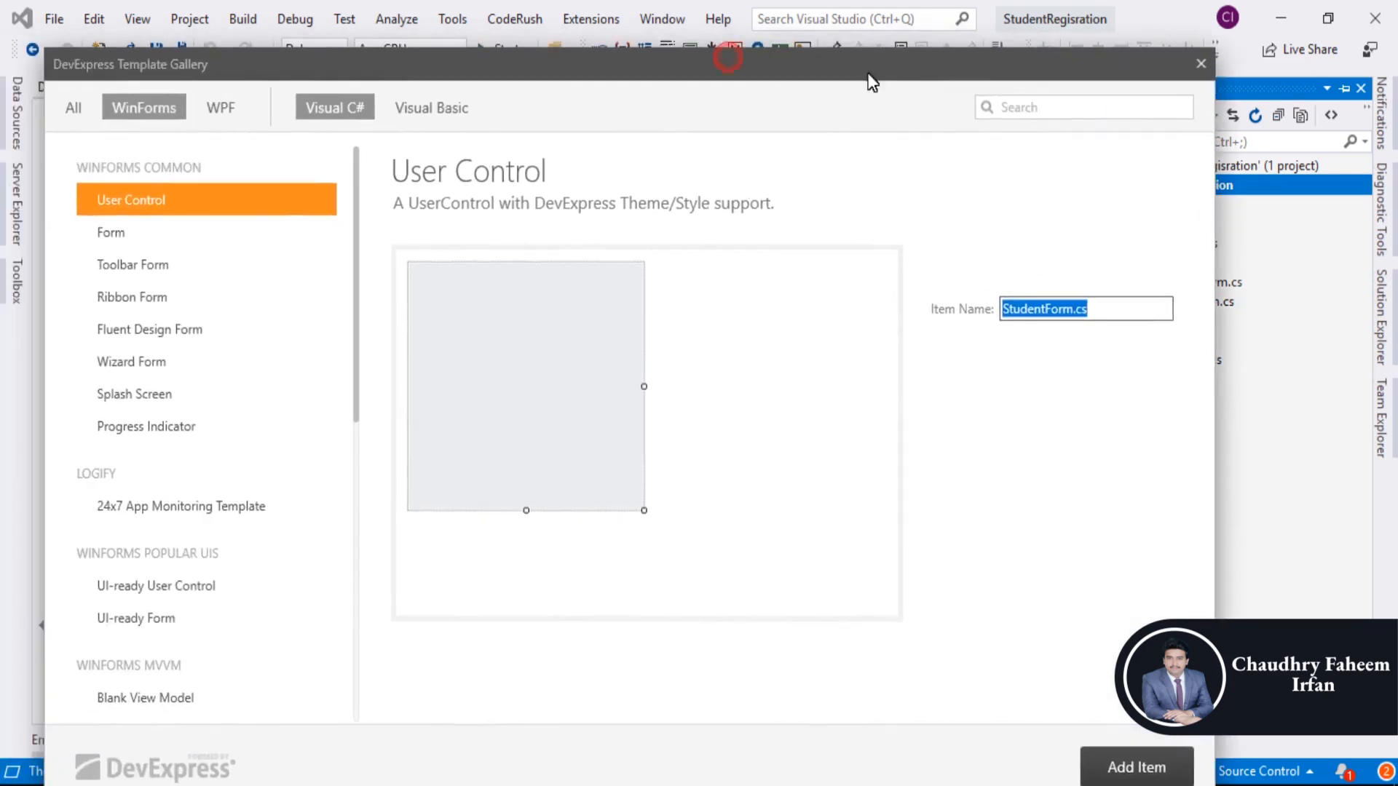
click(111, 231)
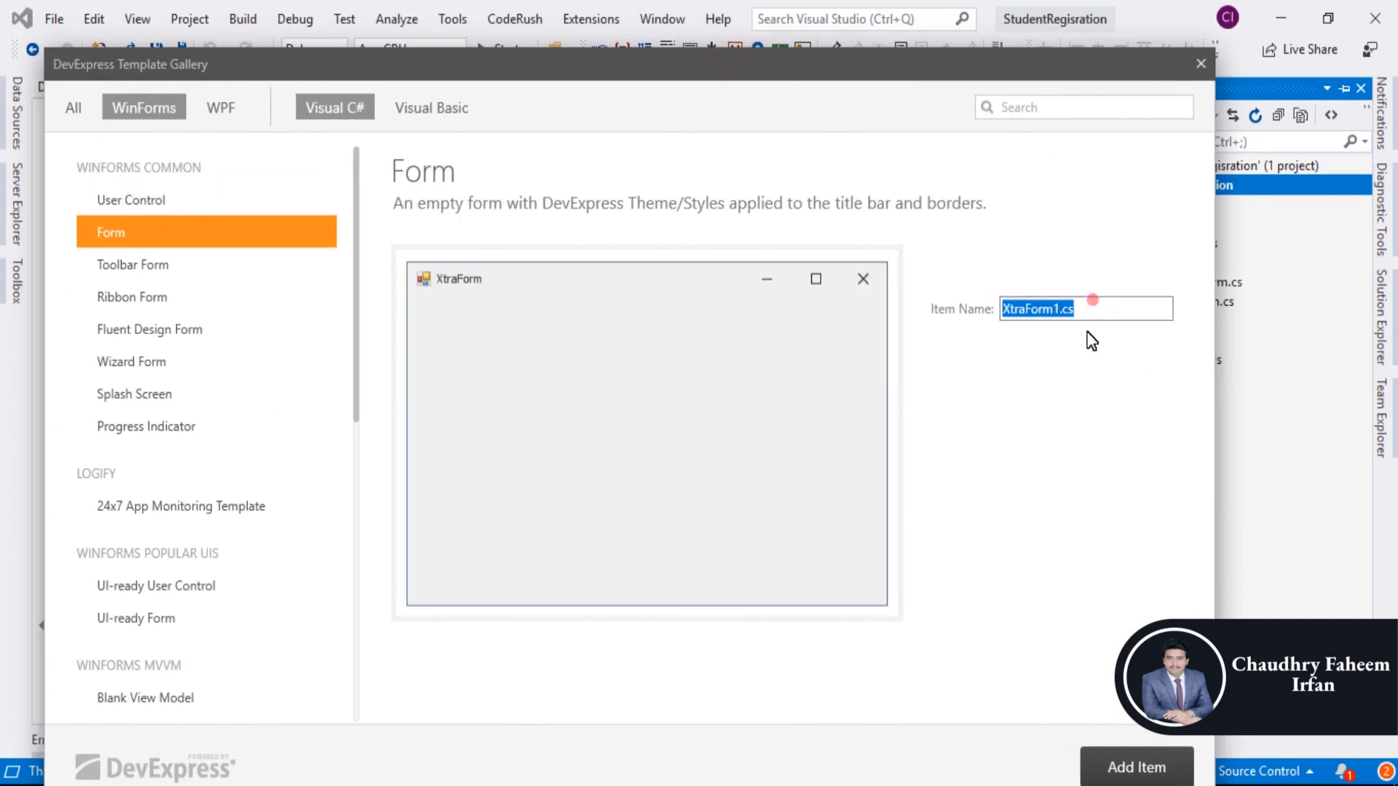
mouse_move(878, 322)
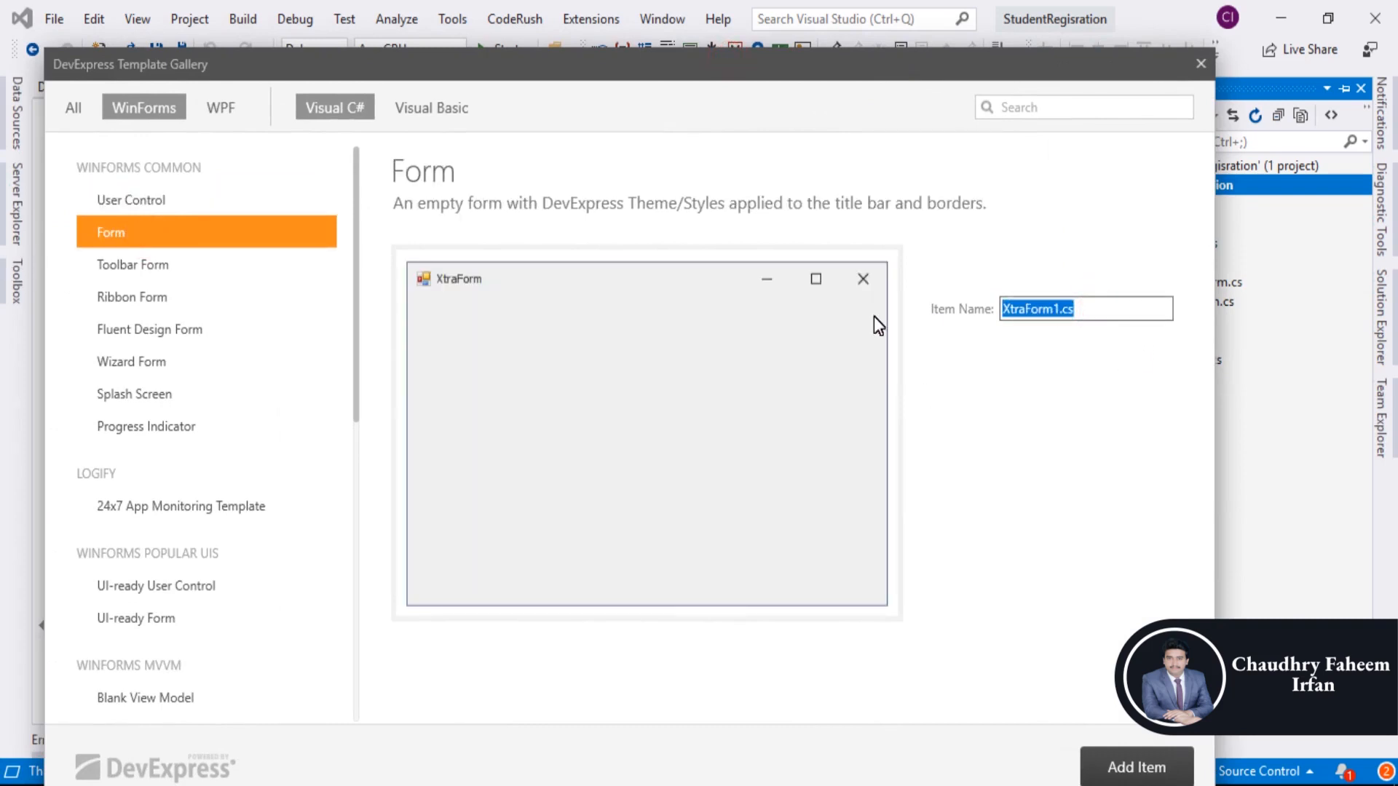
click(1136, 766)
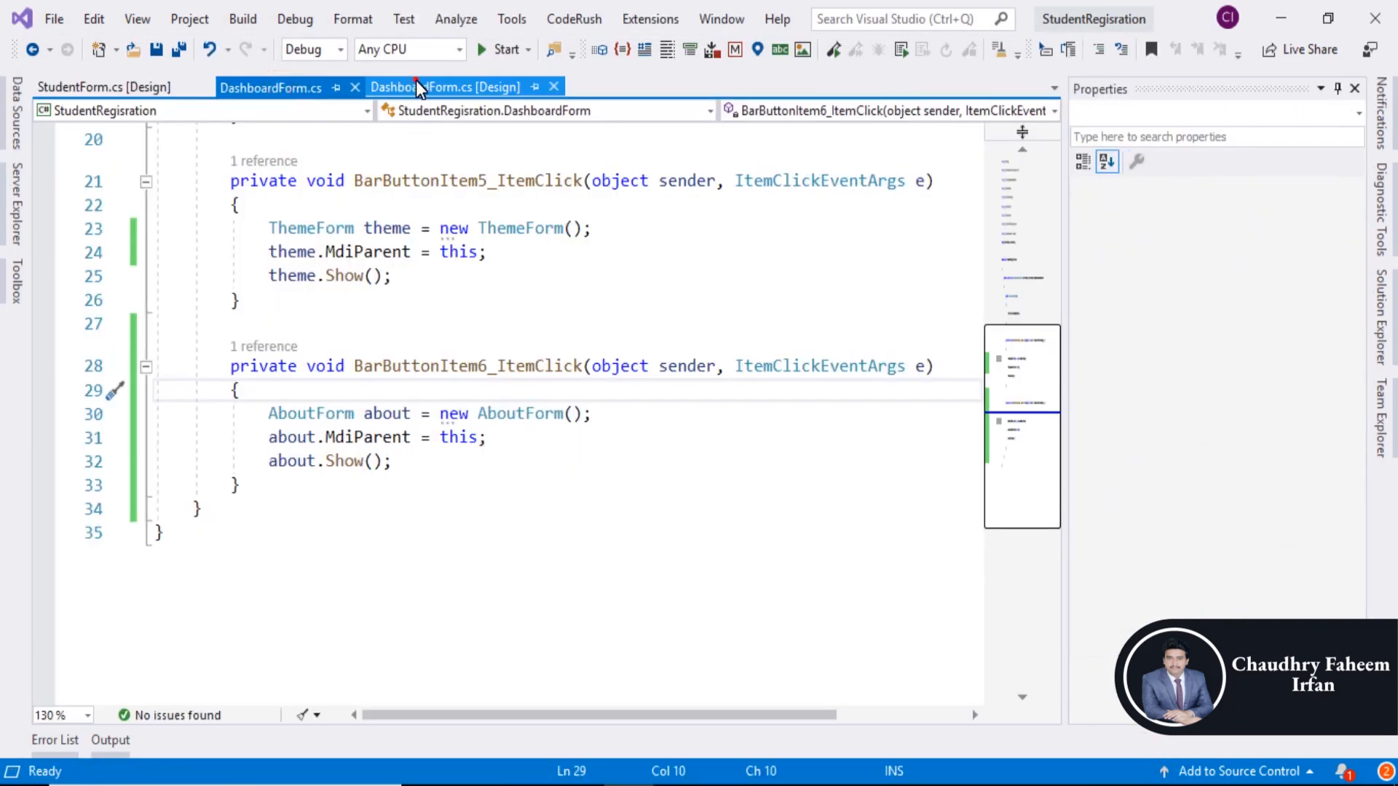
- Write the Student item's handler to create StudentForm, set MdiParent = this, and call Show()
click(445, 87)
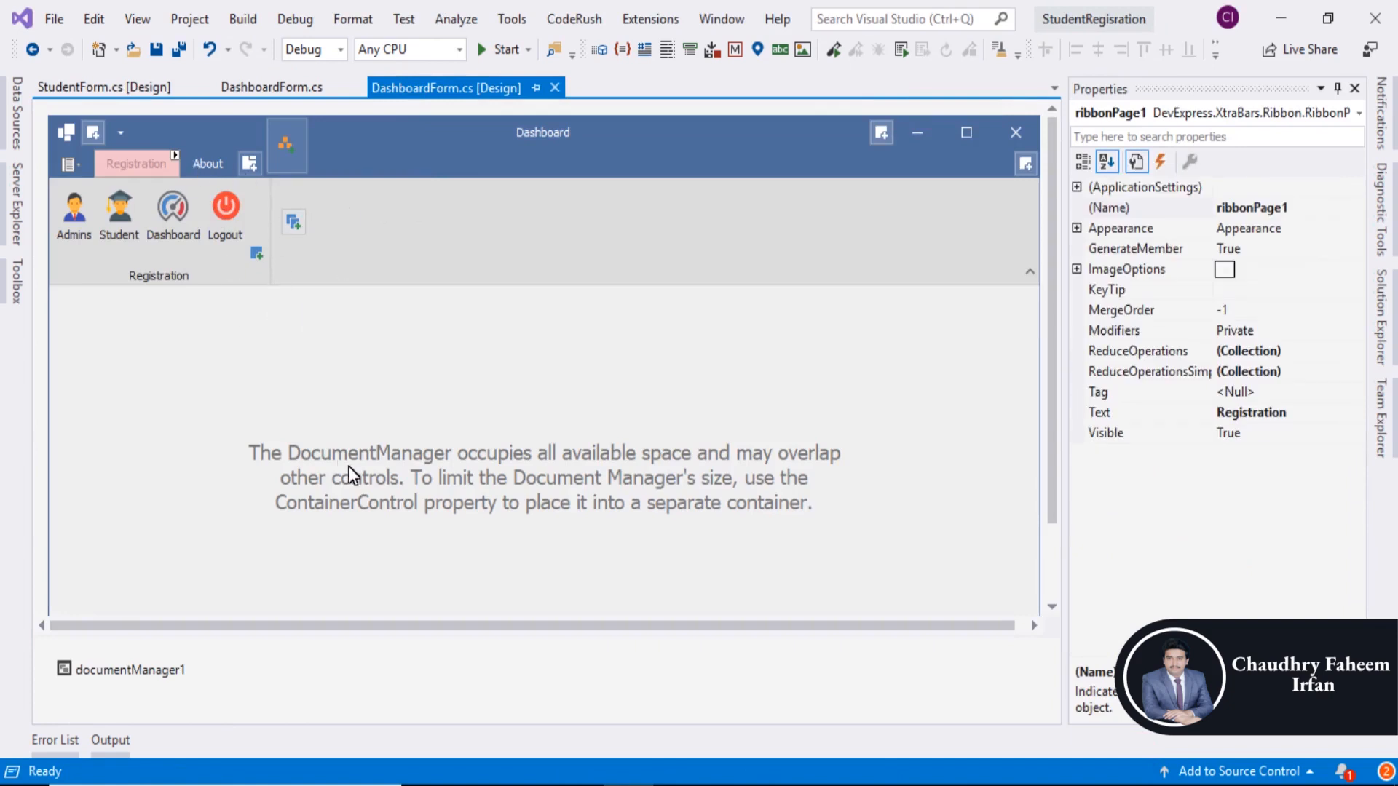
click(535, 374)
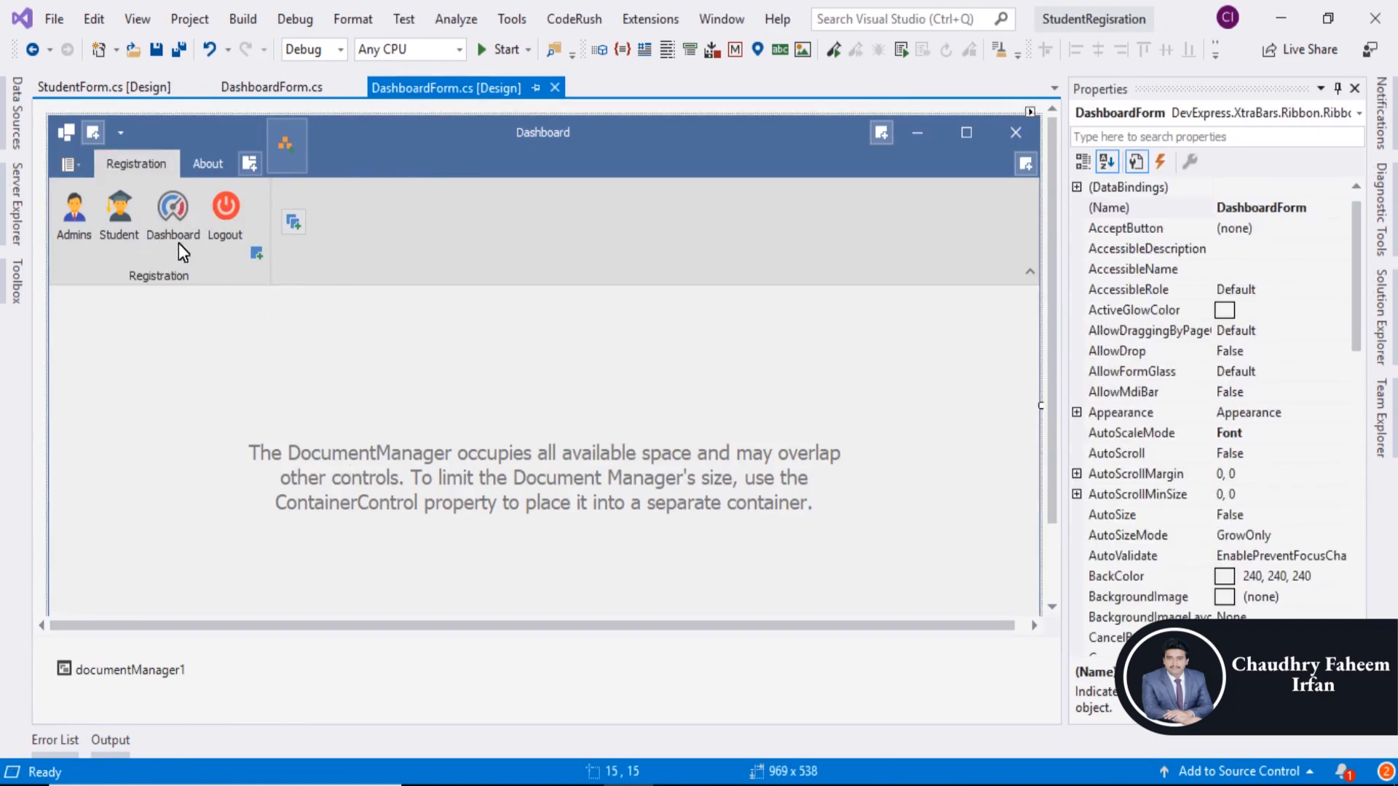
mouse_move(129, 222)
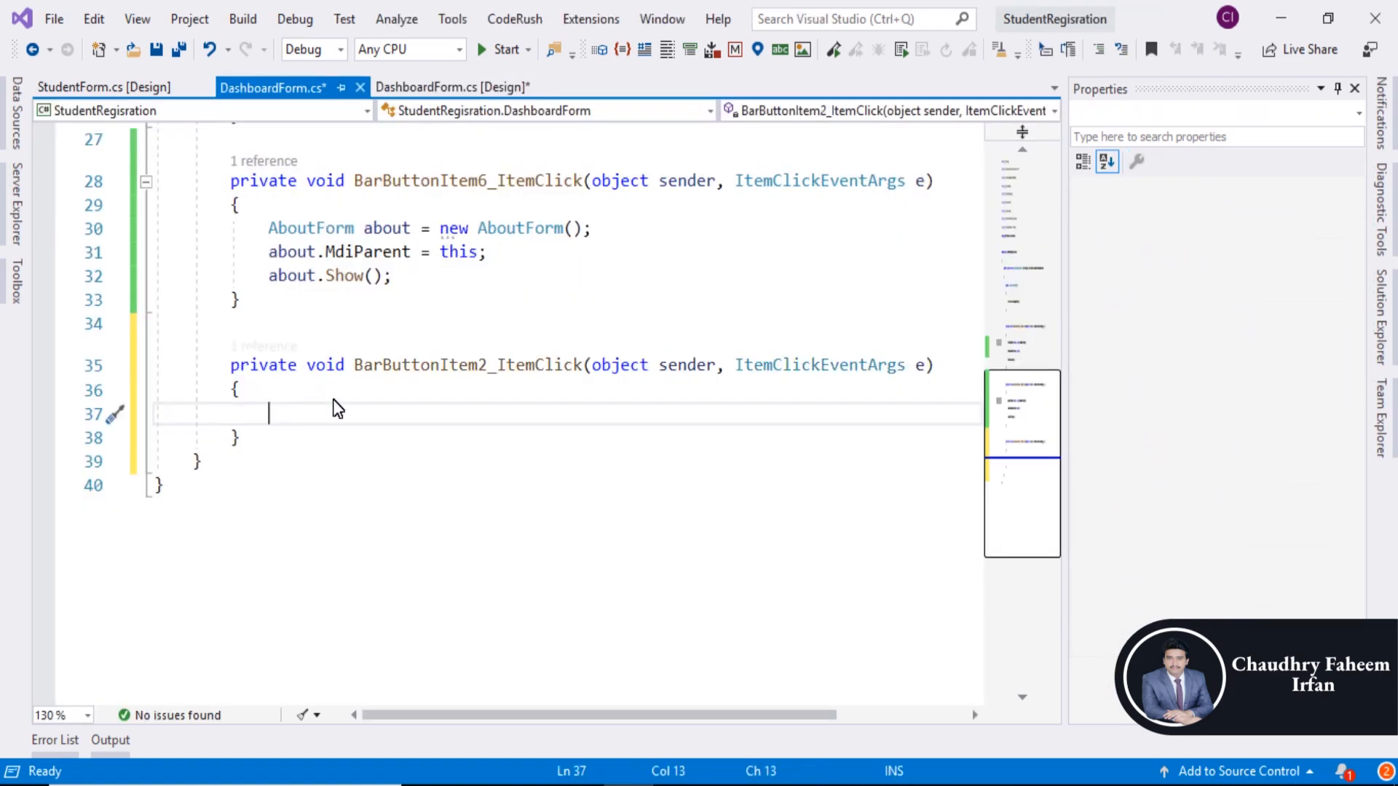
text(Sty)
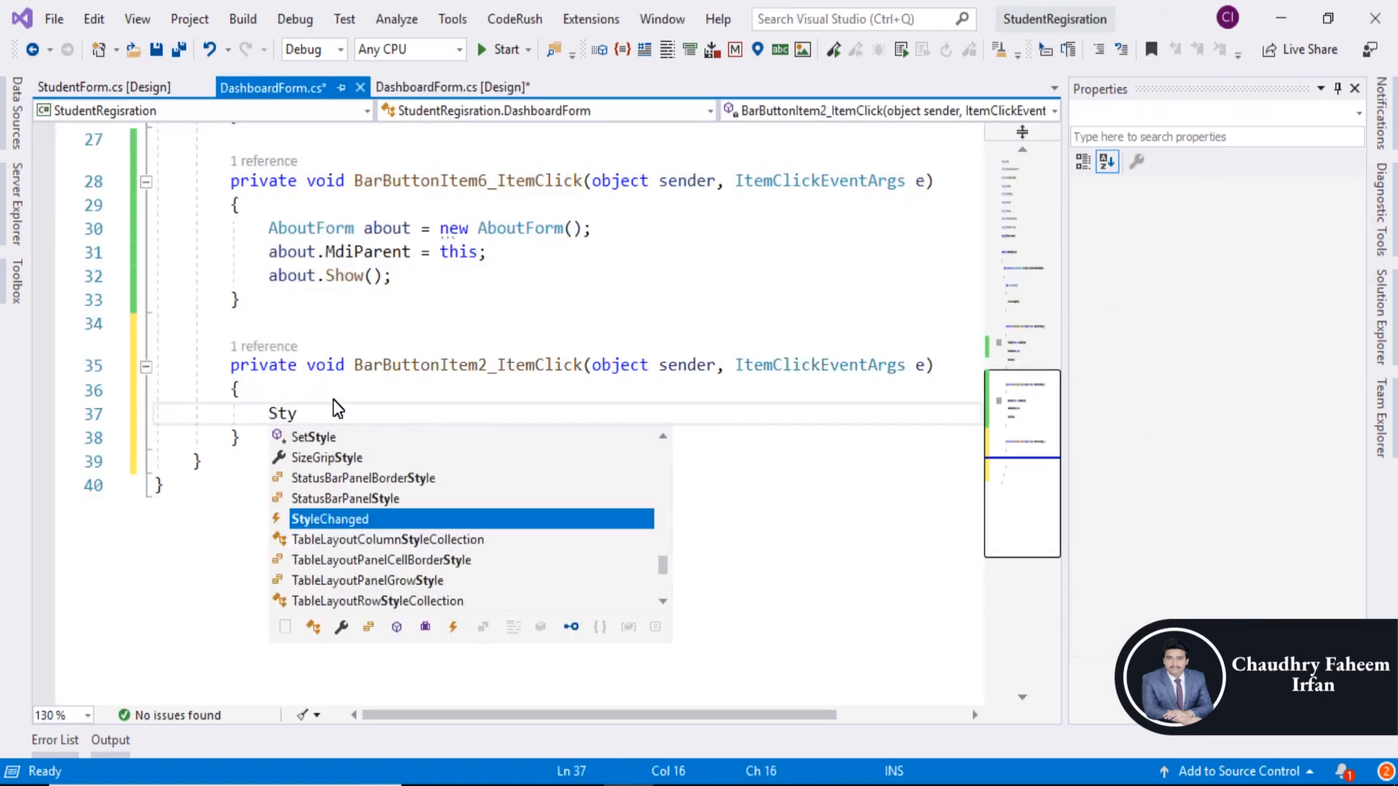
key(Backspace)
text(udentForm student)
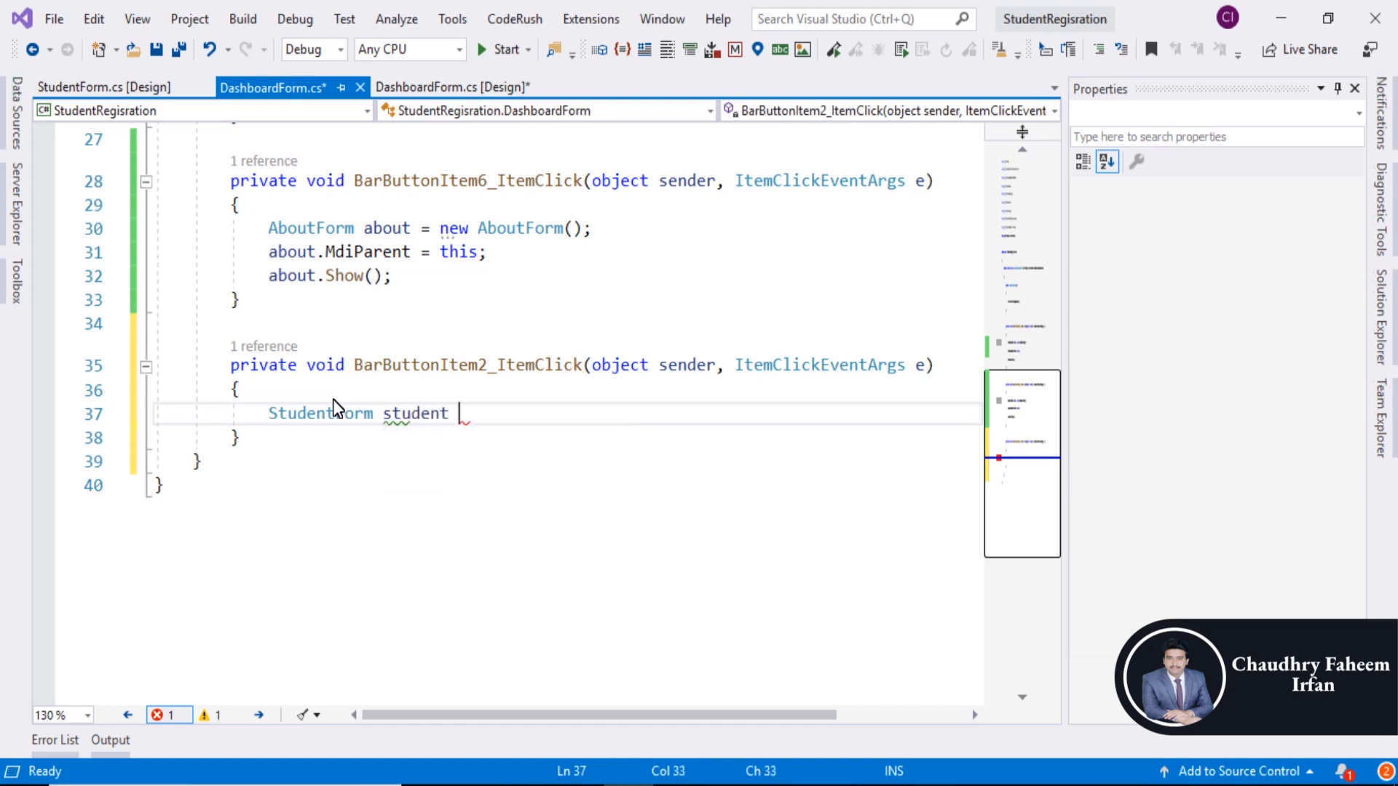
text(= new StudentForm();)
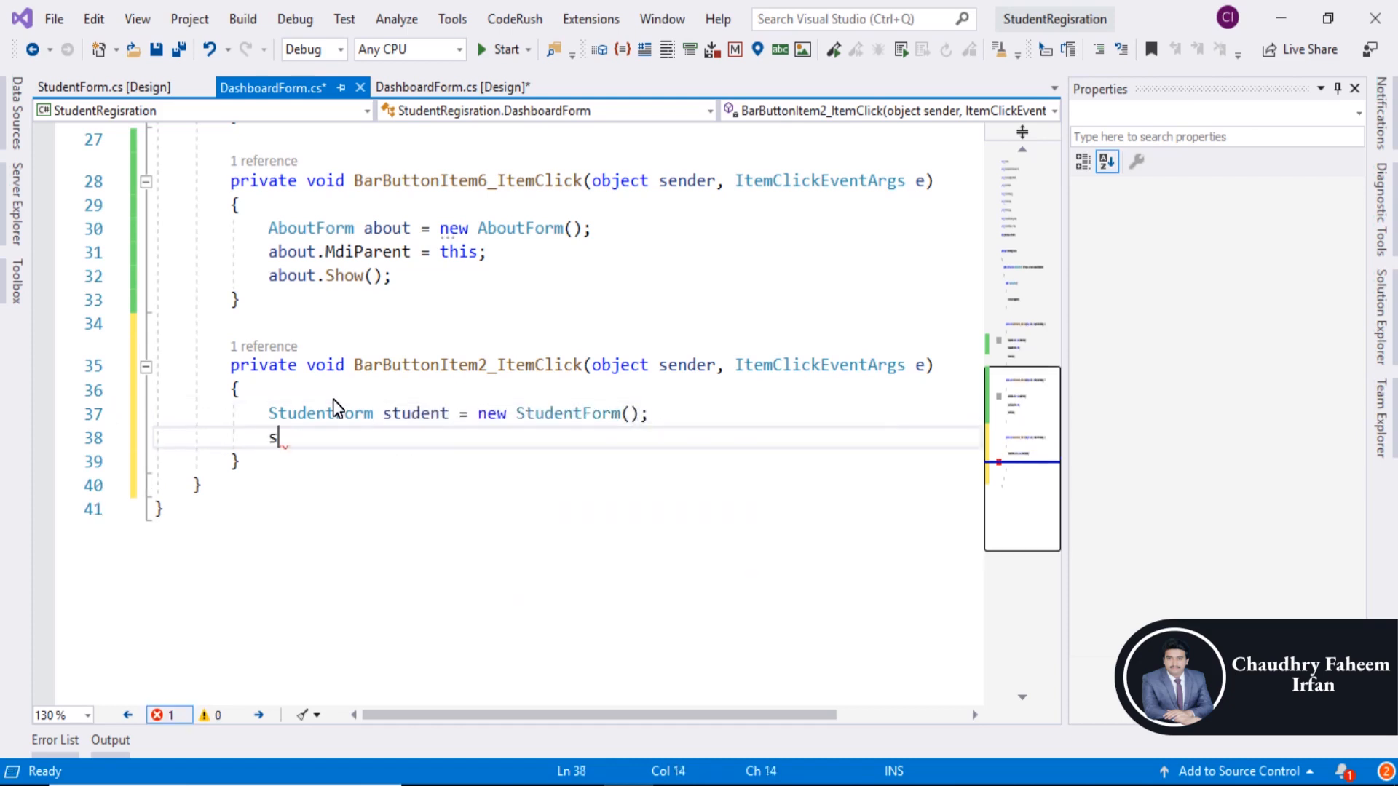
text(tudent.)
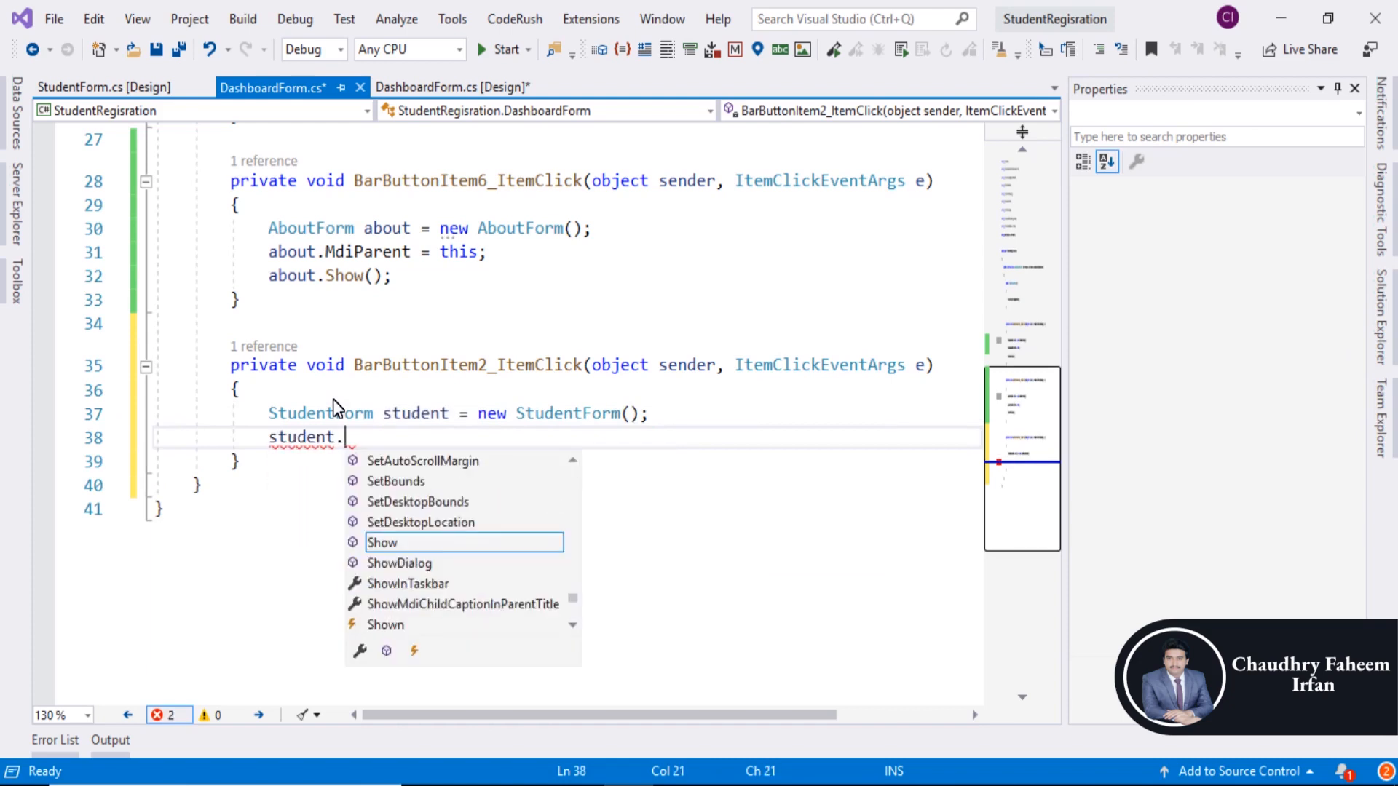
text(mdi)
text(th)
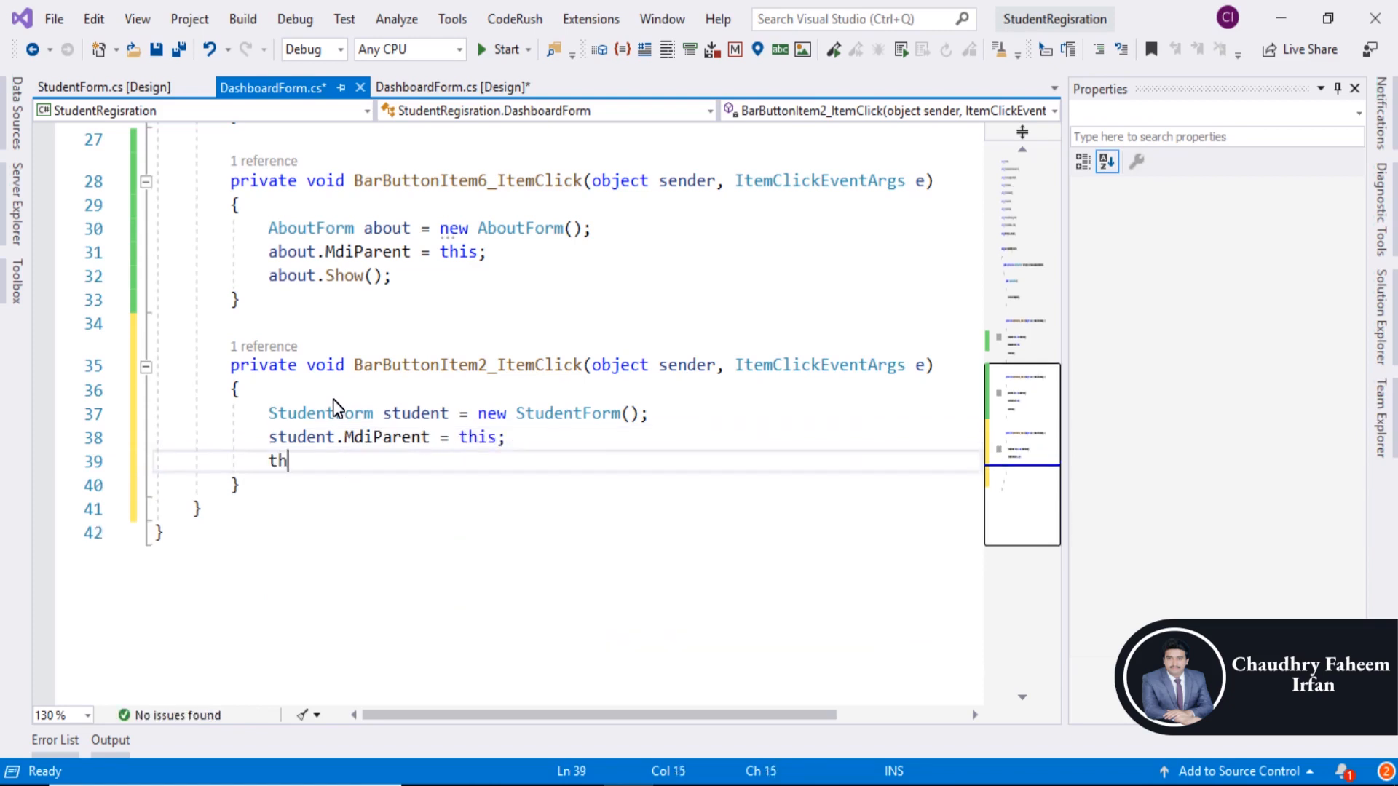
key(Backspace)
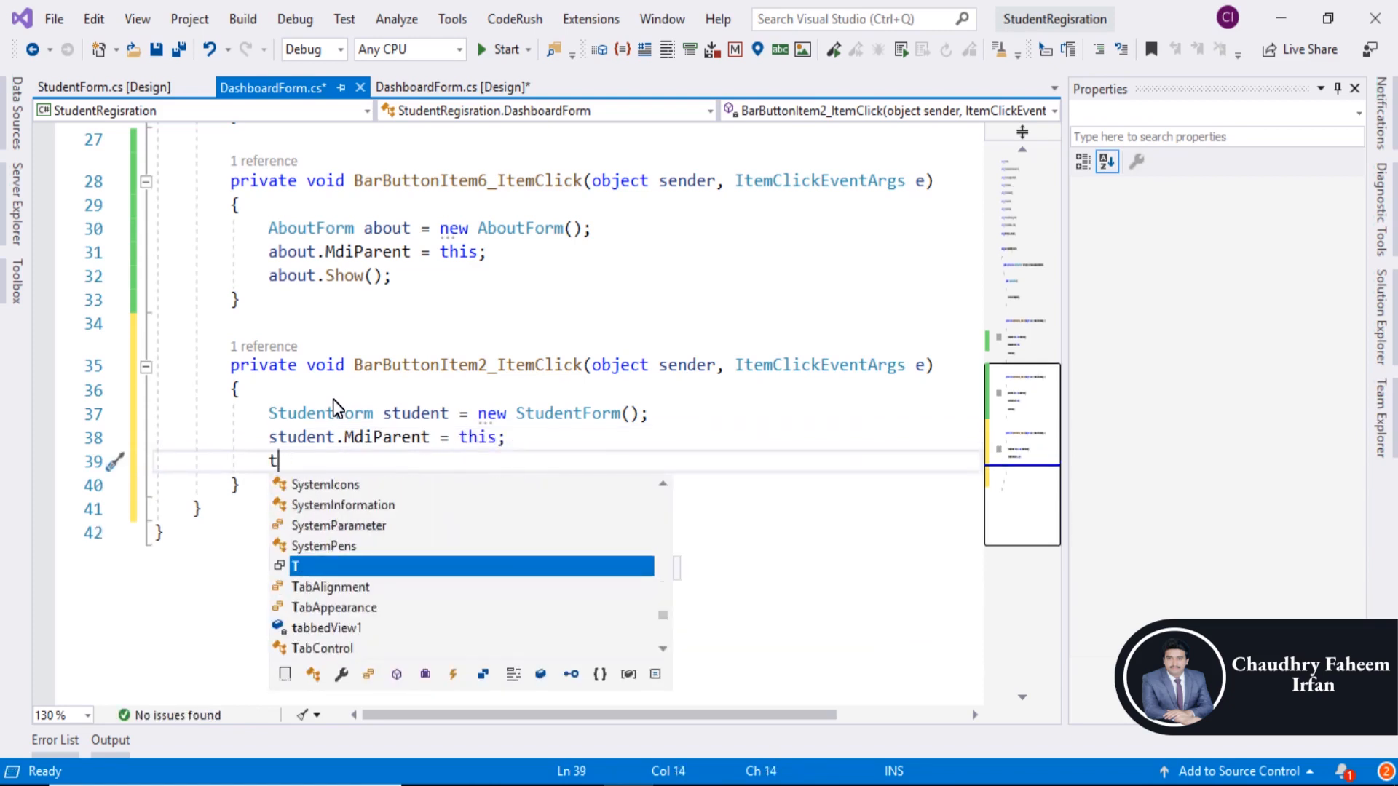
text(student.Show()
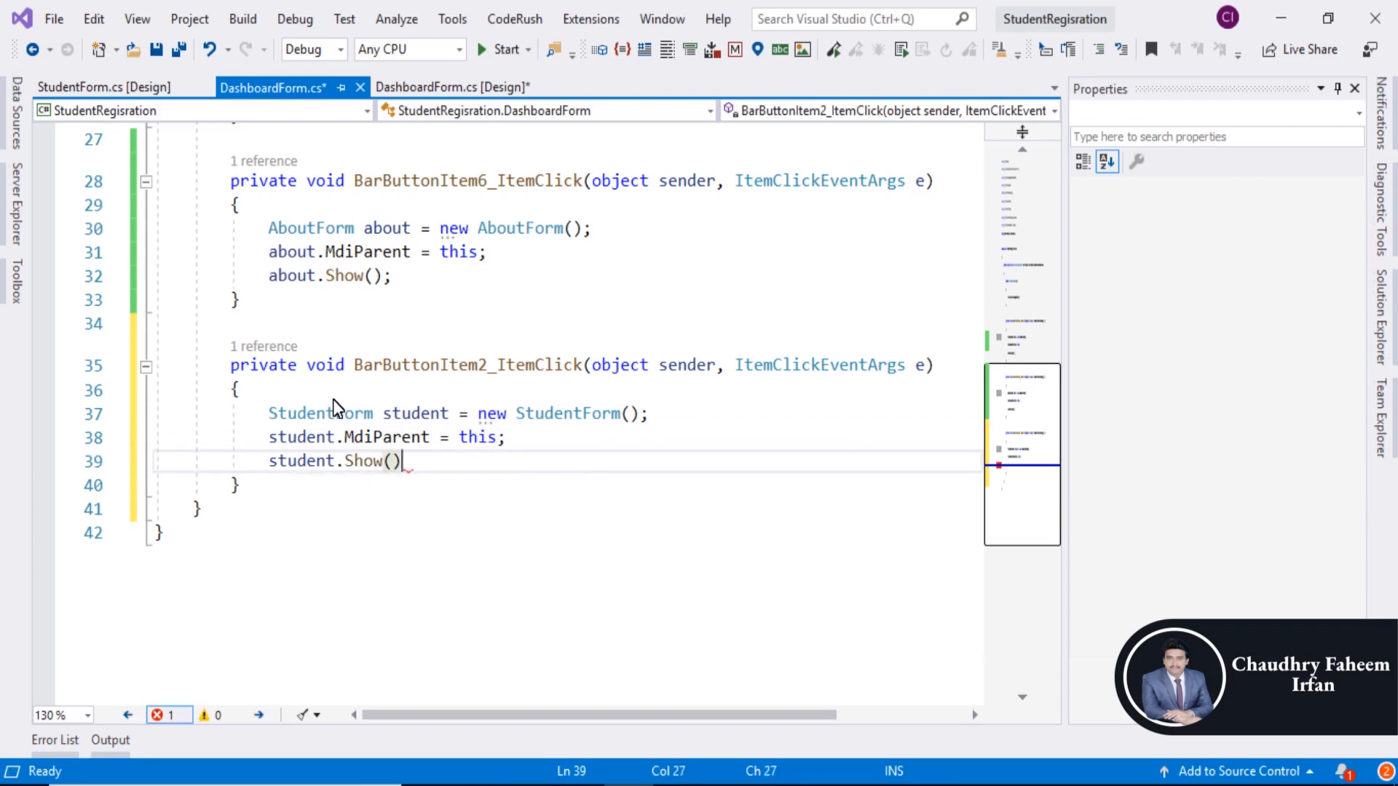
text(;)
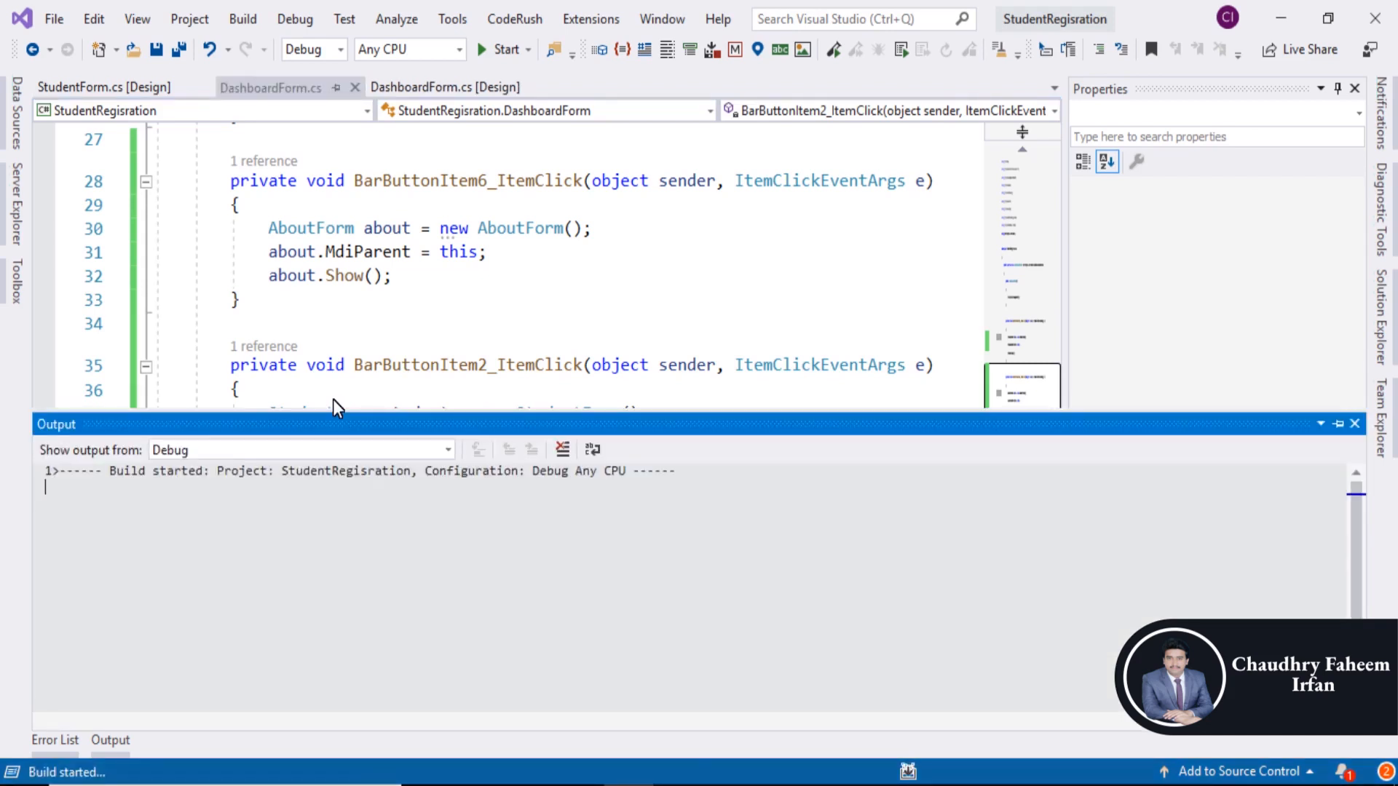
- Build and run the app, then log in to the Dashboard
click(298, 449)
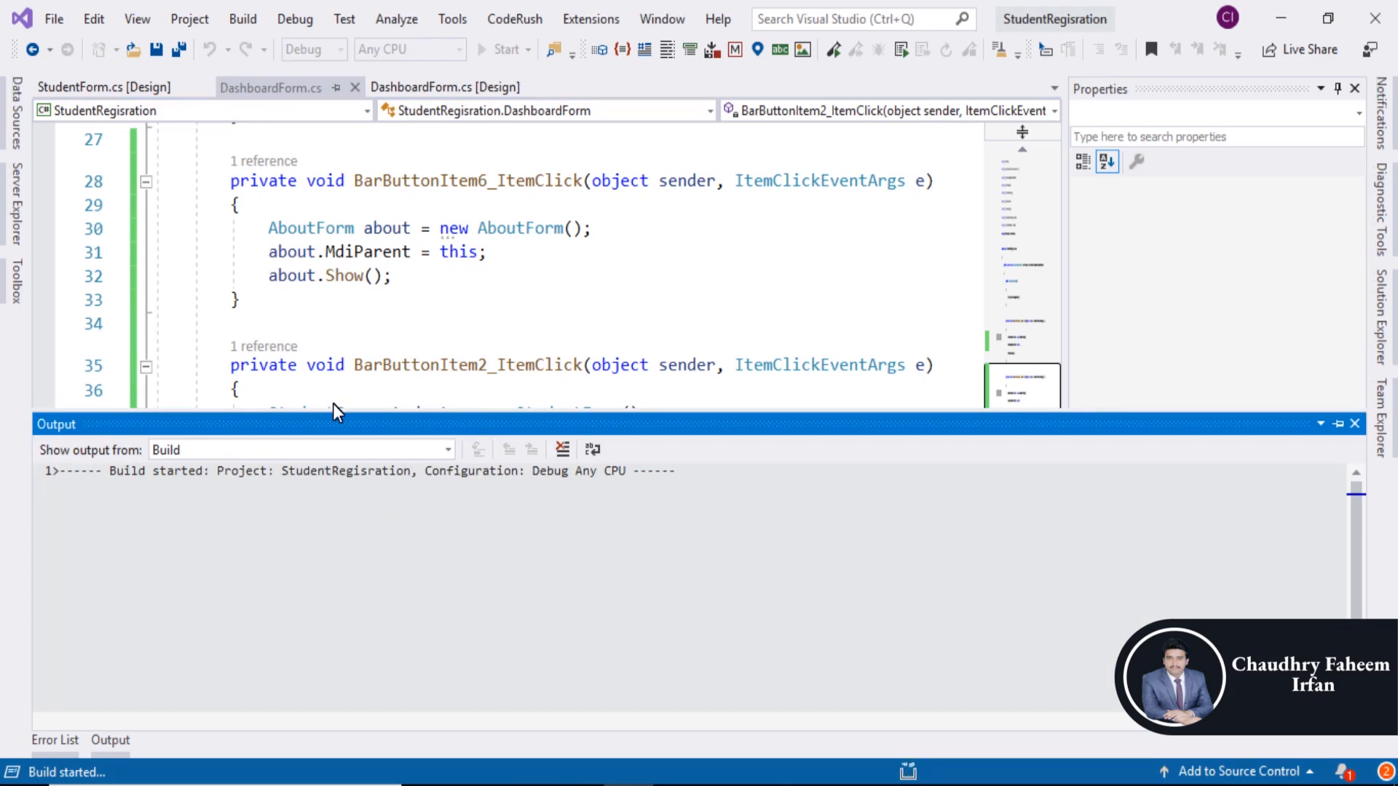
click(499, 49)
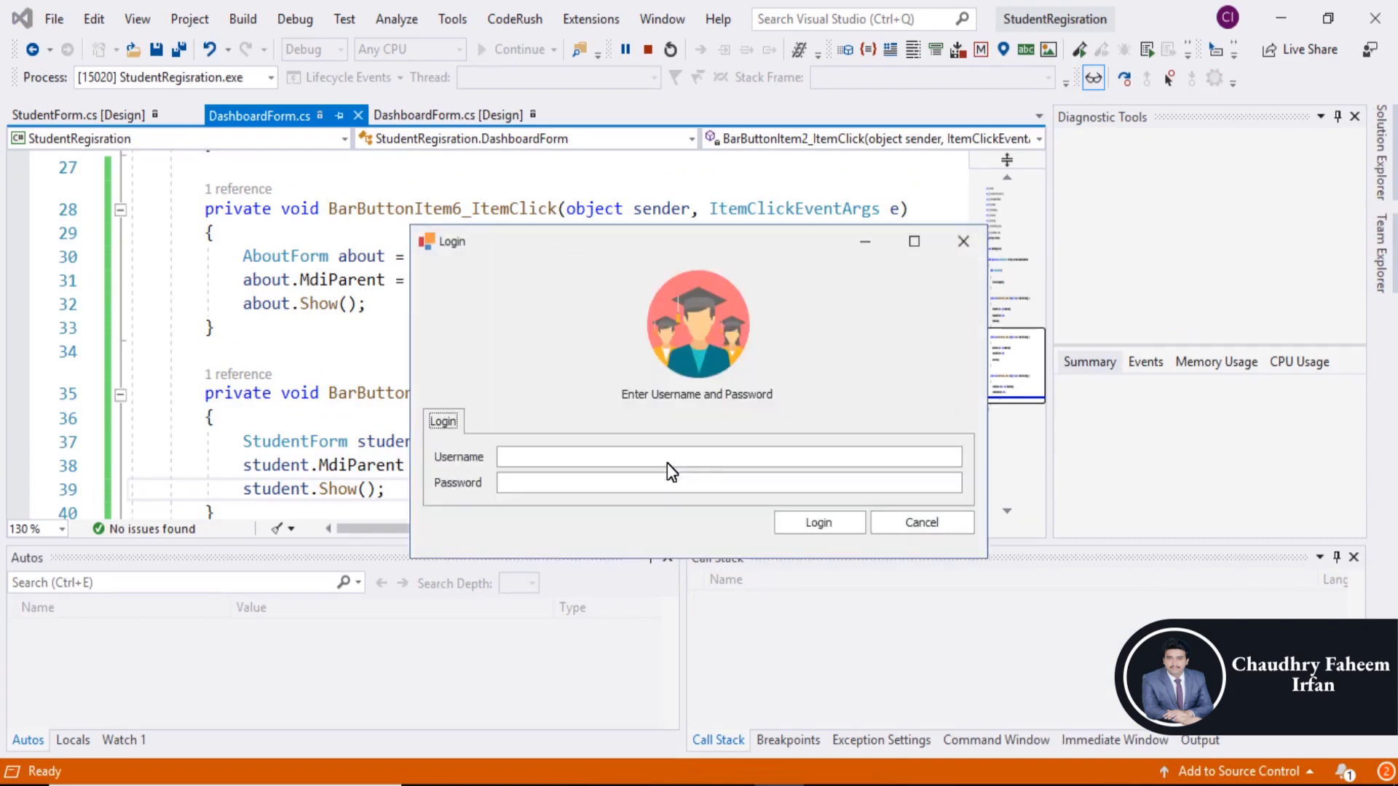
click(817, 522)
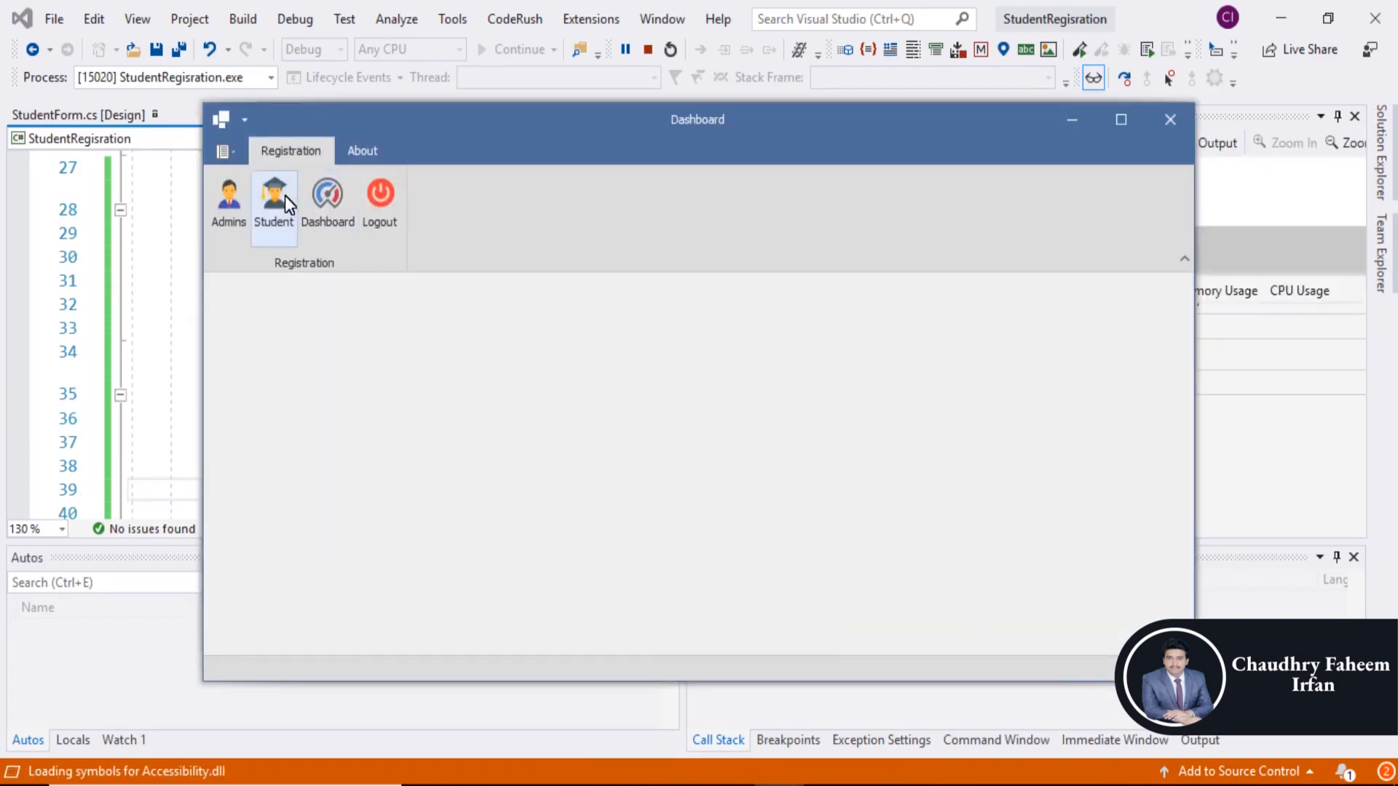
- Open Student, Theme and About as tabs, close the Student tab, and stop debugging
click(274, 198)
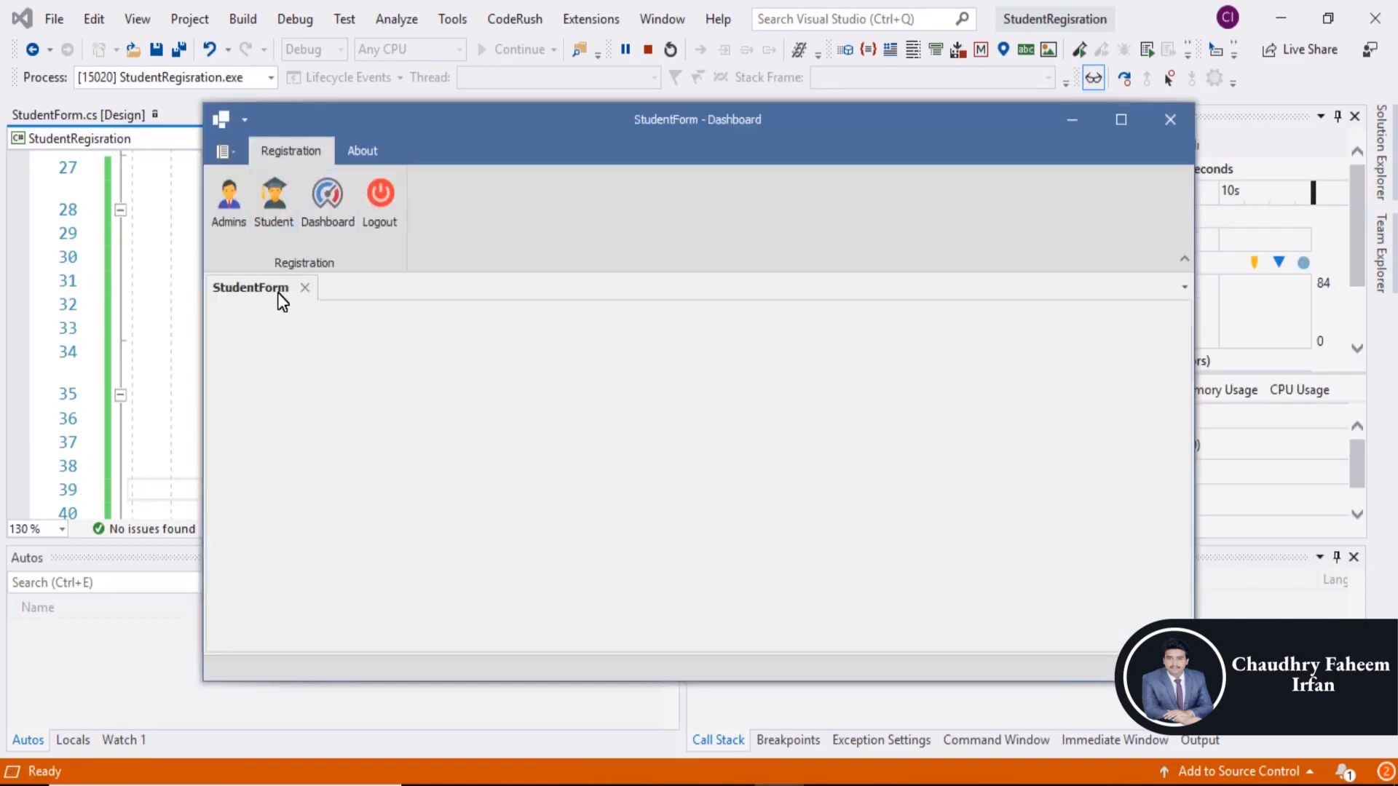
mouse_move(258, 299)
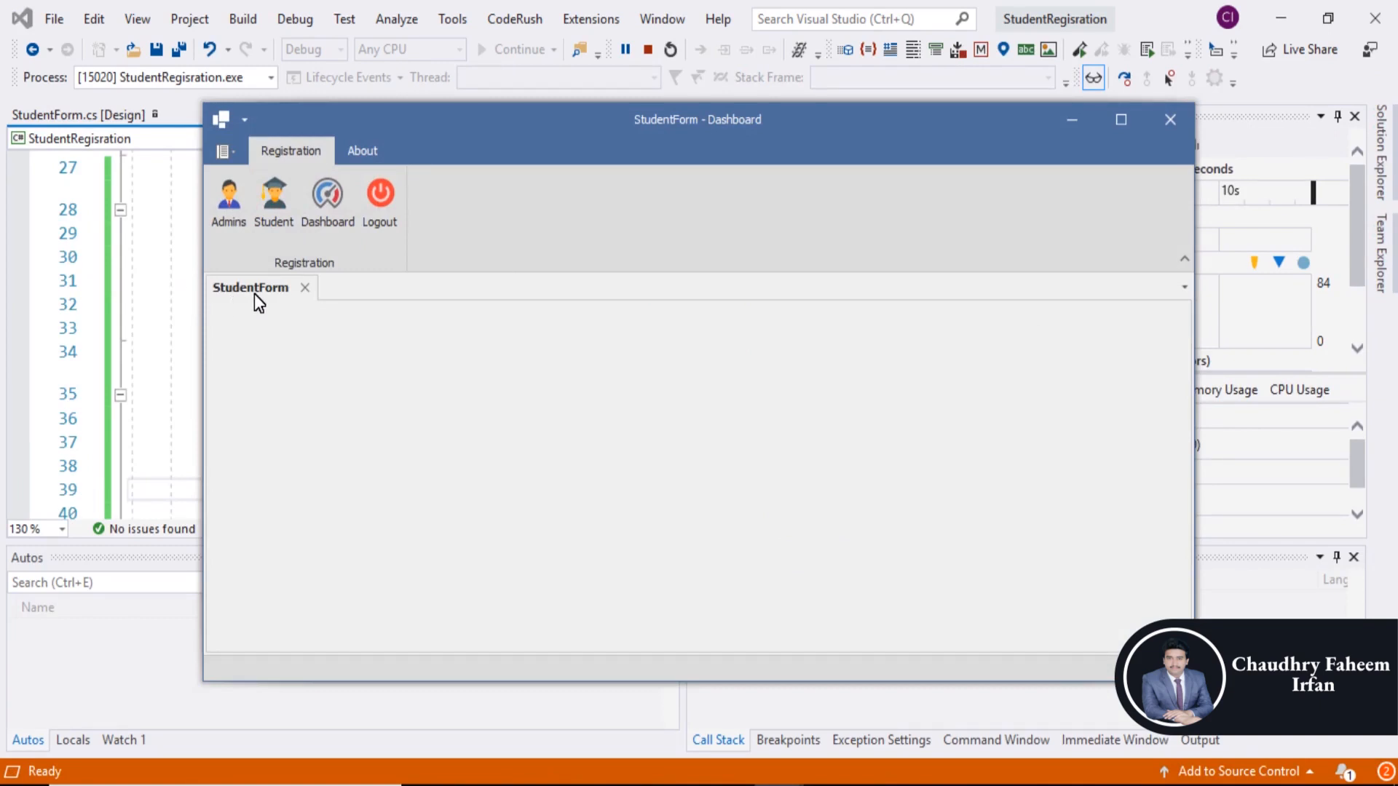
click(362, 150)
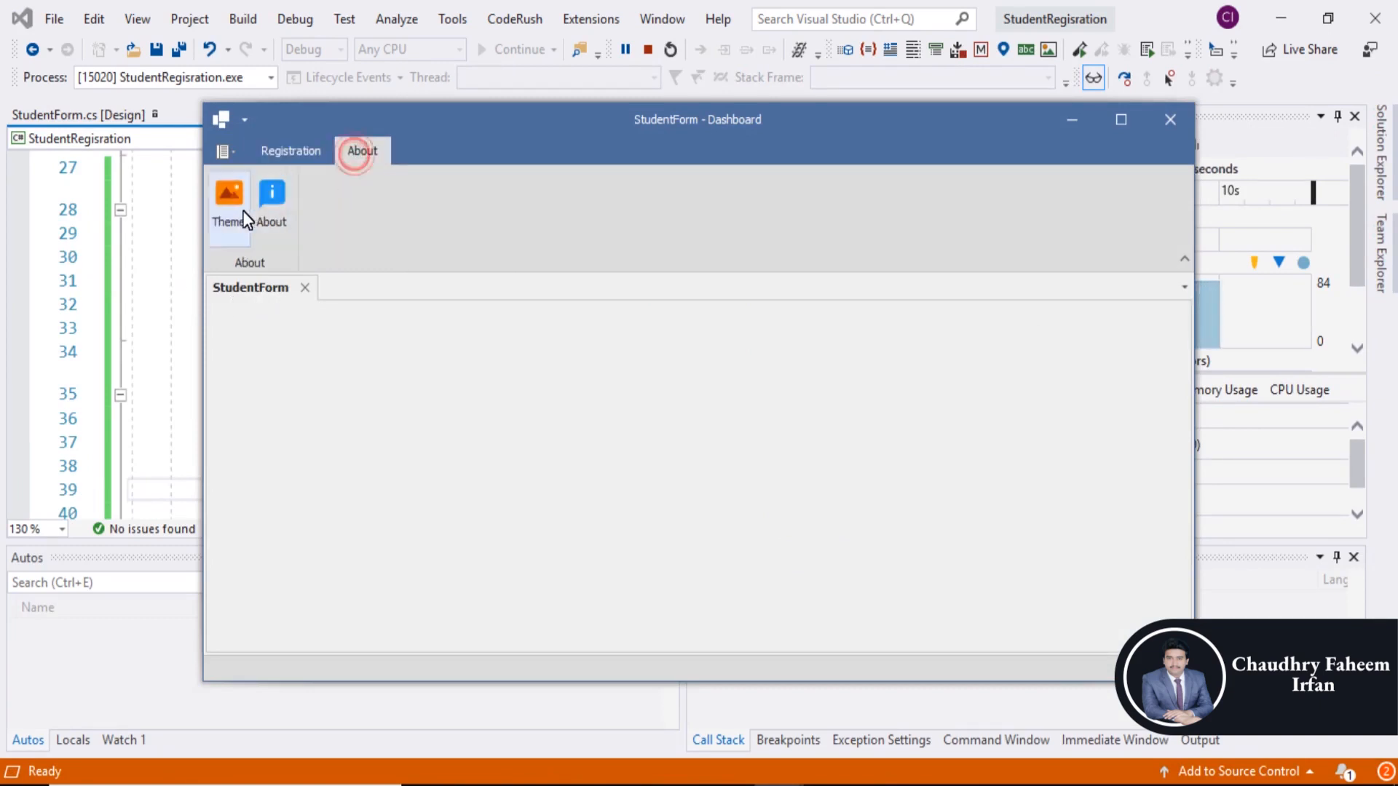
click(227, 201)
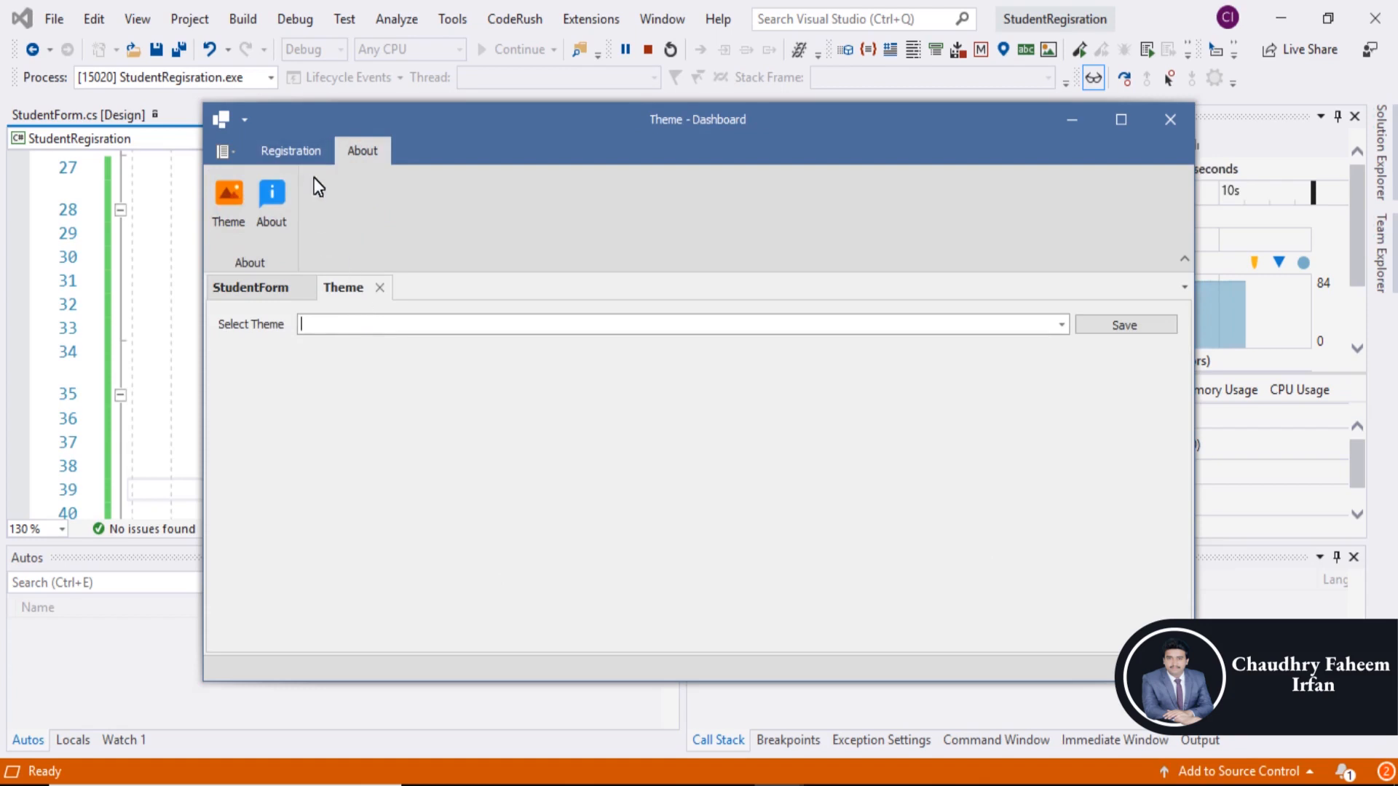
click(270, 203)
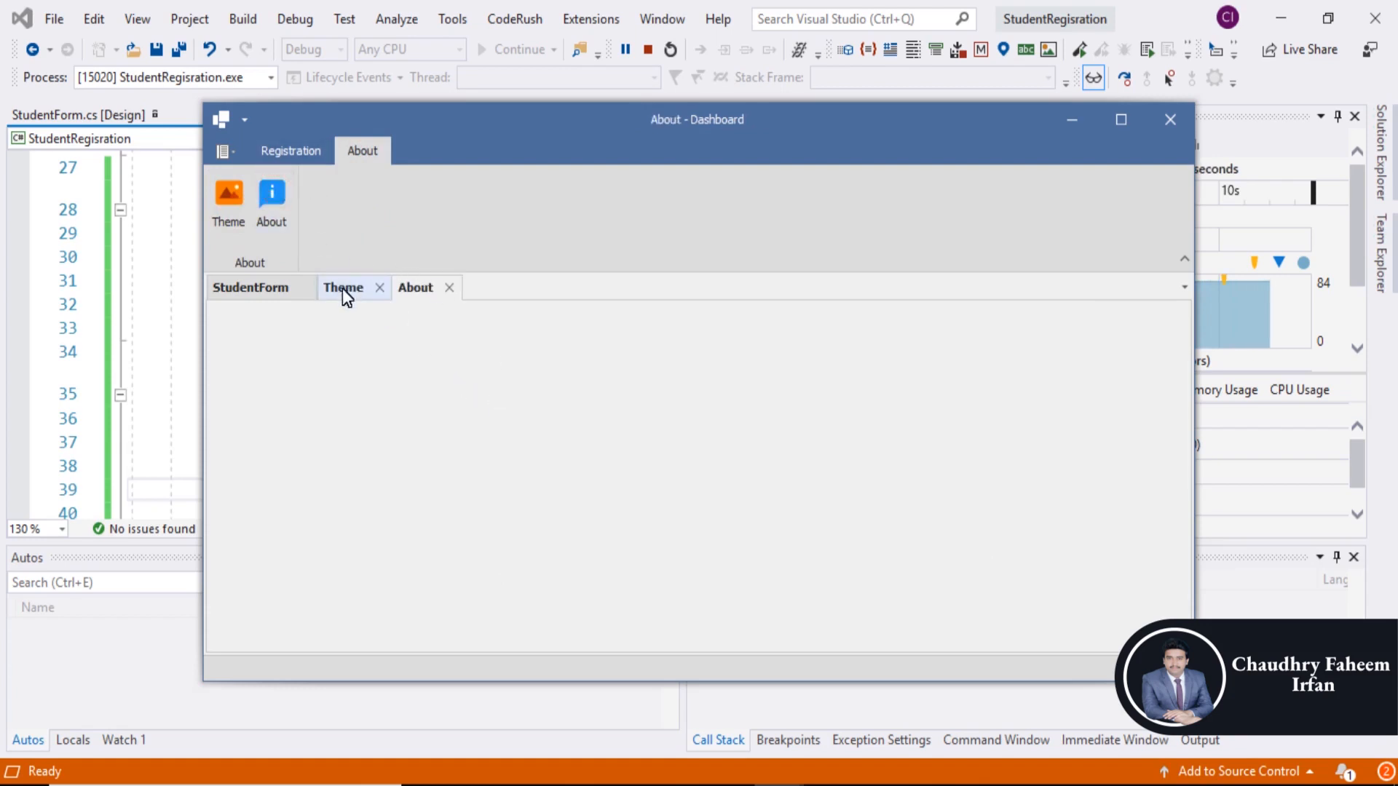
click(250, 287)
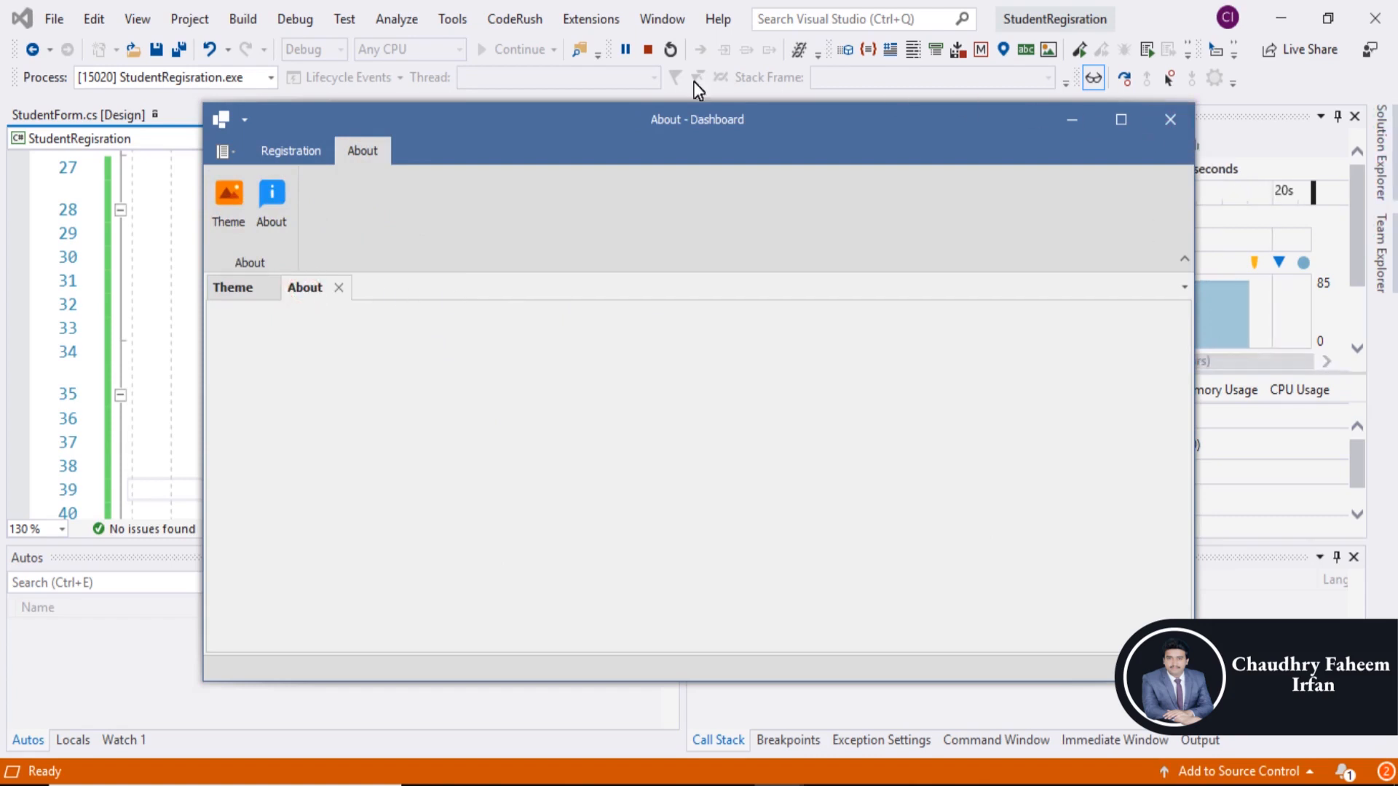
click(1170, 118)
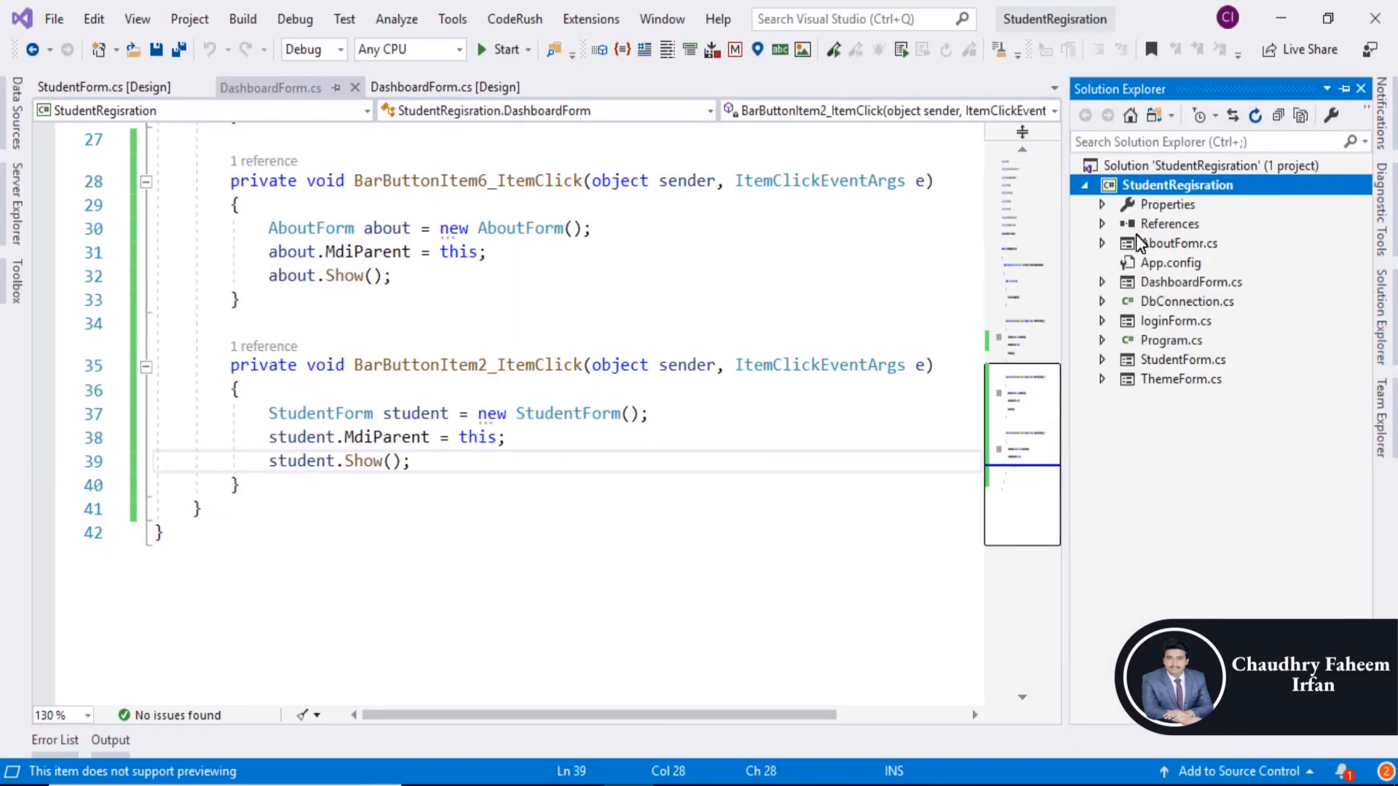
- Create a new project folder named GUI in StudentRegisration
right_click(1176, 184)
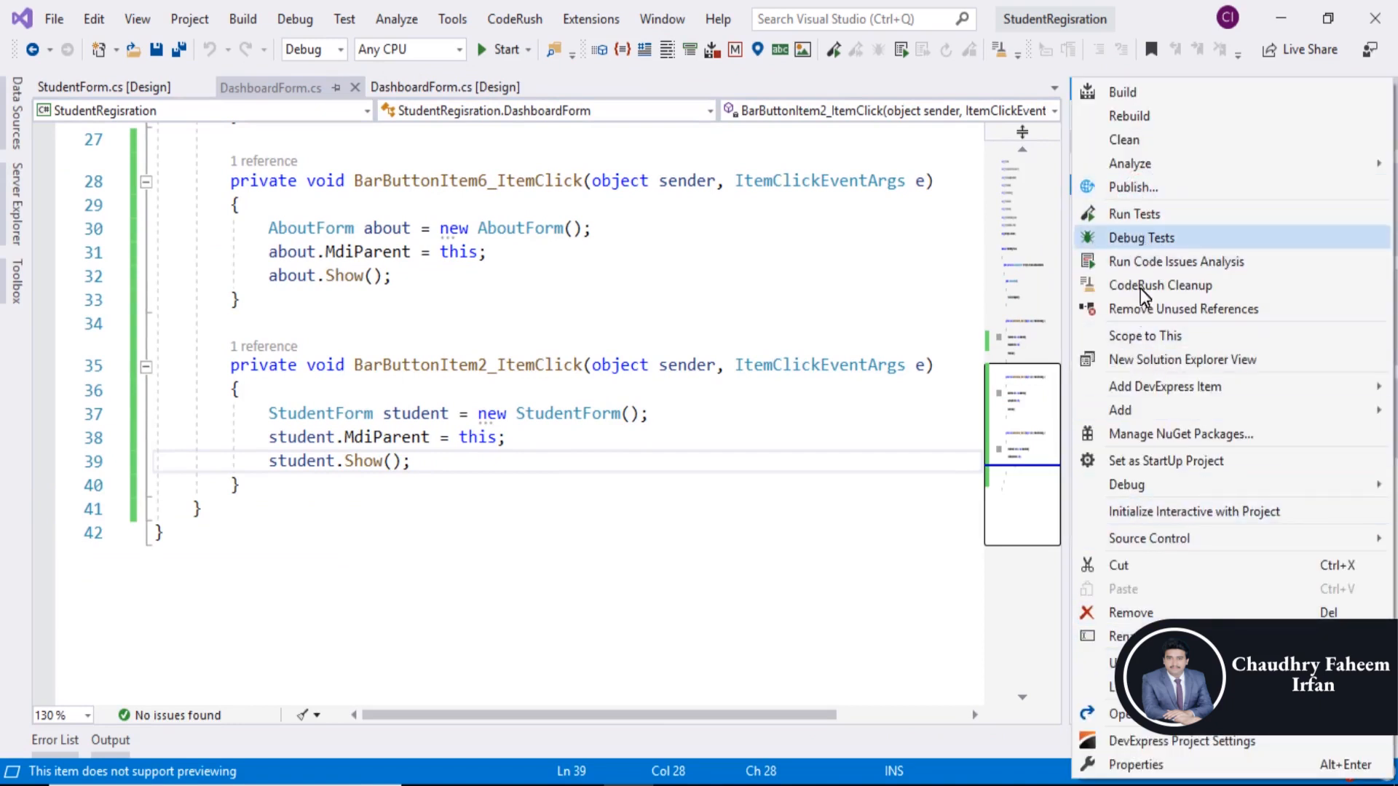
click(1119, 409)
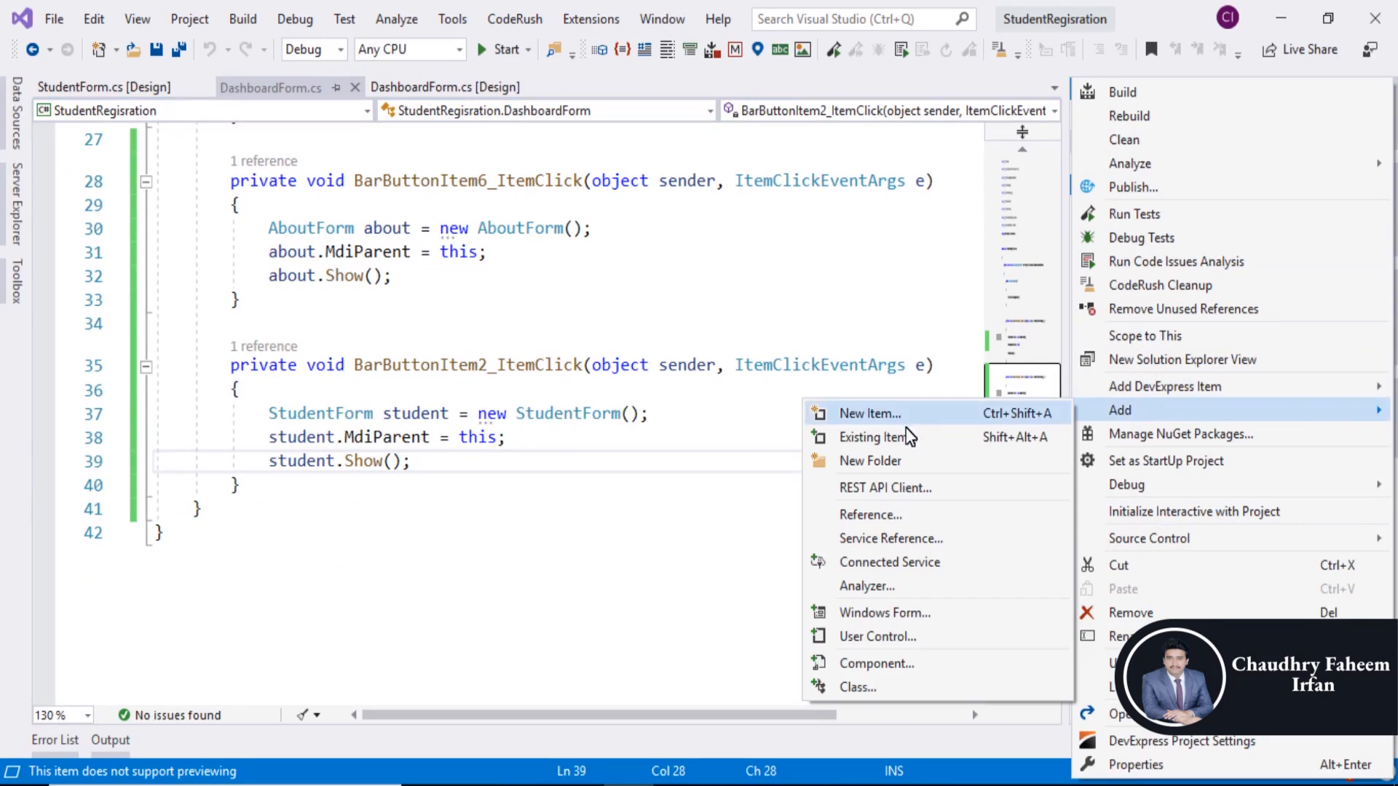
click(869, 461)
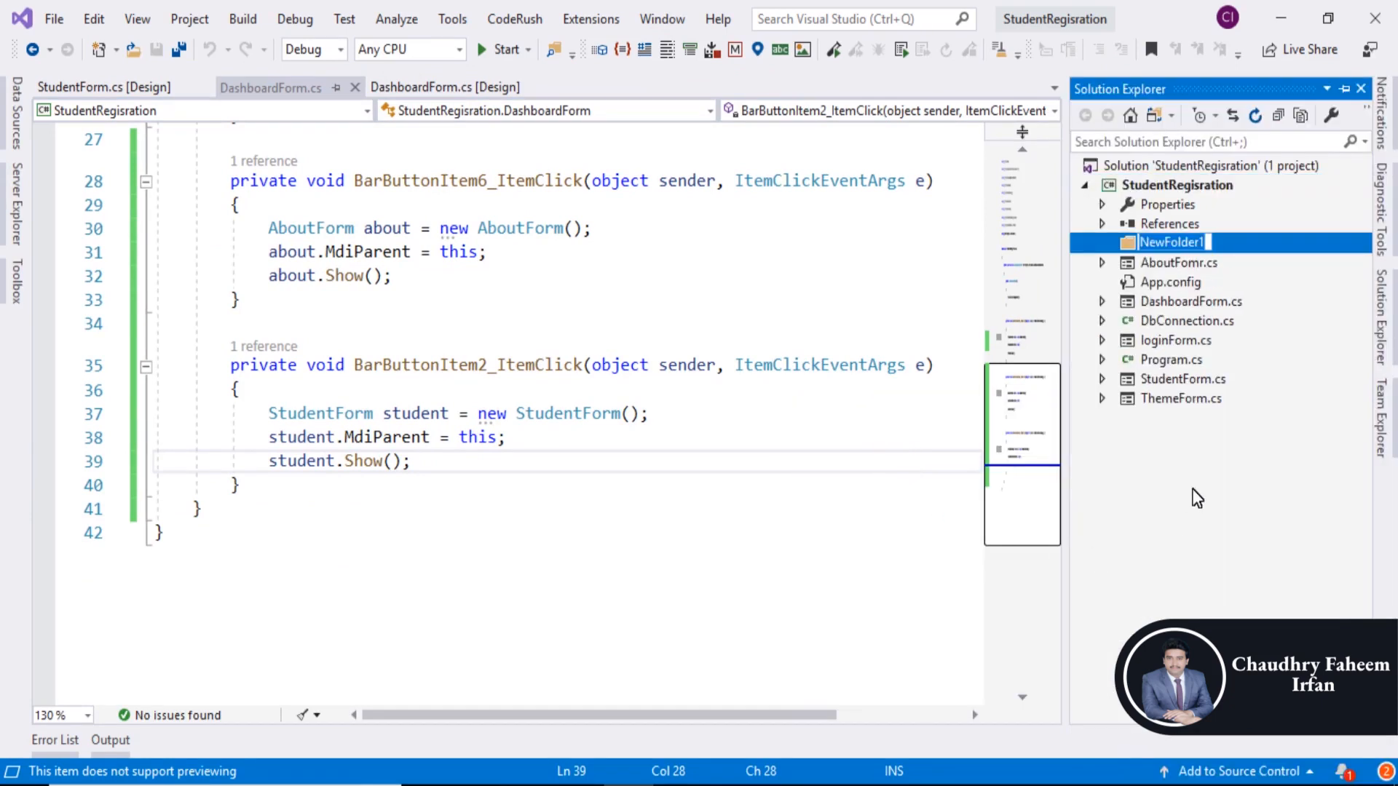
text(GUI)
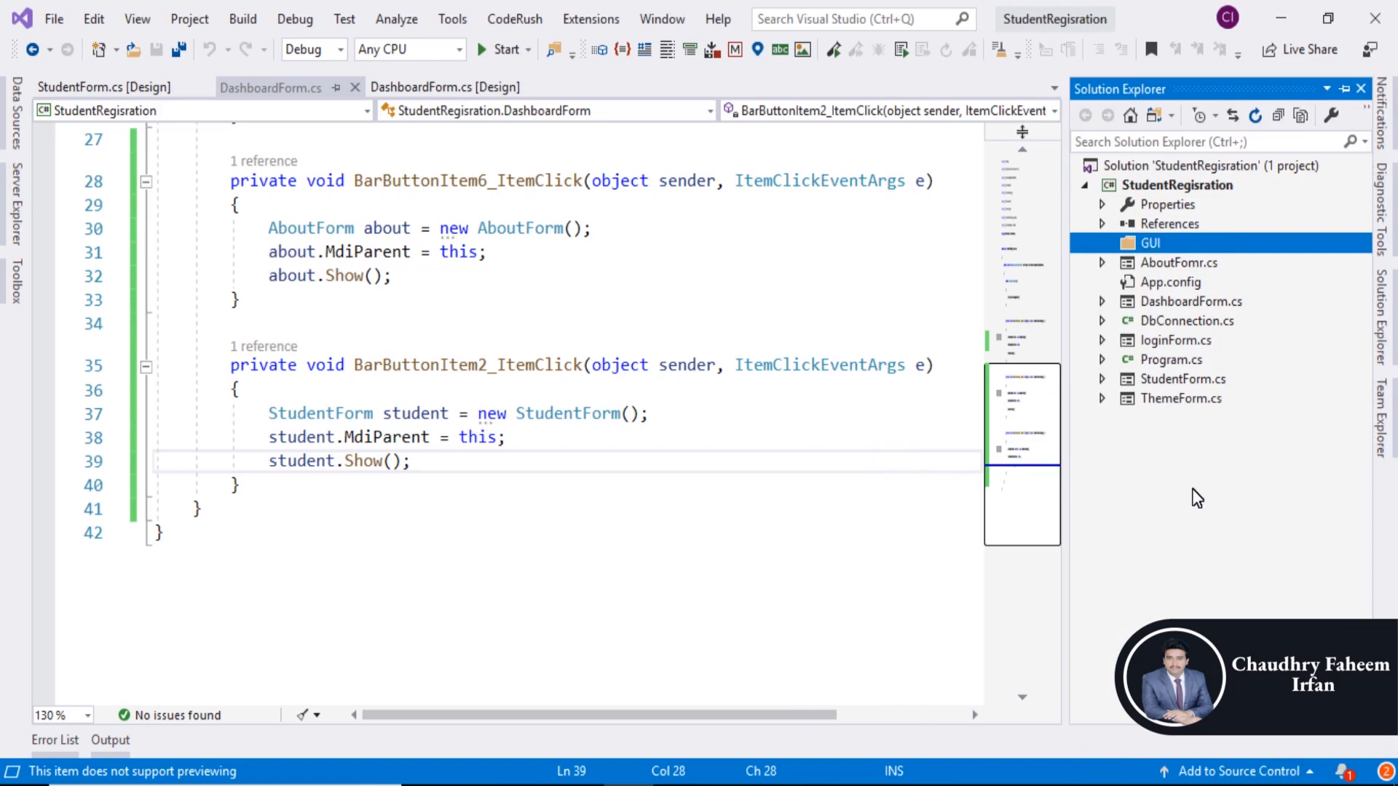
mouse_move(1190, 270)
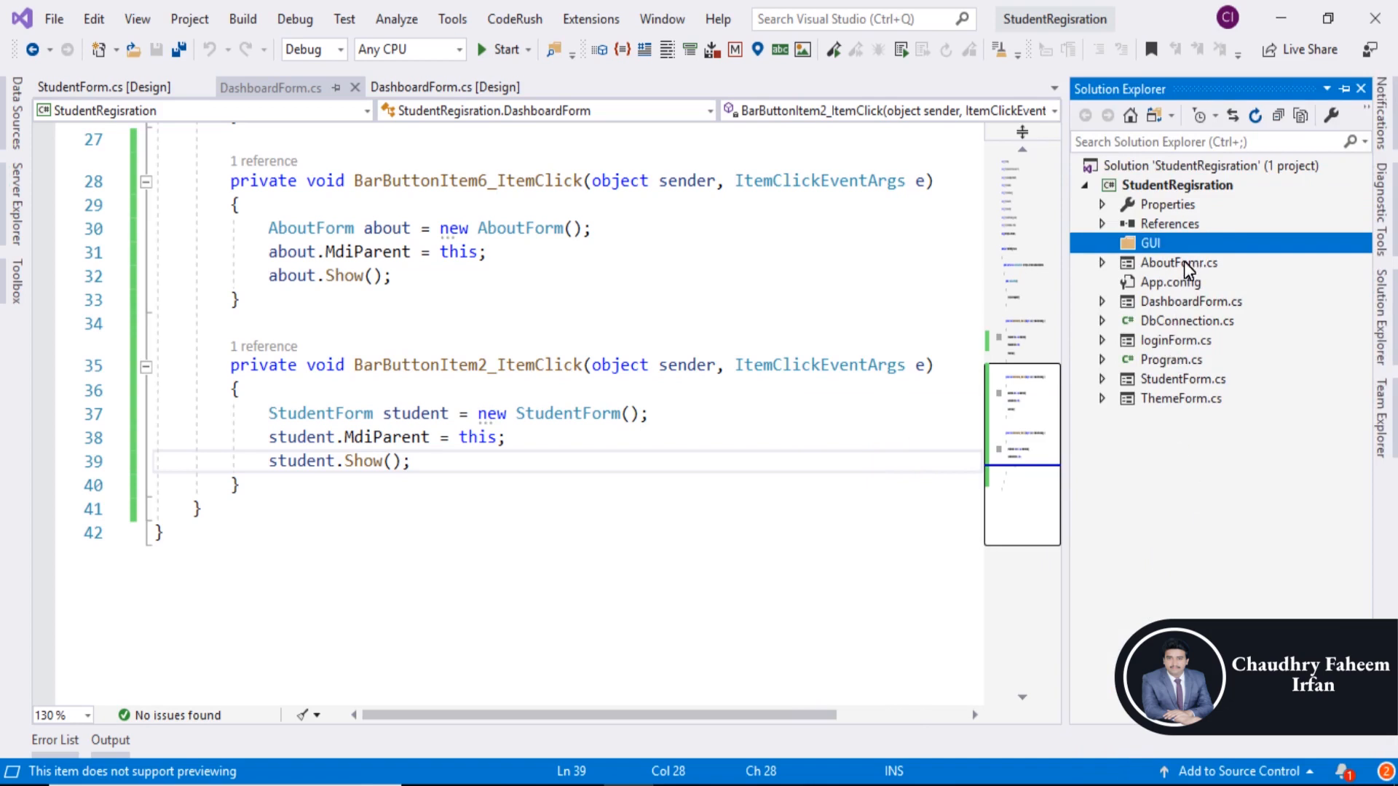
mouse_move(1185, 271)
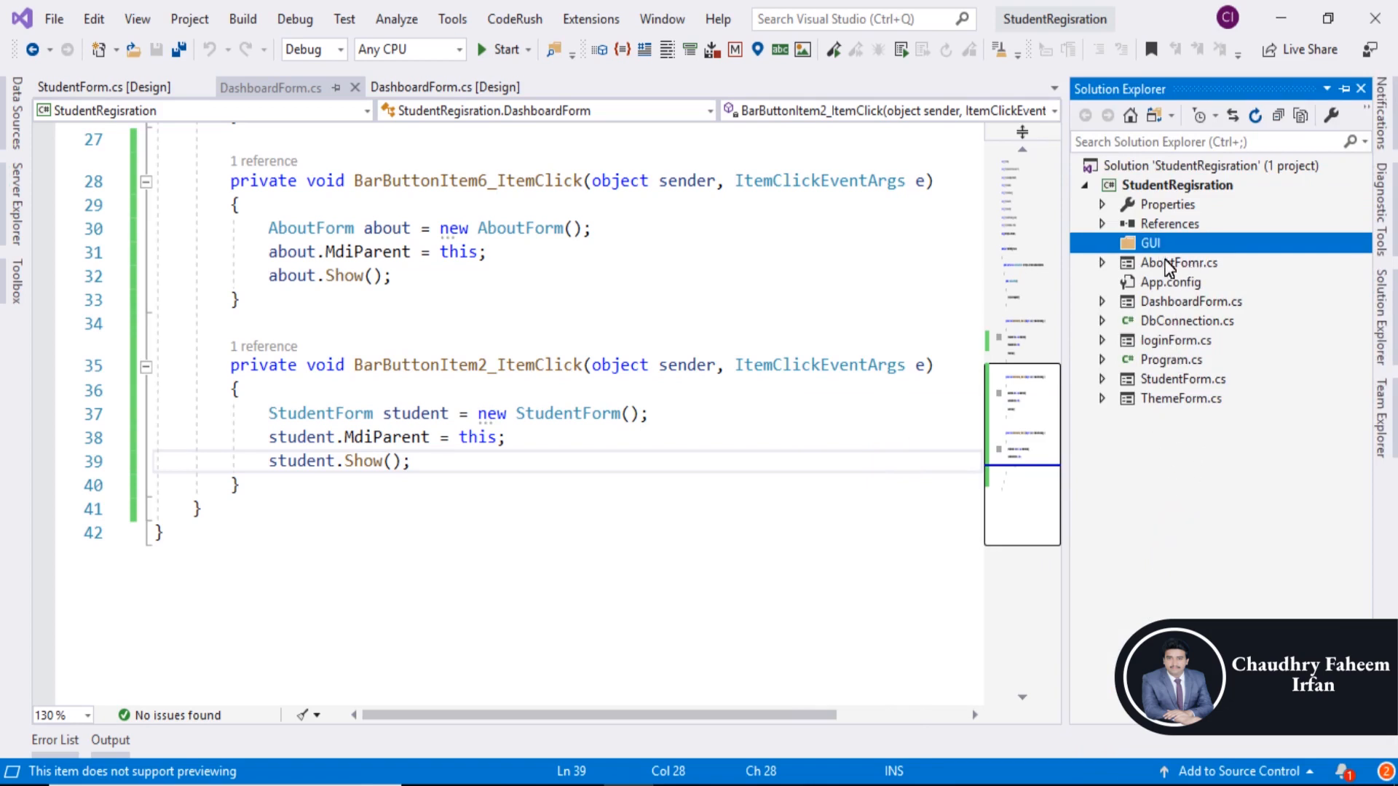
mouse_move(1163, 160)
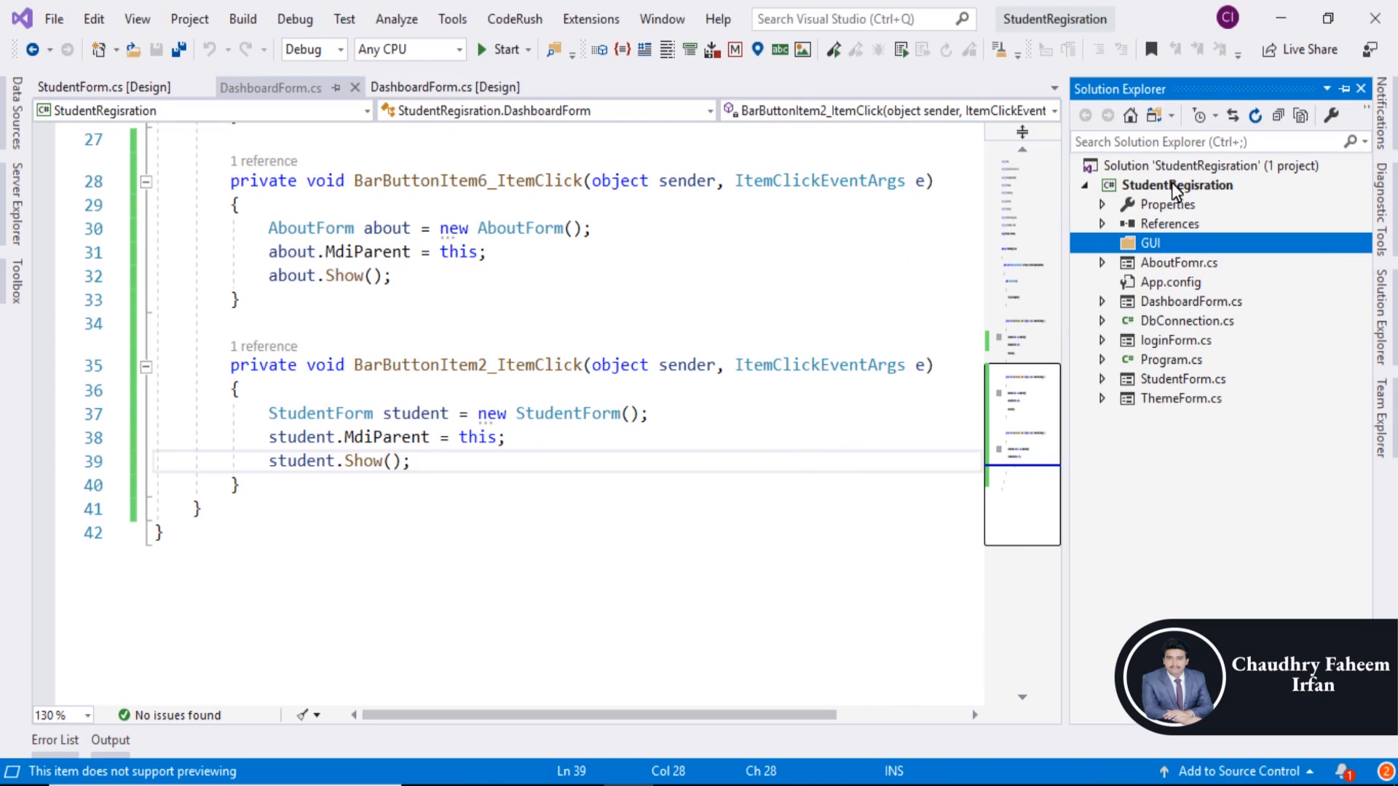
- Add a DevExpress Form item named UserDashboardForm to the StudentRegisration project
right_click(1176, 184)
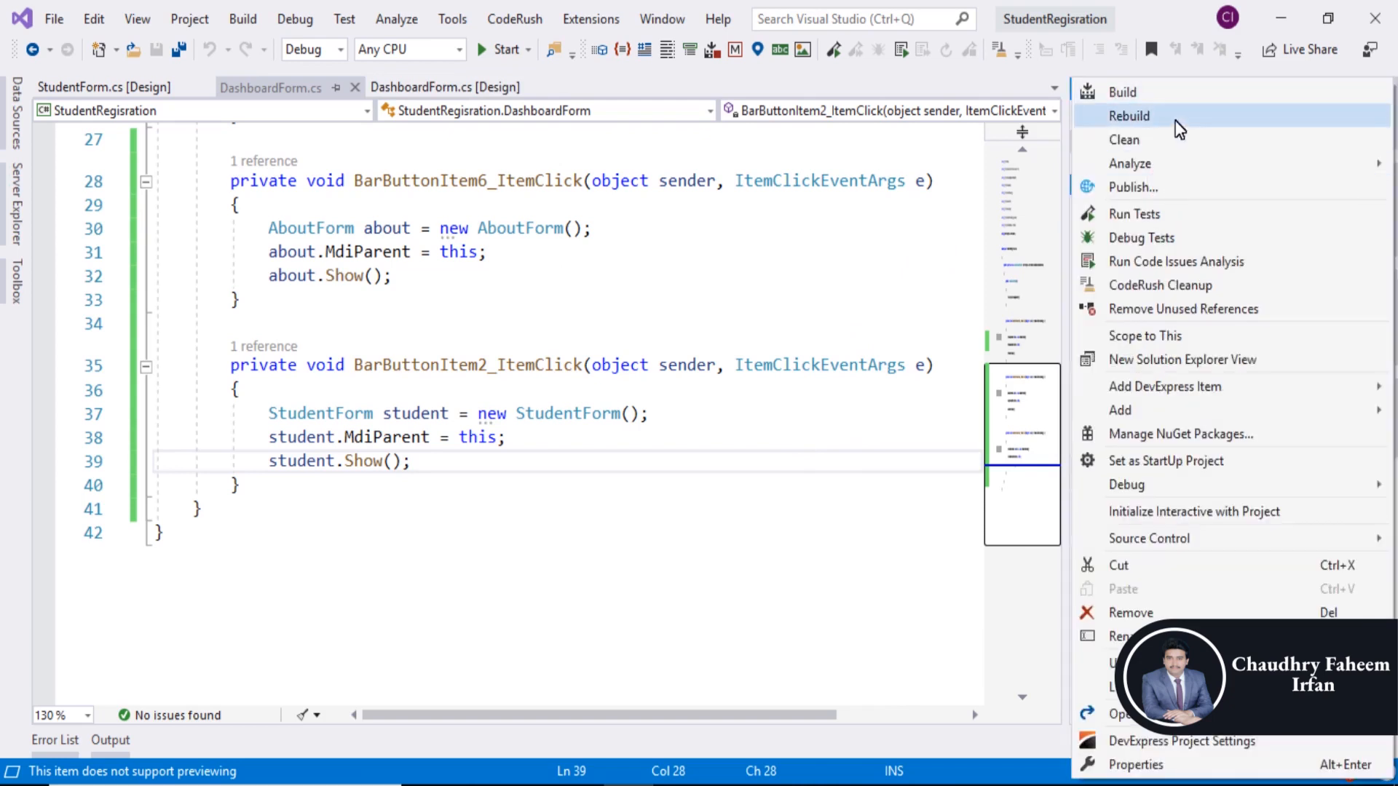
mouse_move(1170, 163)
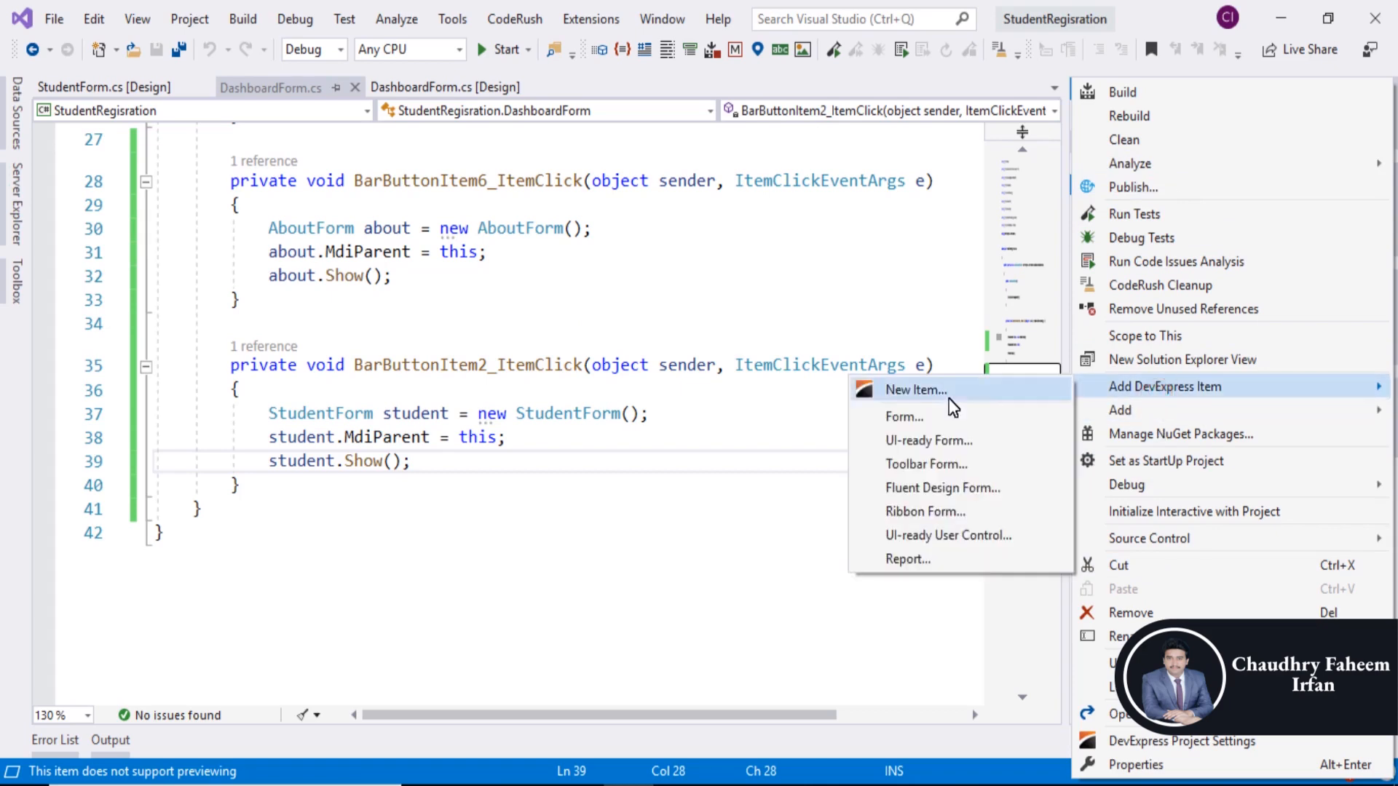
click(914, 390)
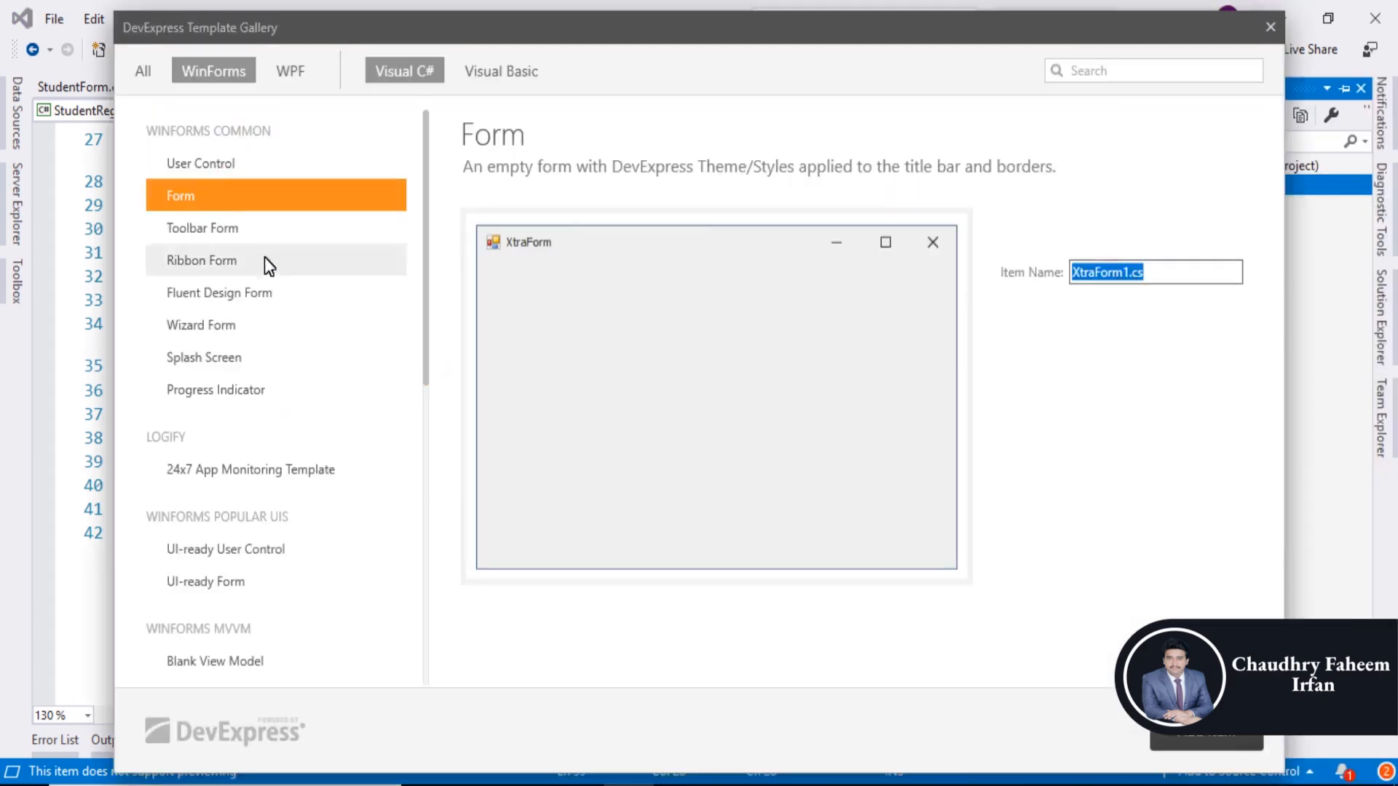
text(UserDa)
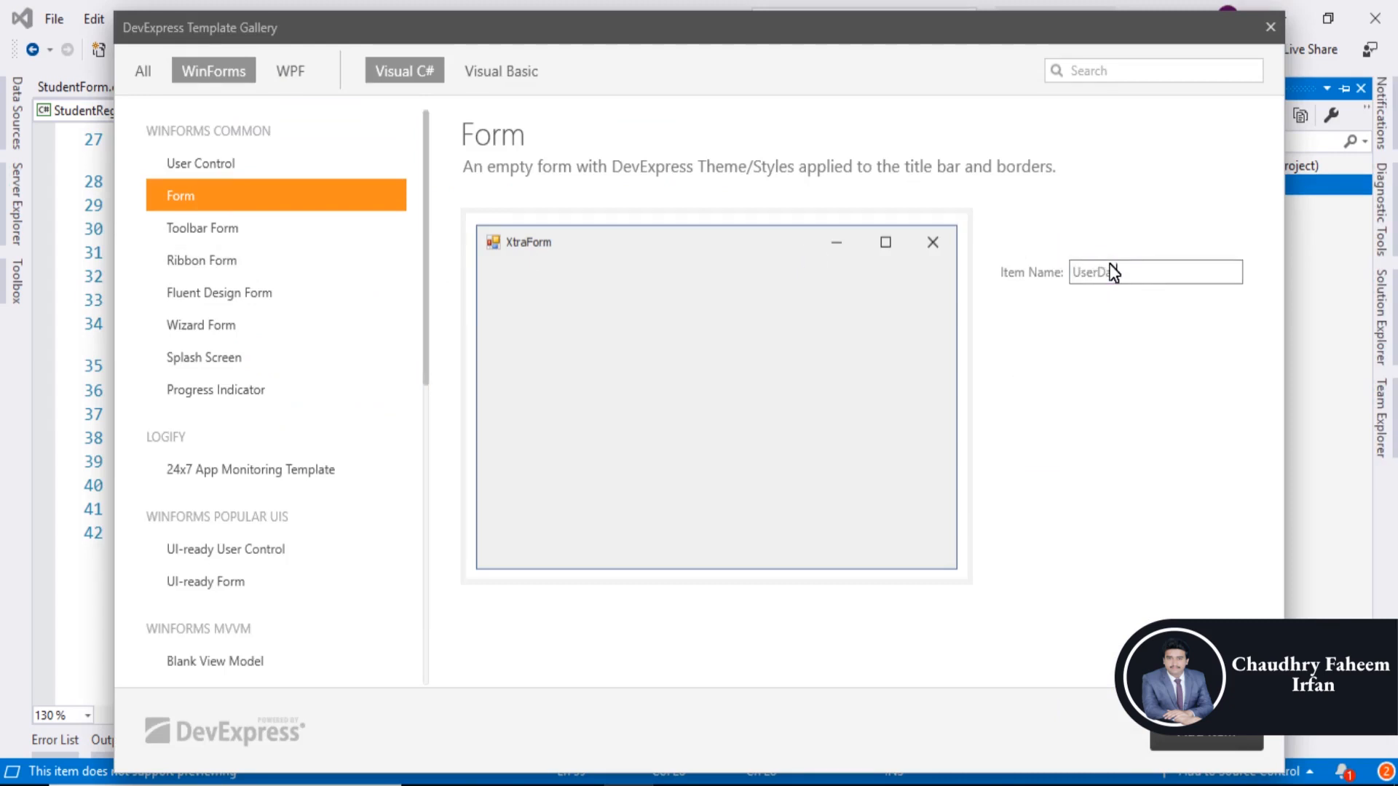
text(shboard)
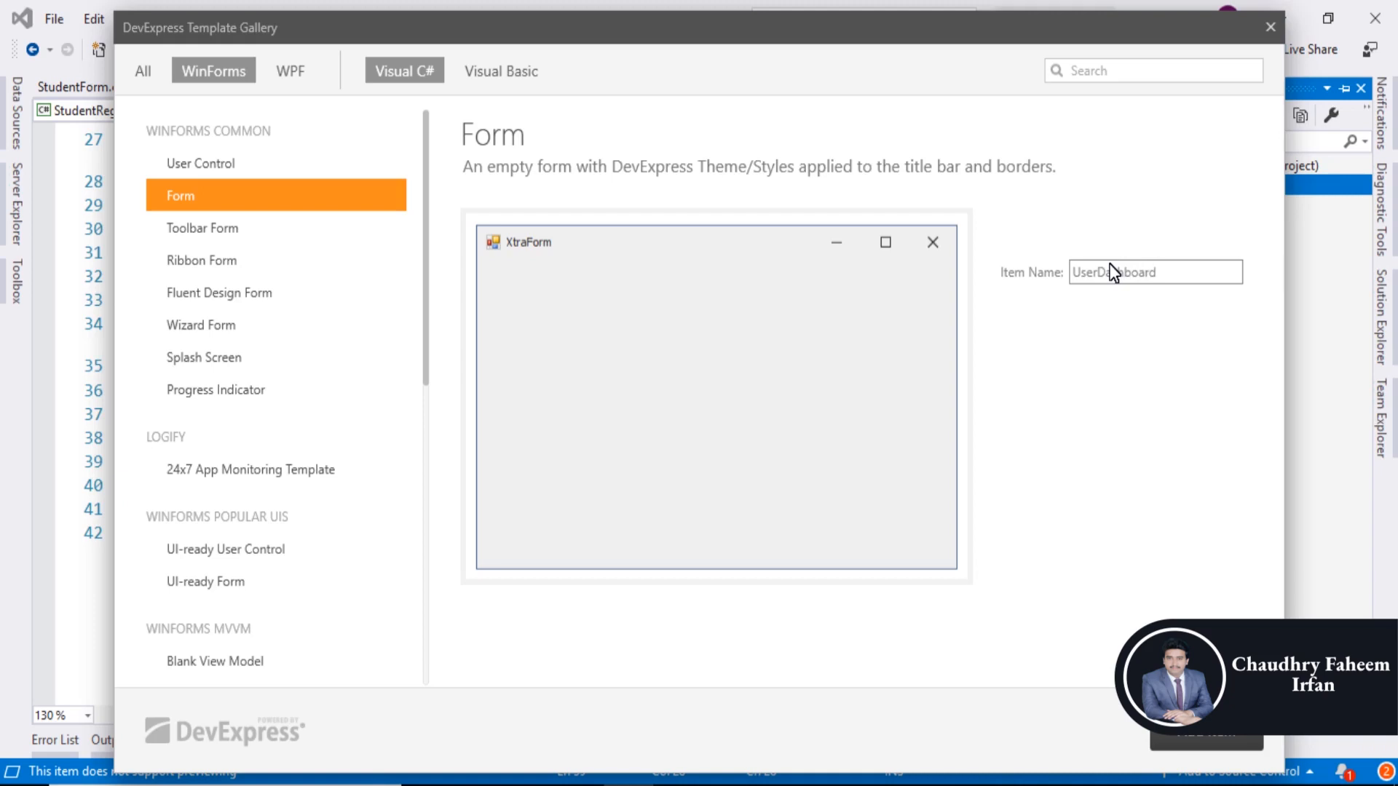
text(Form)
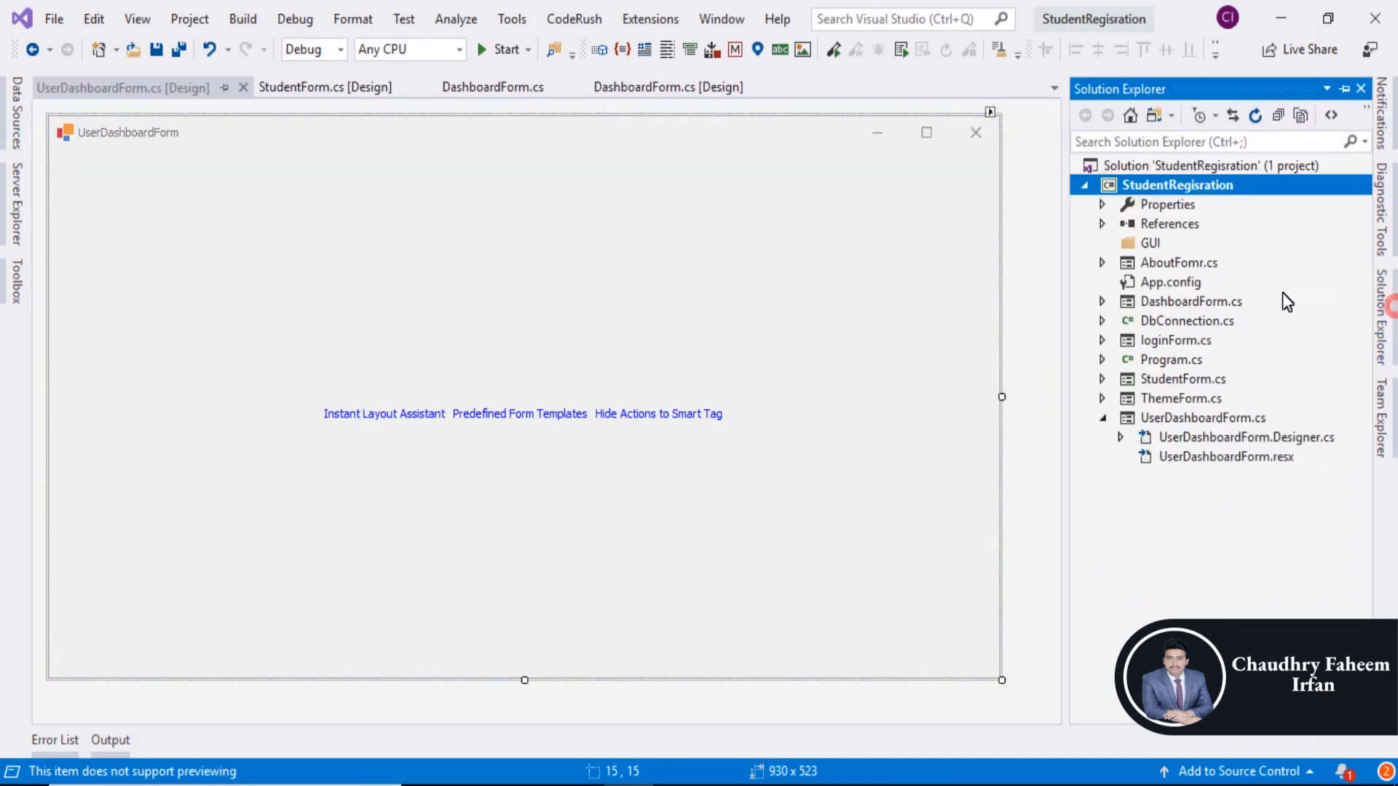
- Collapse UserDashboardForm.cs and add a DevExpress Form item named AdminForm
click(1103, 417)
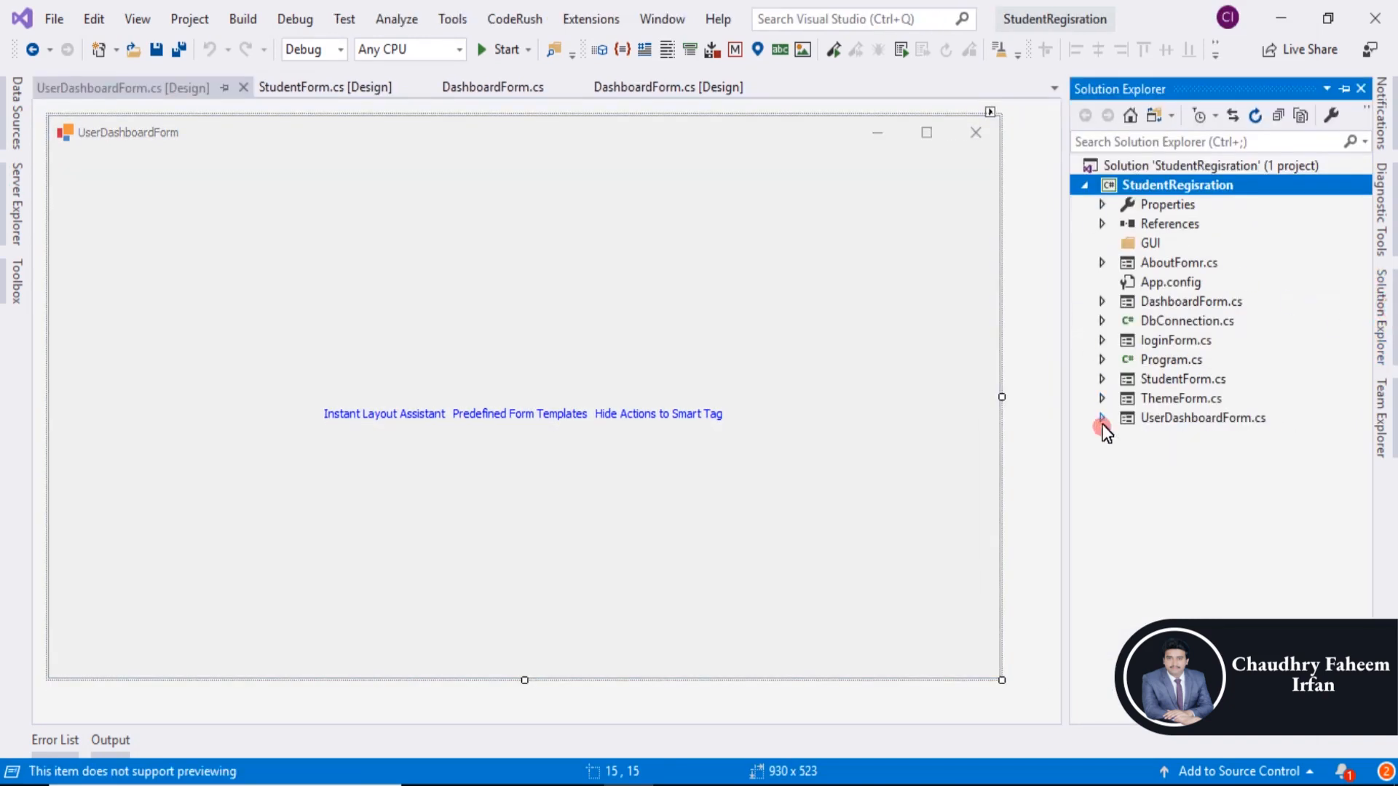
right_click(1176, 184)
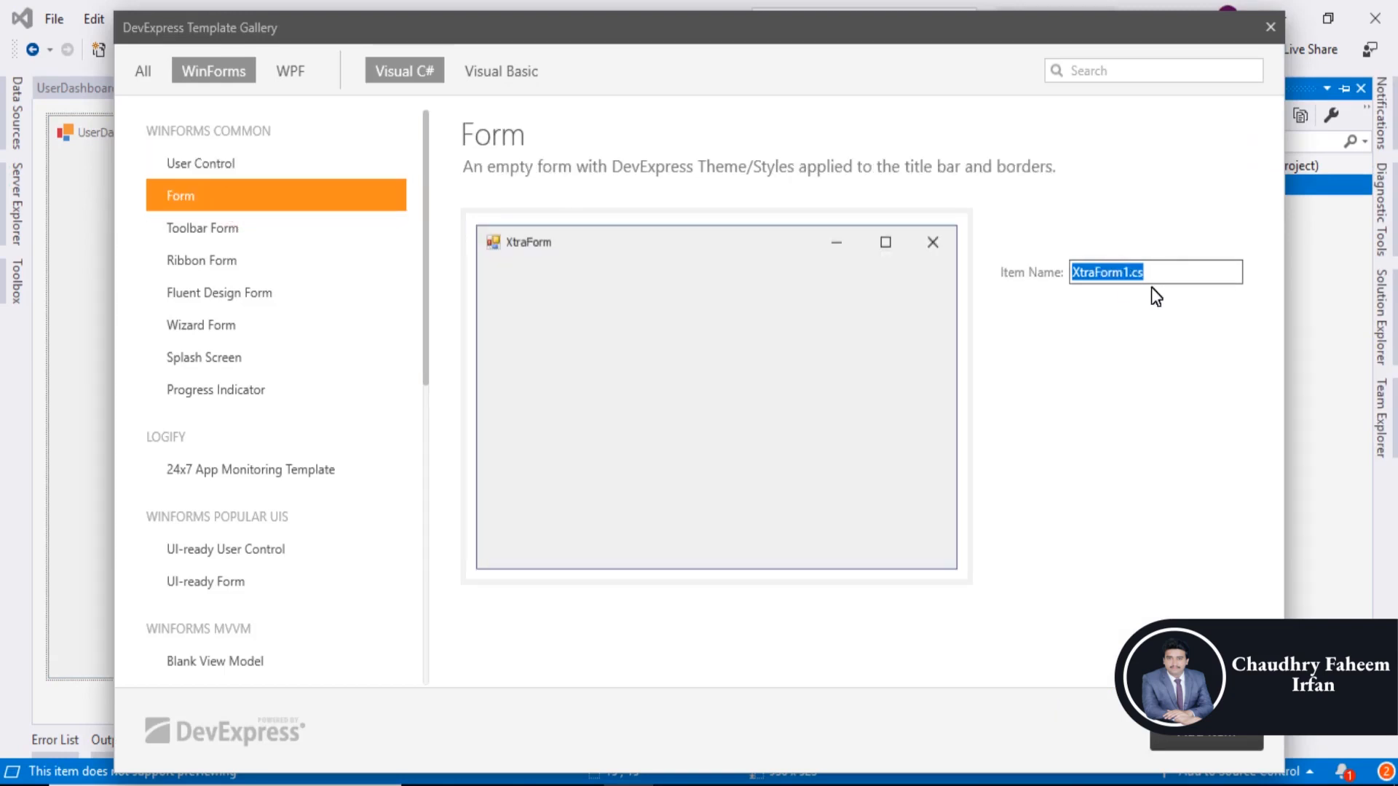
text(Adm)
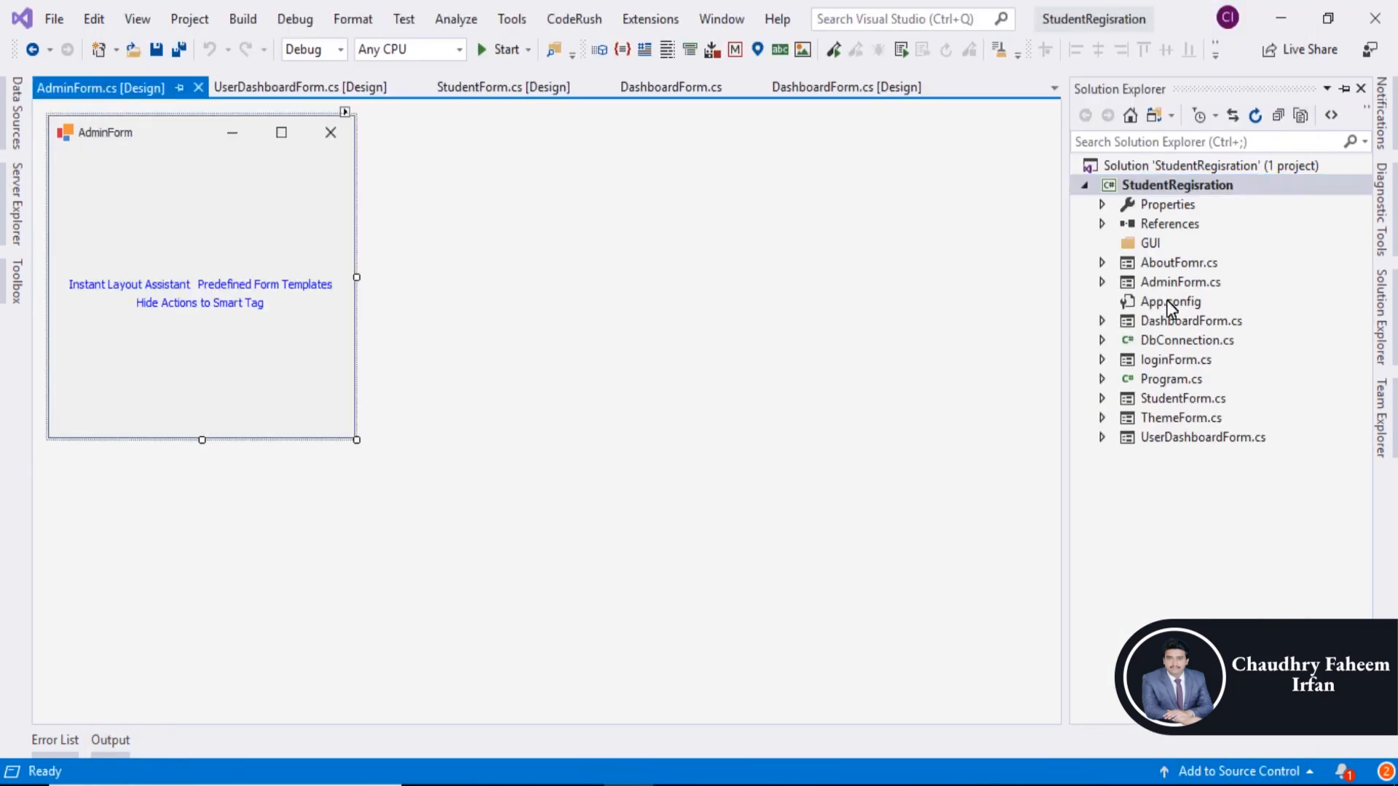
mouse_move(1206, 292)
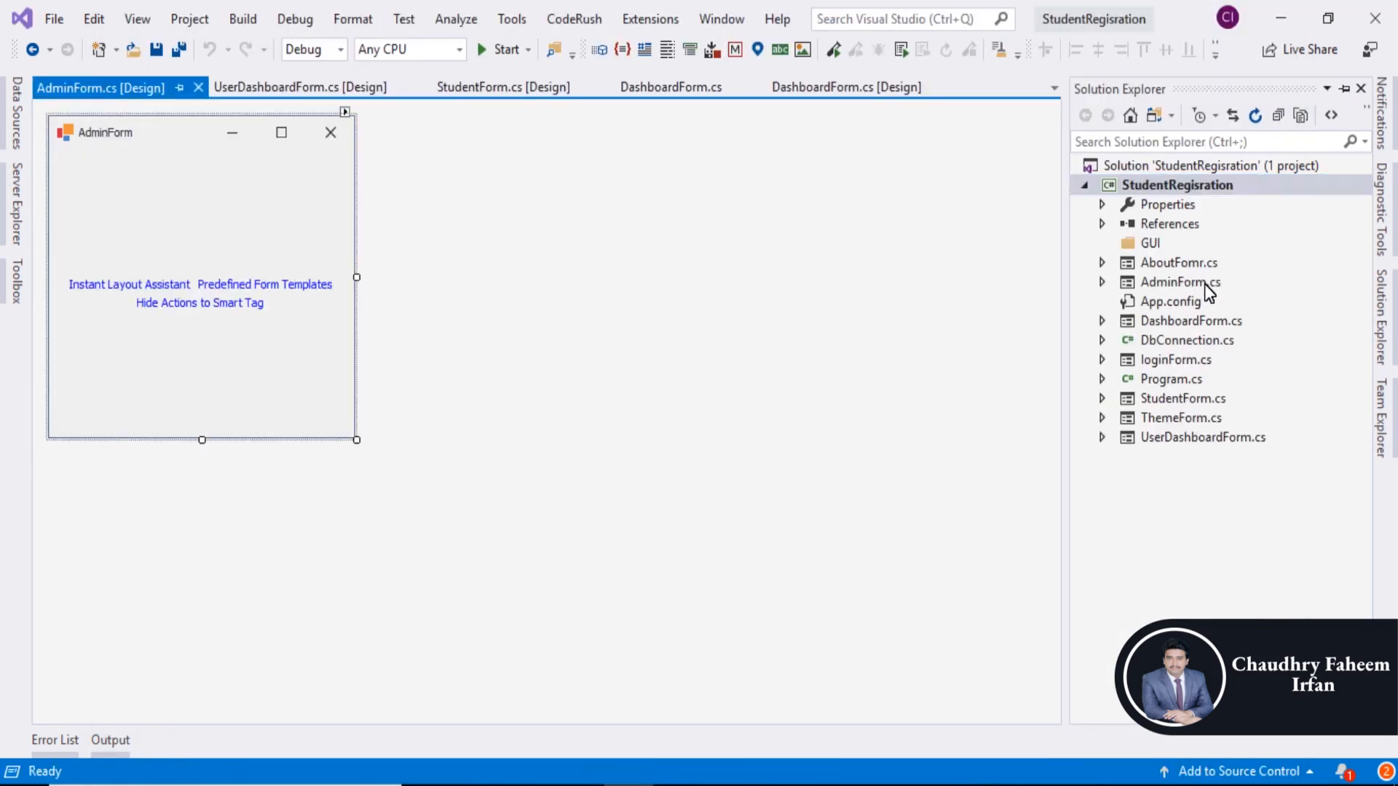
- Open the DashboardForm designer and inspect the Admins and Dashboard buttons and About page
click(503, 86)
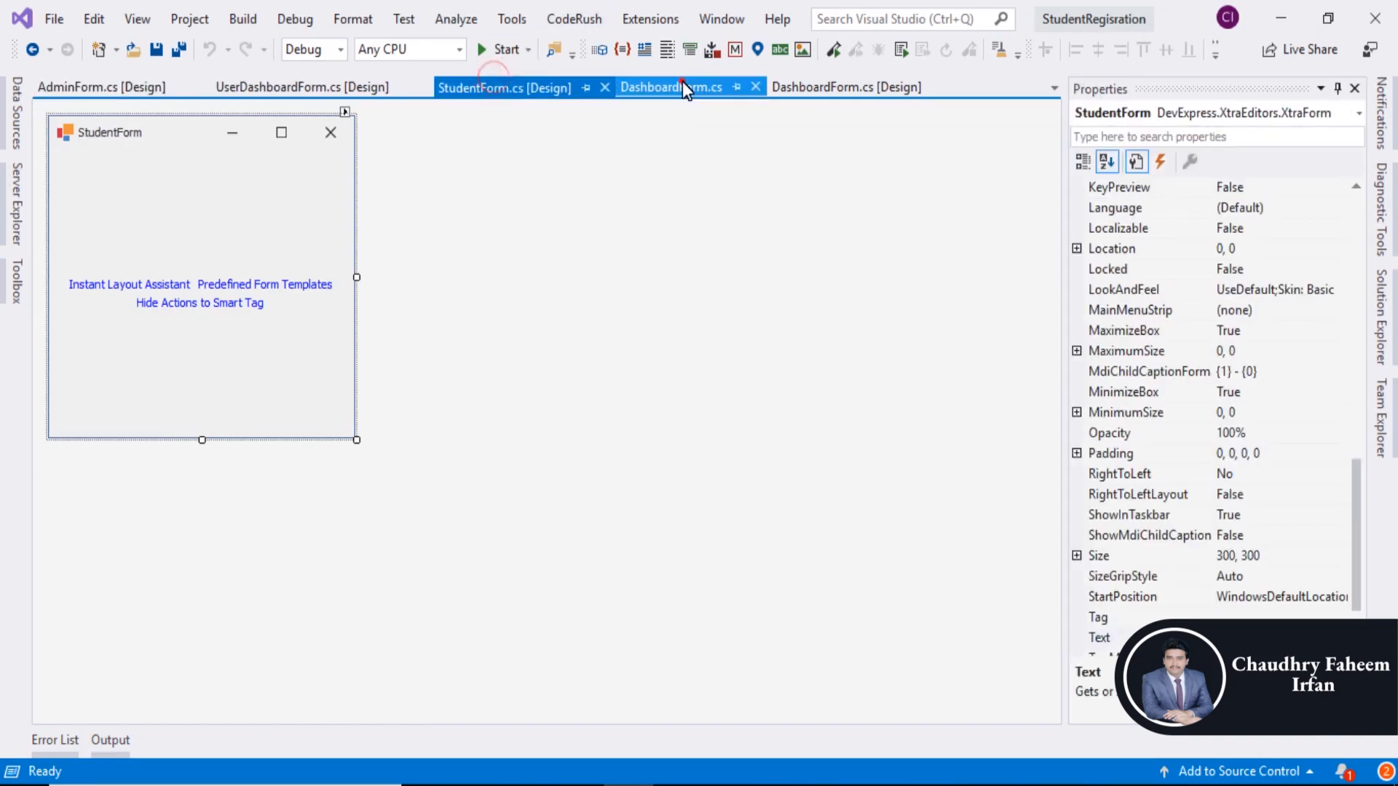
click(842, 86)
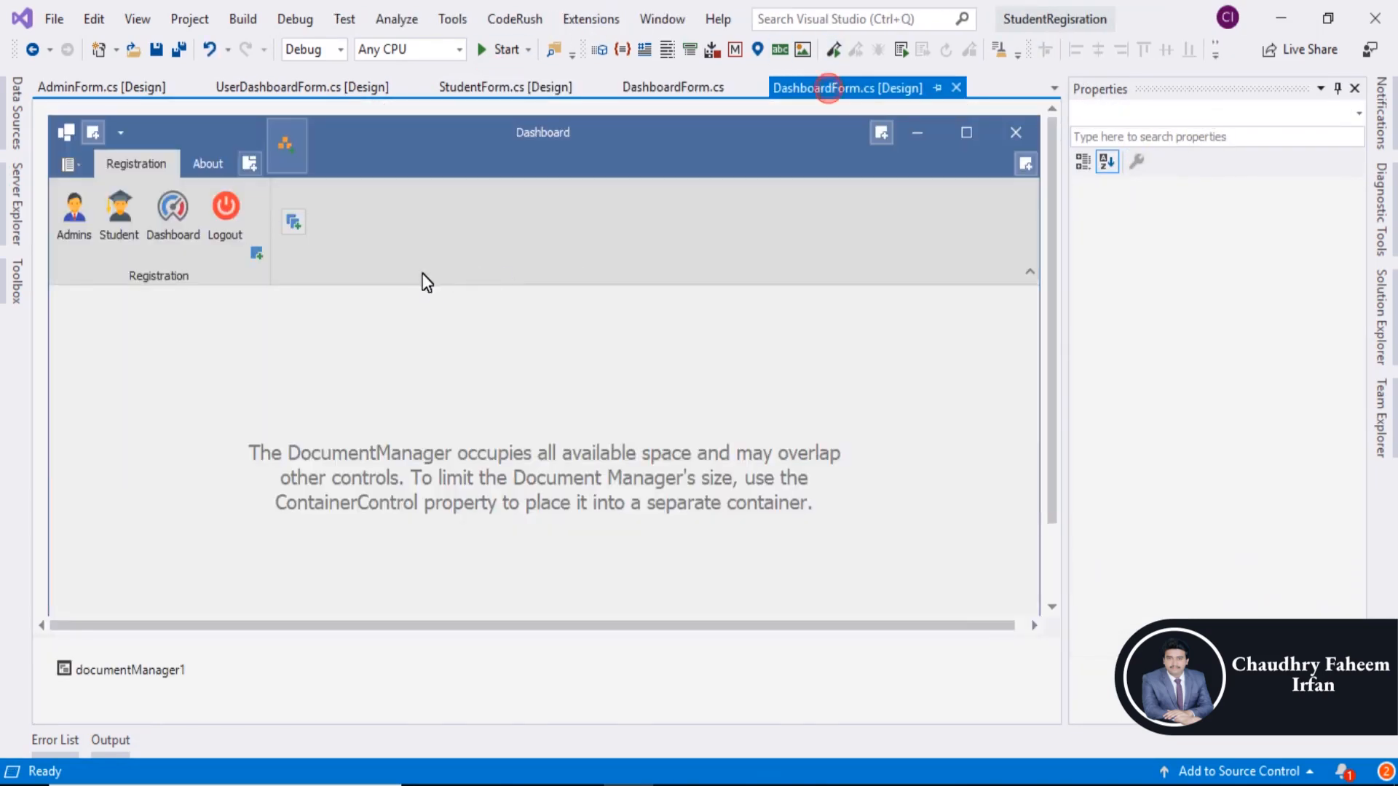
click(73, 206)
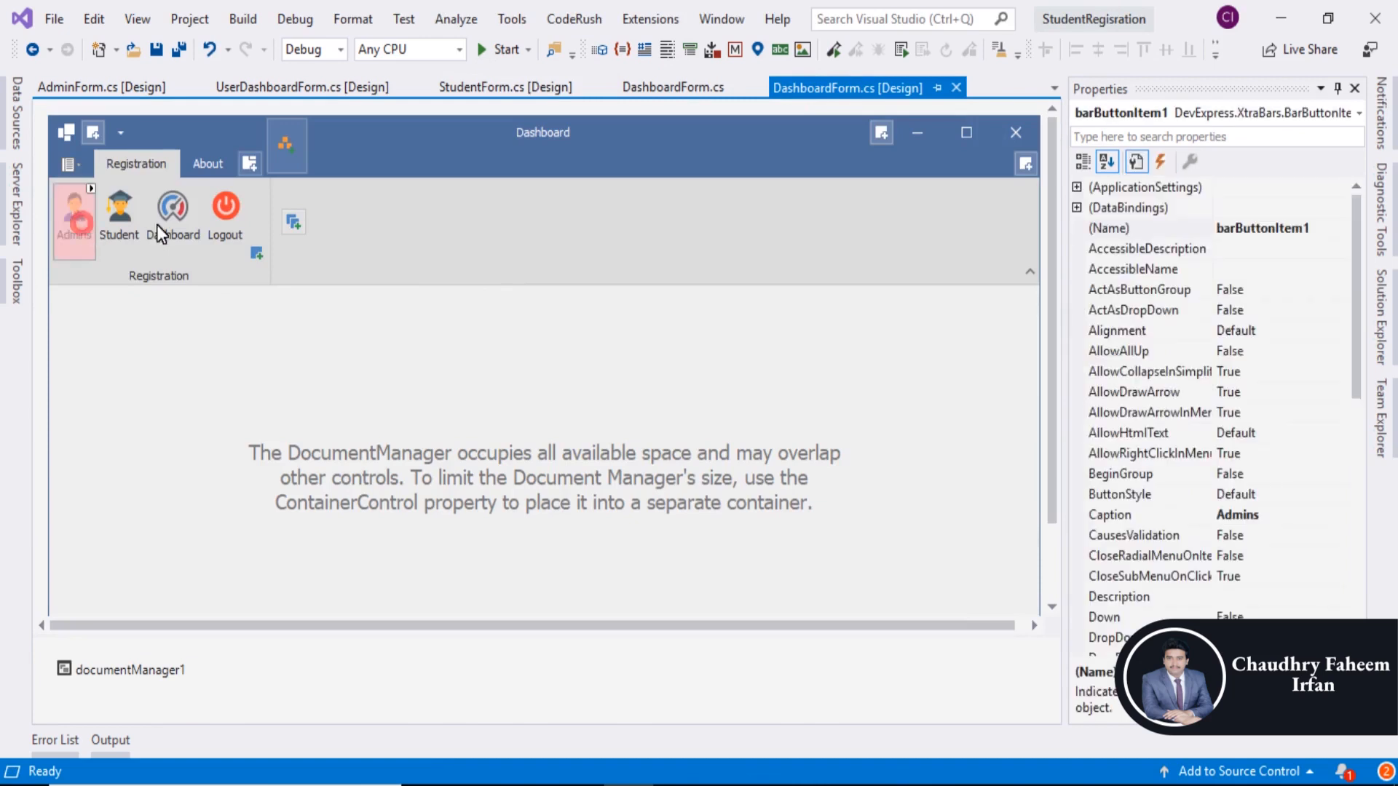
click(172, 210)
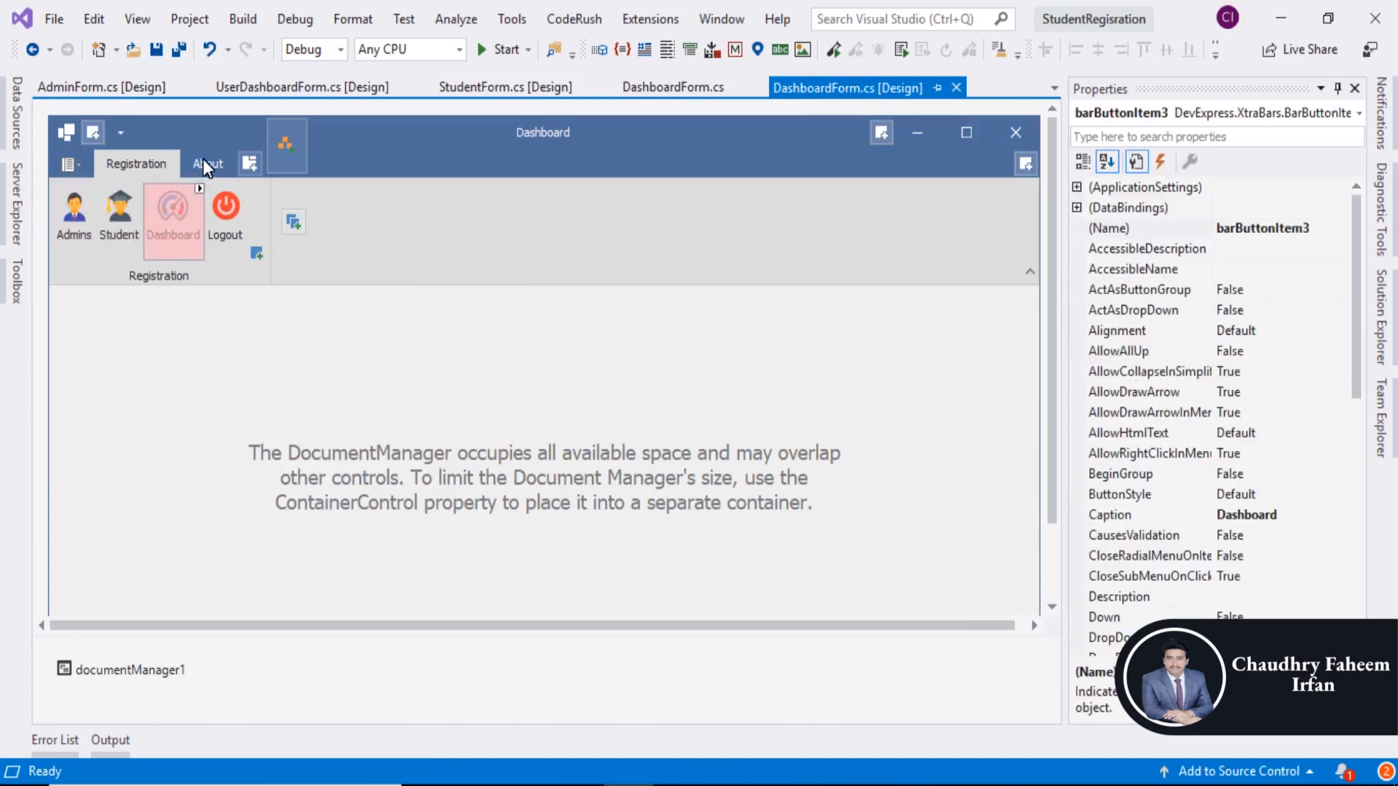
click(207, 163)
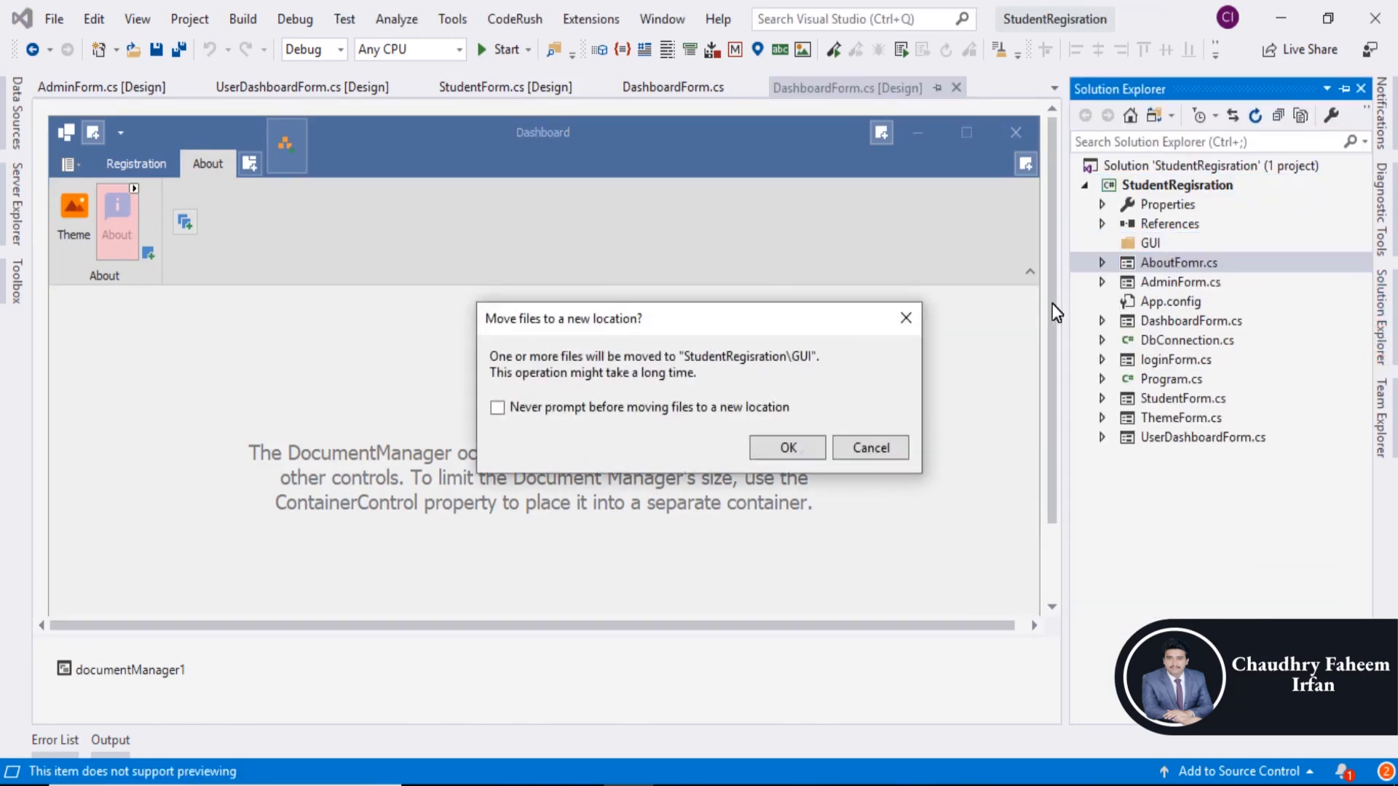
- Move AboutFomr, AdminForm and DashboardForm into the GUI folder
click(786, 447)
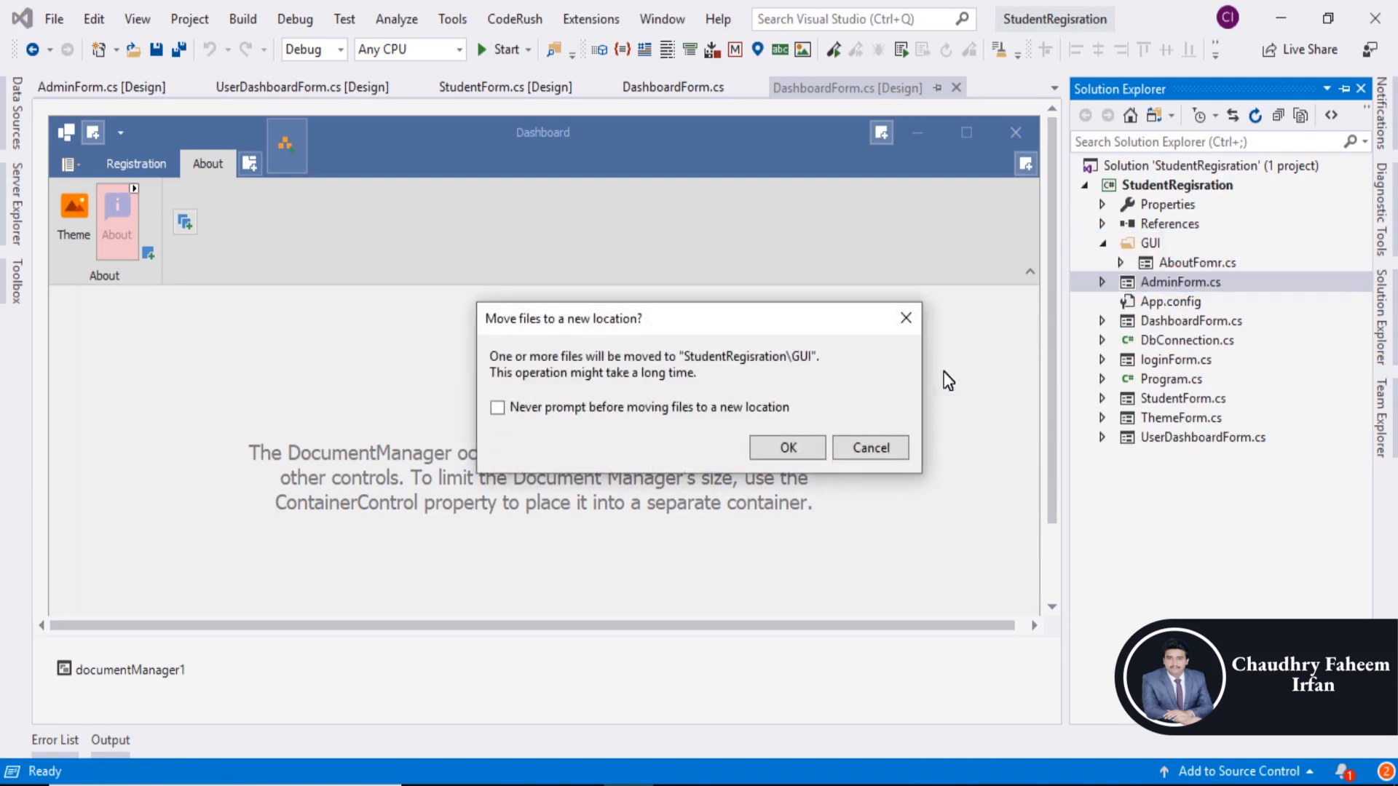
click(786, 448)
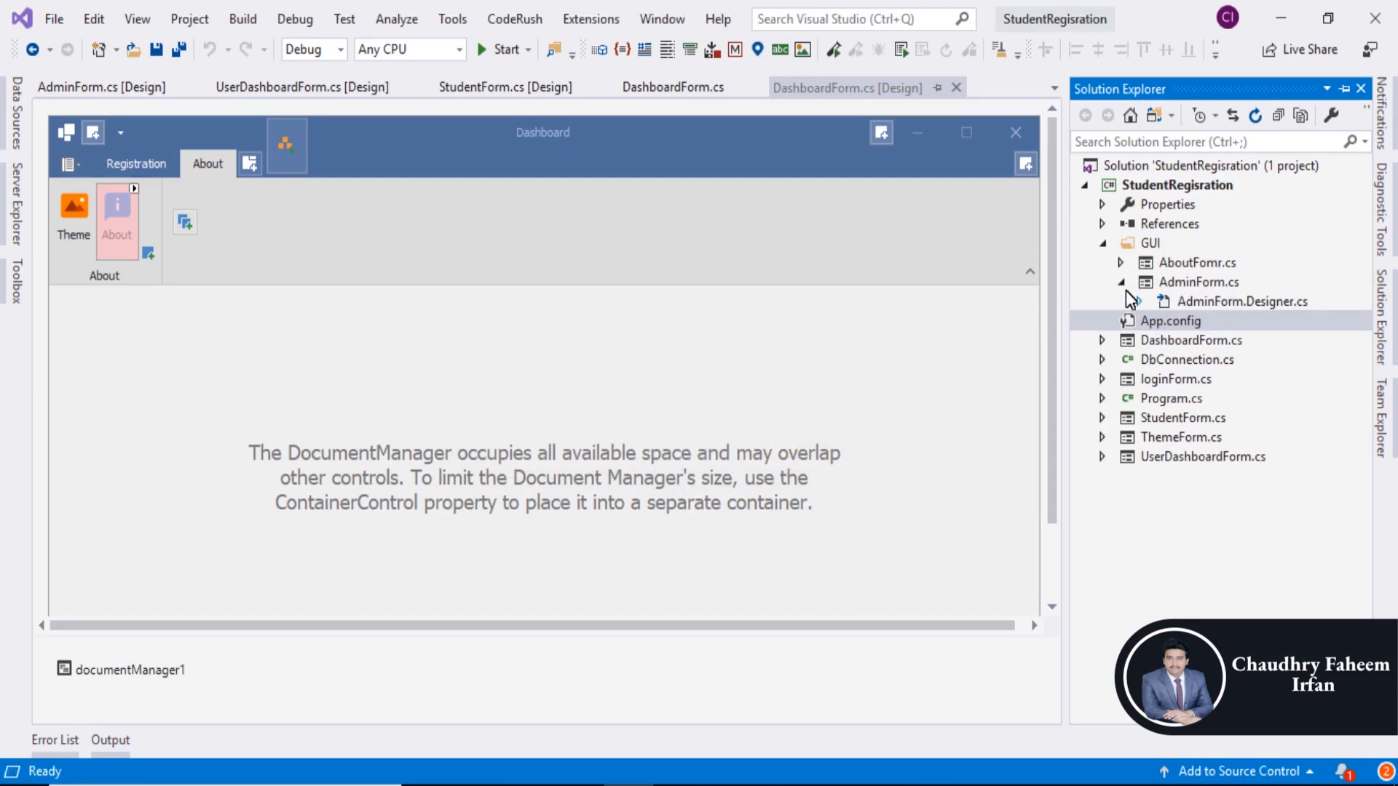
click(1191, 321)
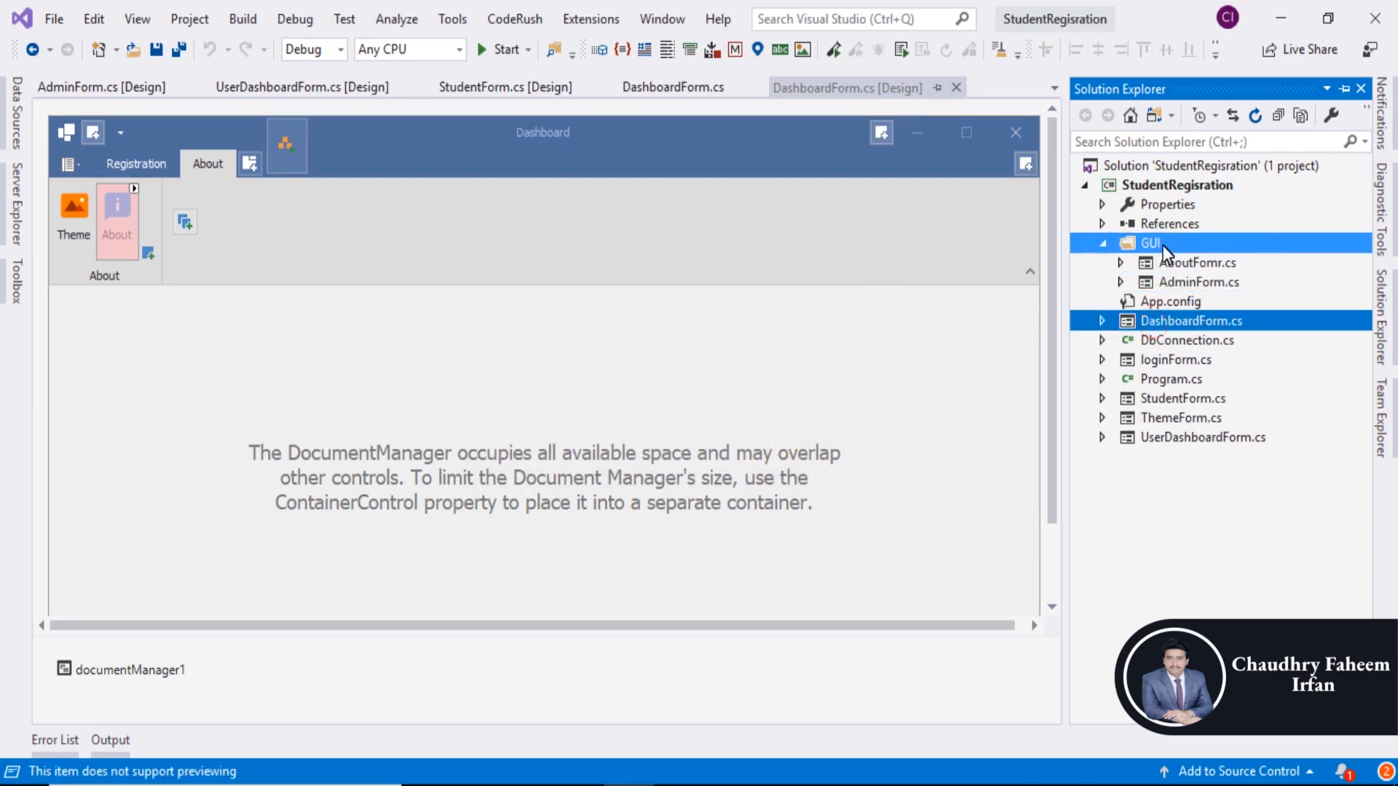
click(1103, 301)
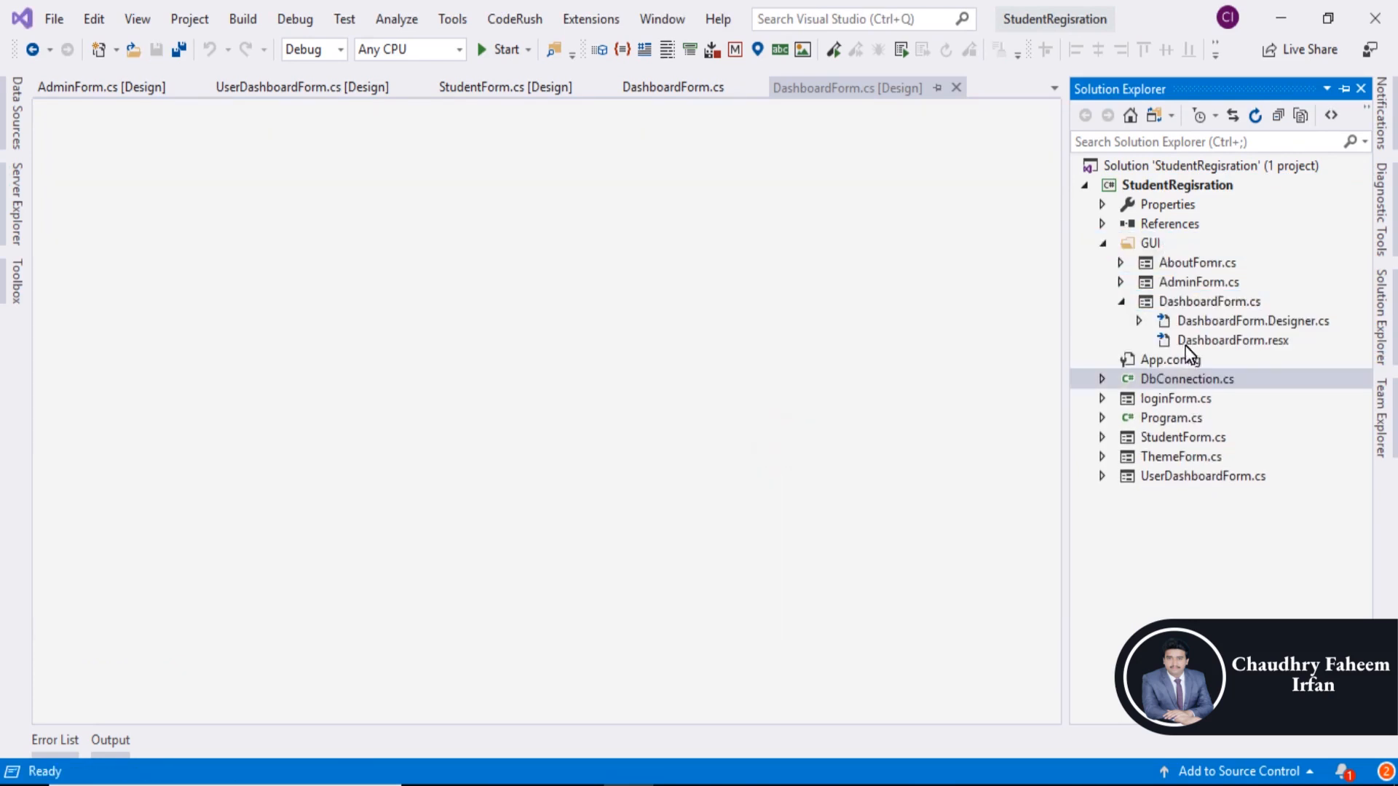
- Move loginForm and StudentForm into the GUI folder, then select ThemeForm
click(1174, 359)
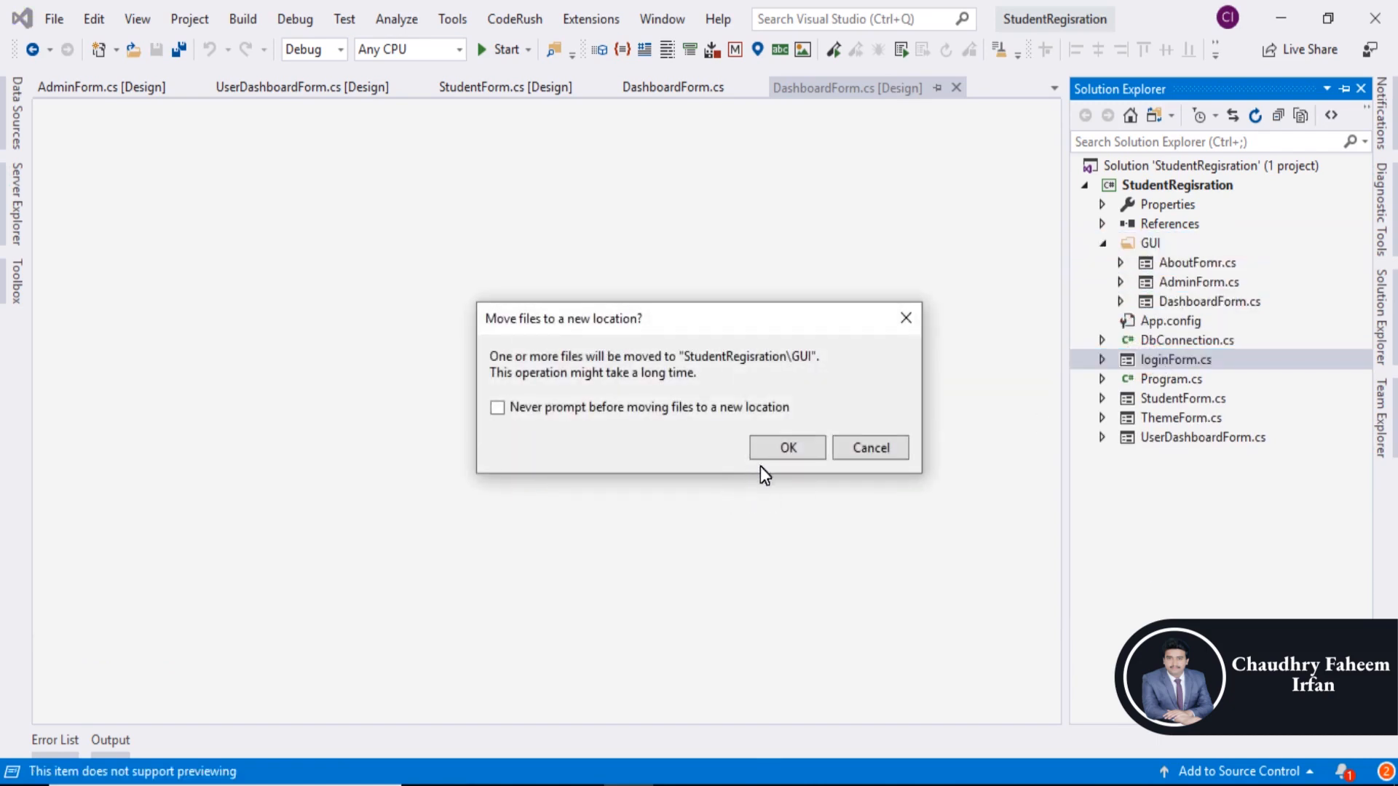
click(786, 447)
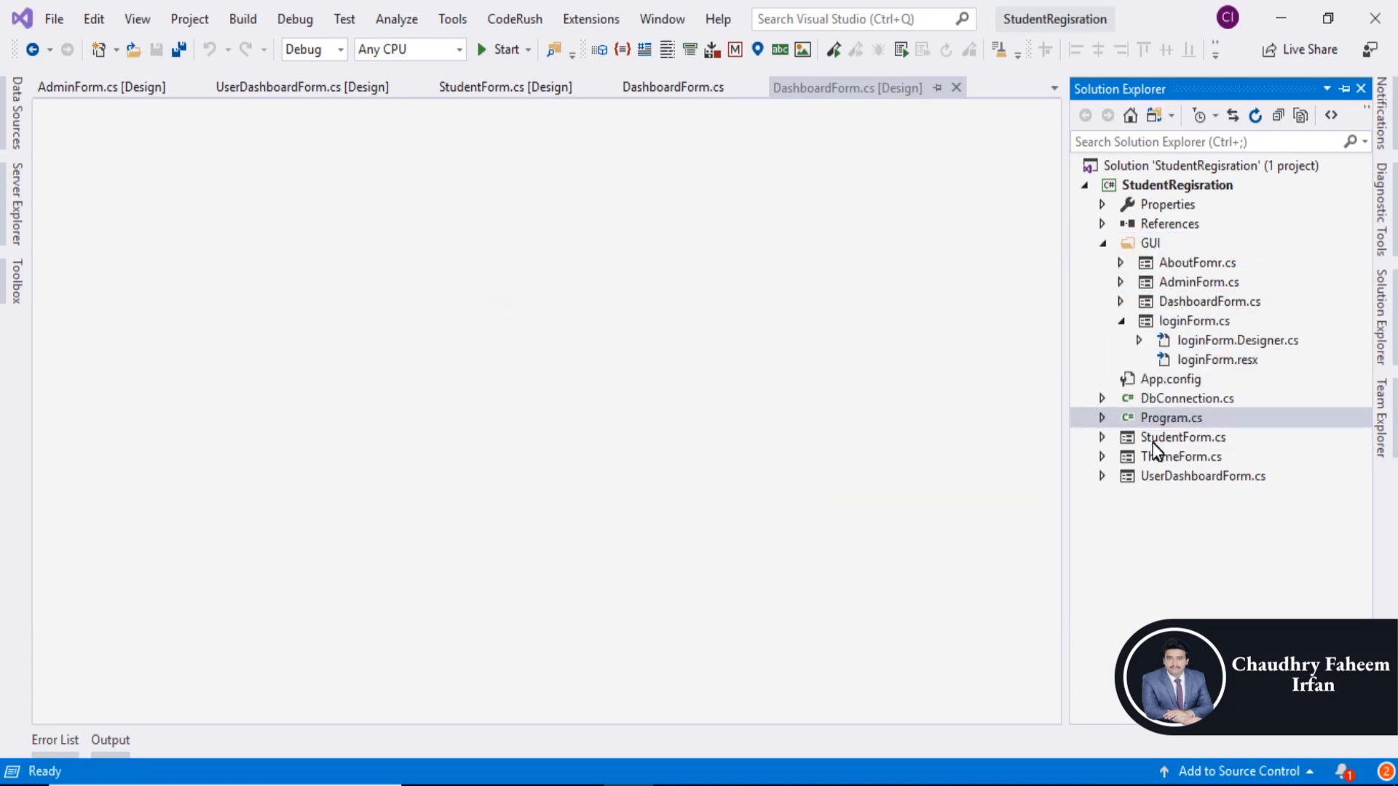
click(1121, 321)
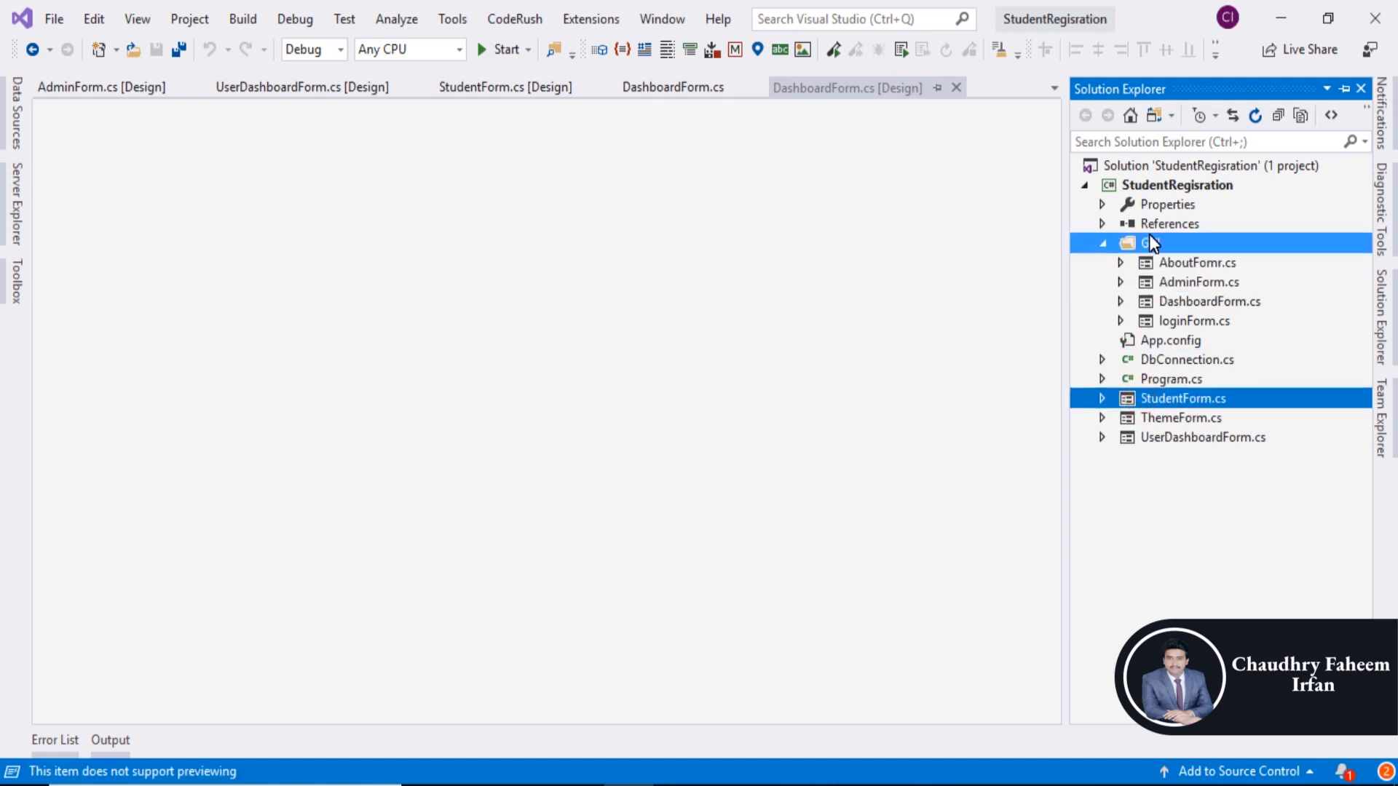
click(1101, 397)
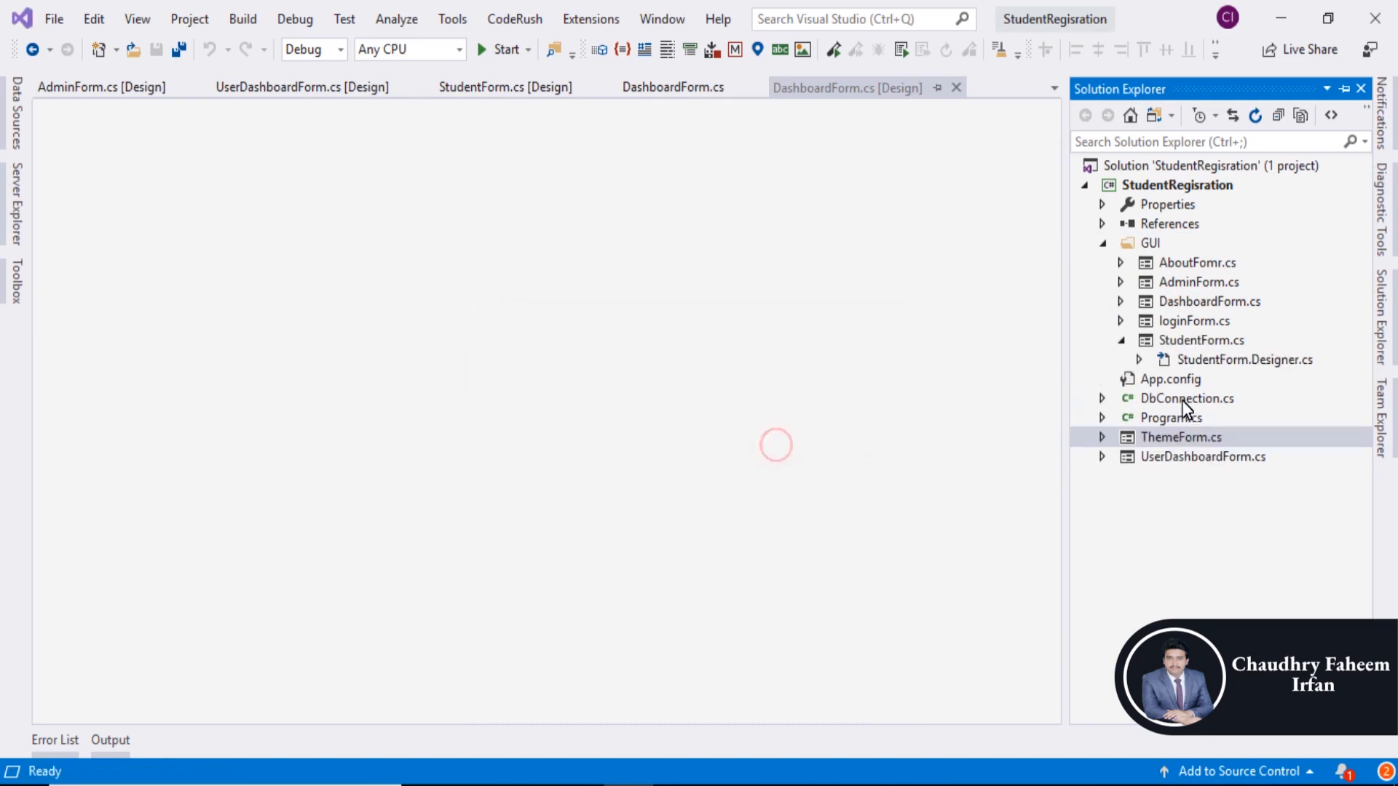
click(1180, 437)
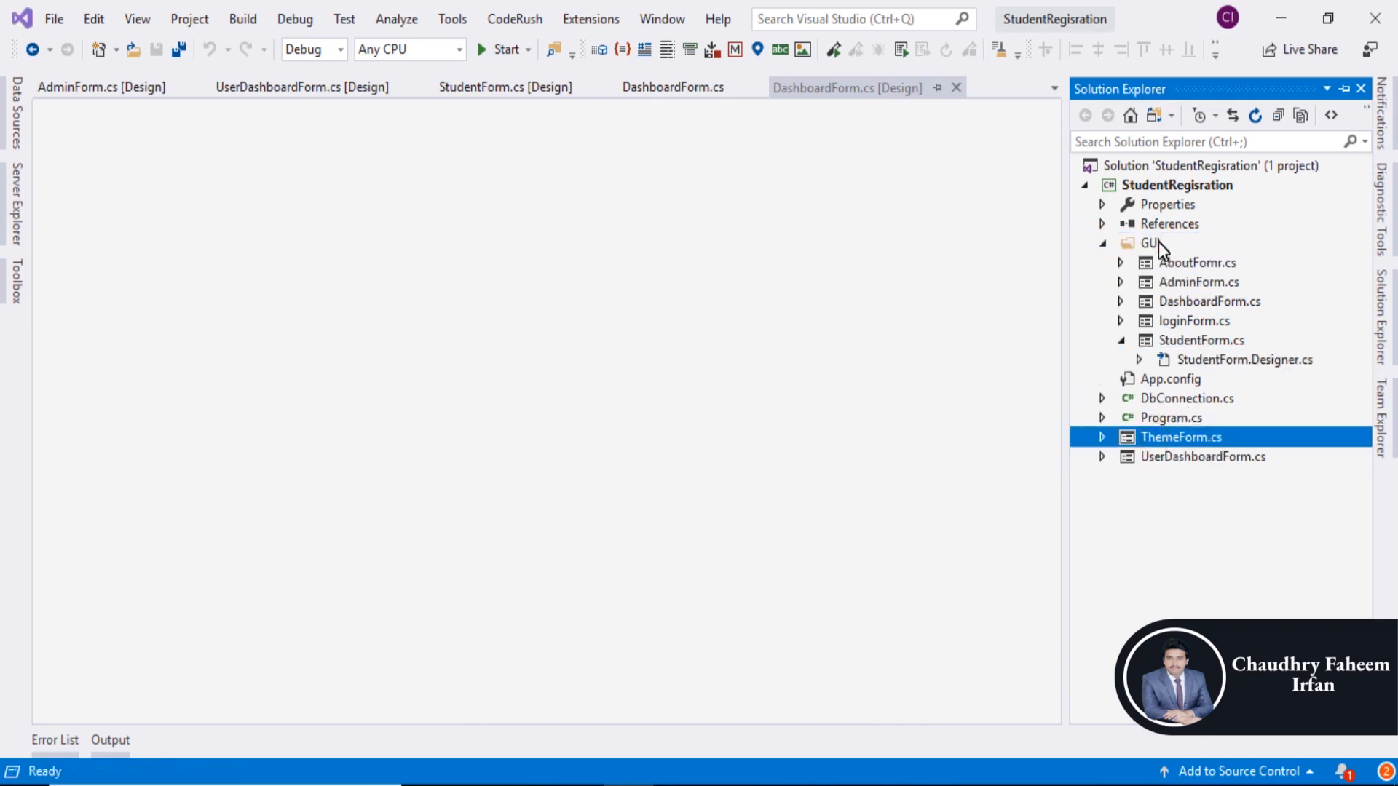